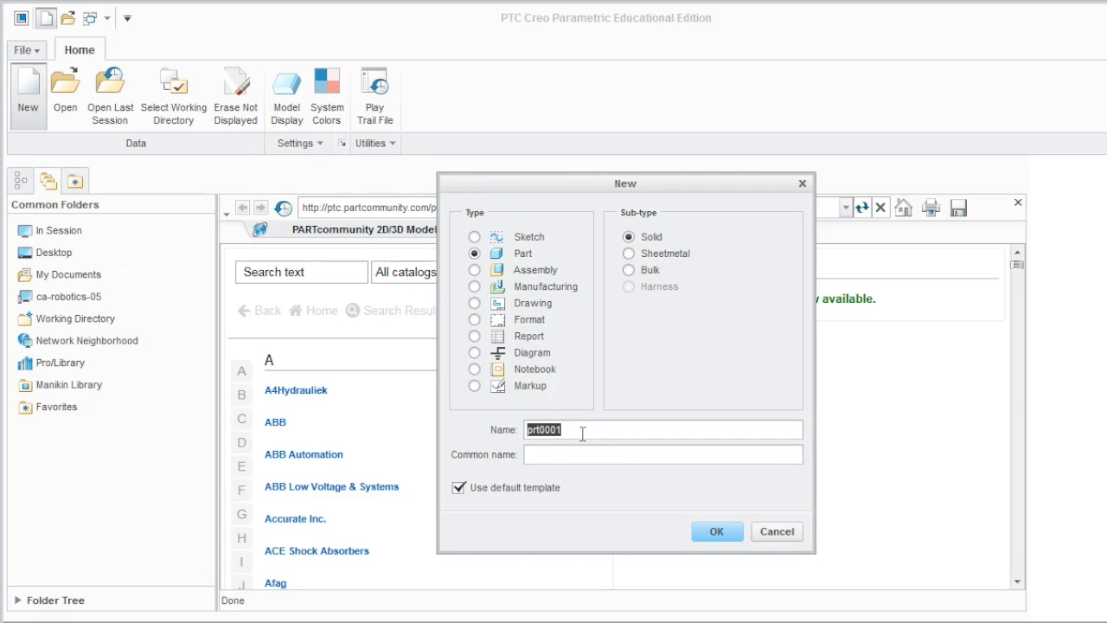
- Create a new solid part named ZTECASE with the default template
type("ZTECase")
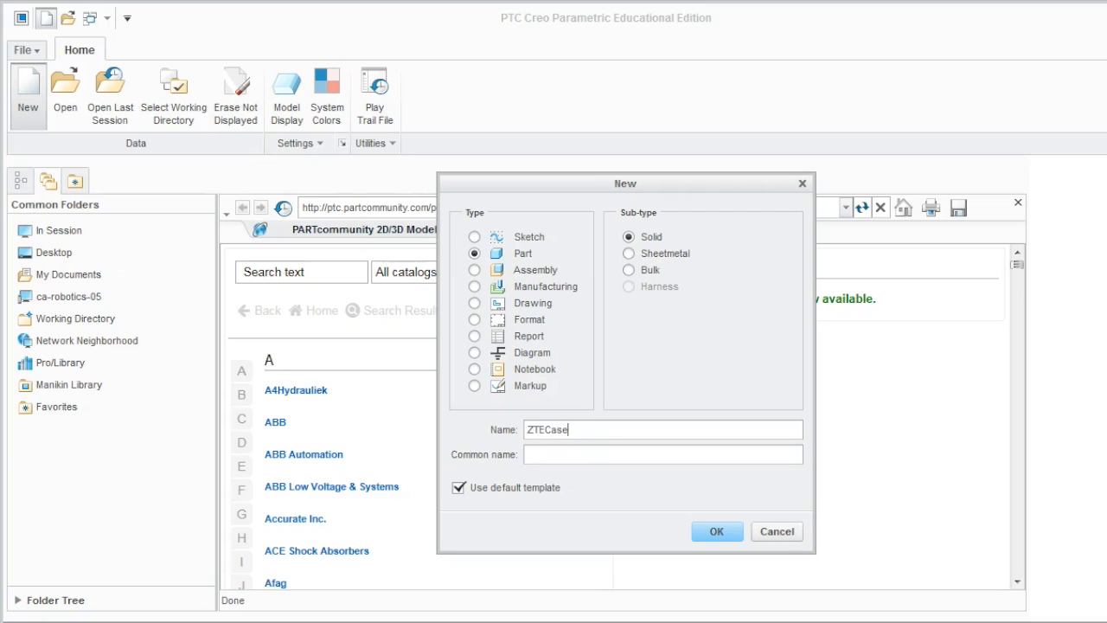
left_click(716, 531)
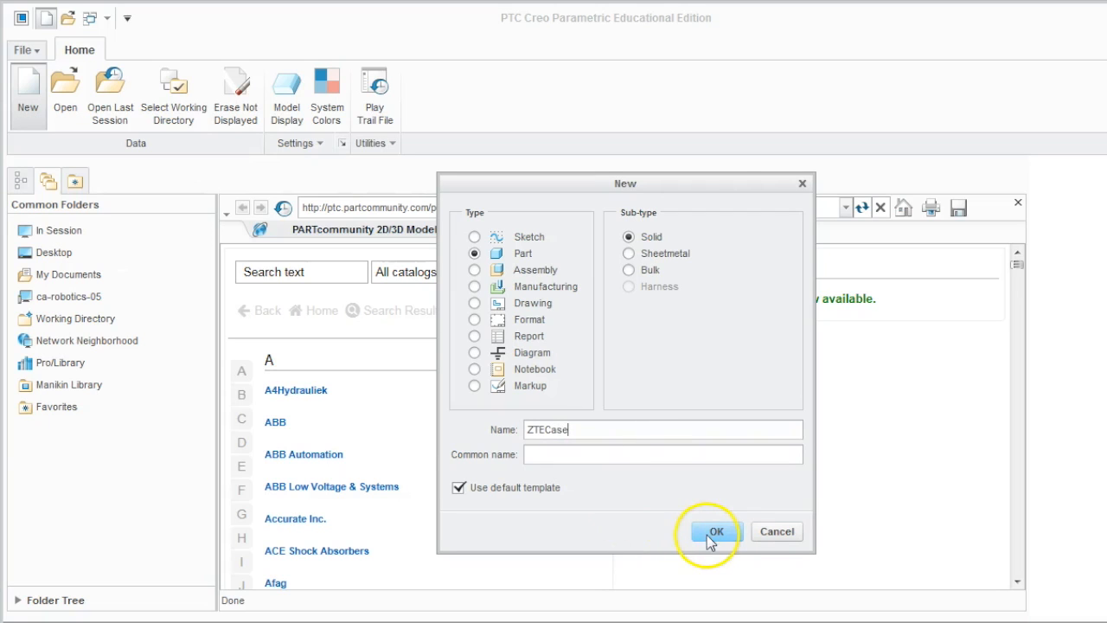
left_click(716, 530)
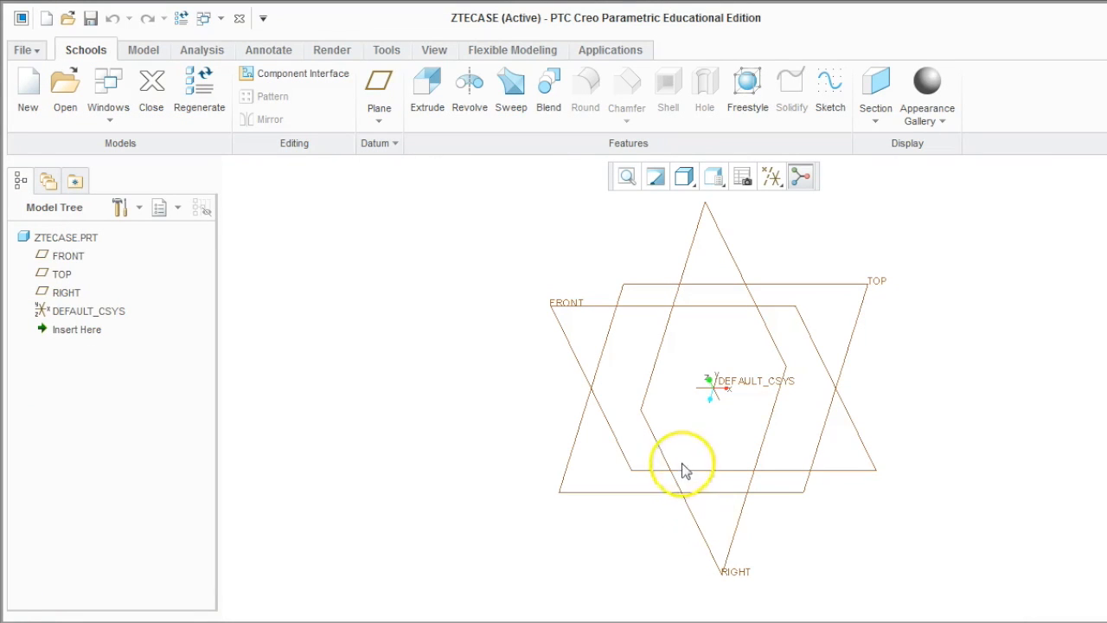
mouse_move(757, 471)
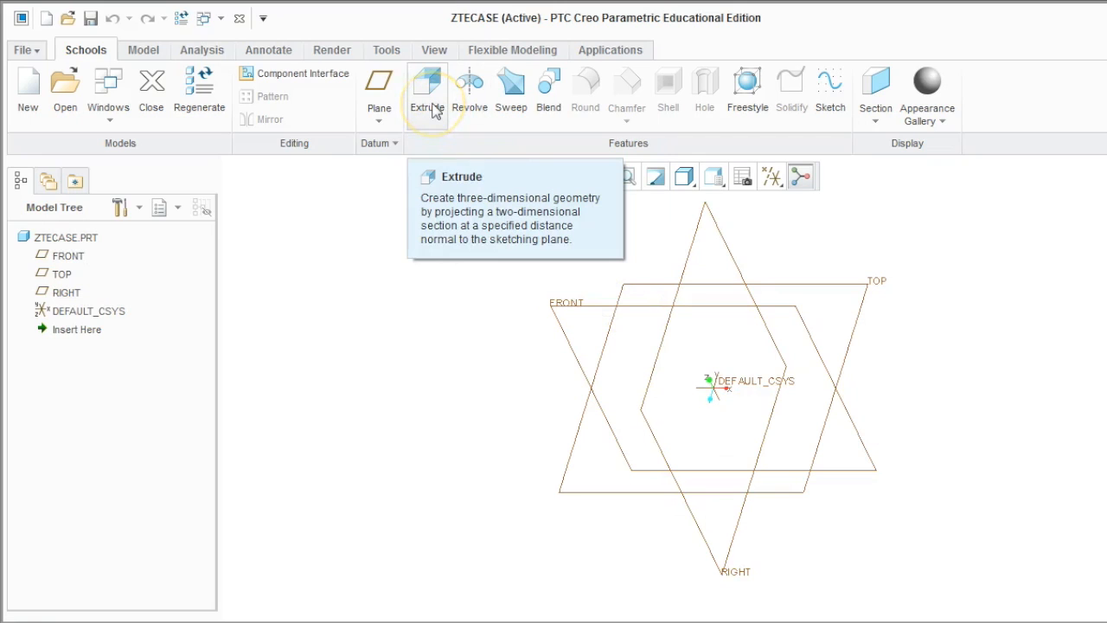
- Start an extrusion and draw a centre rectangle at the origin on the FRONT plane
left_click(429, 83)
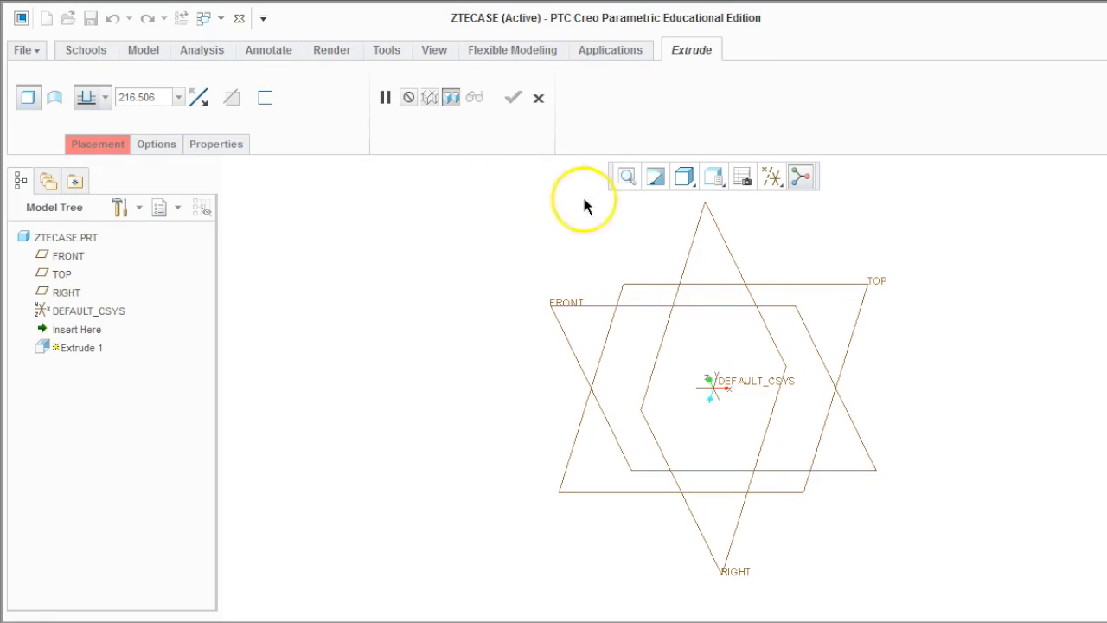
mouse_move(720, 307)
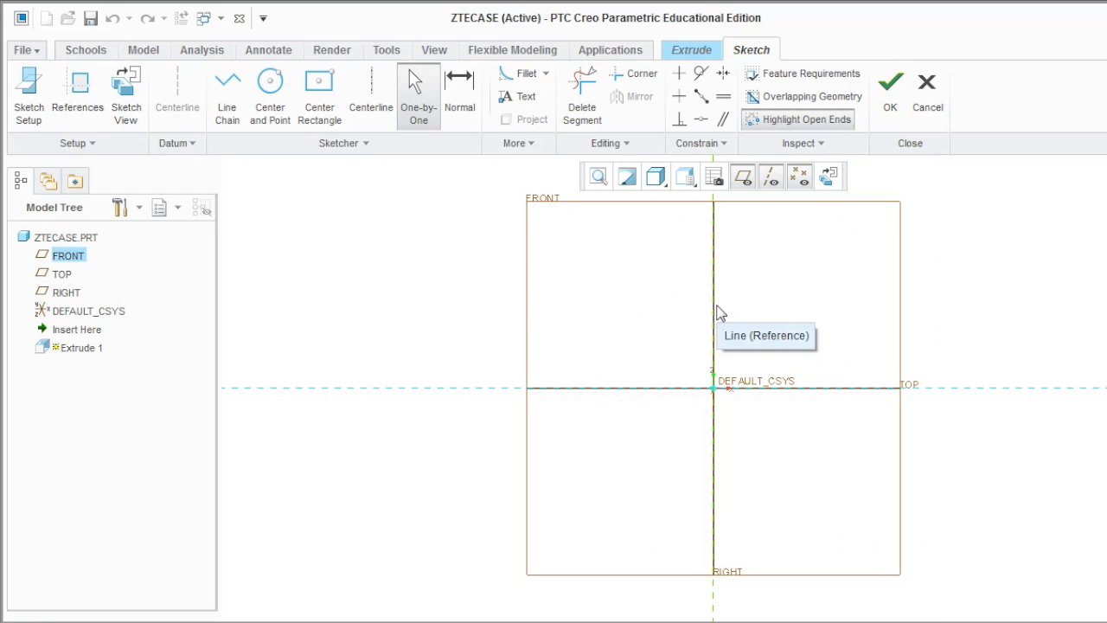
mouse_move(320, 90)
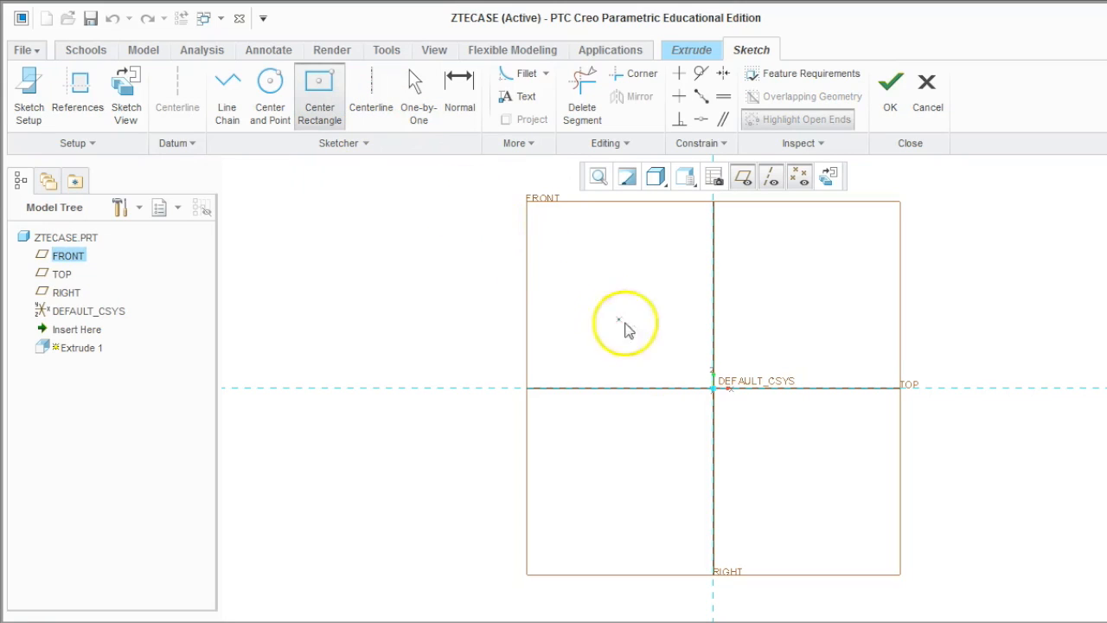
mouse_move(712, 389)
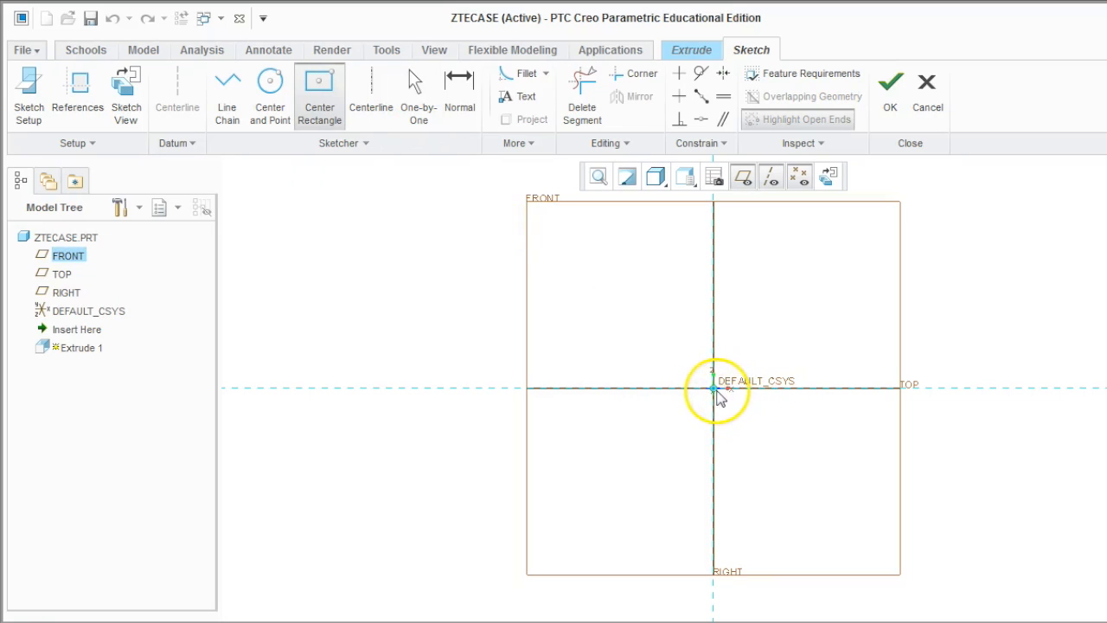
left_click_drag(713, 389, 788, 276)
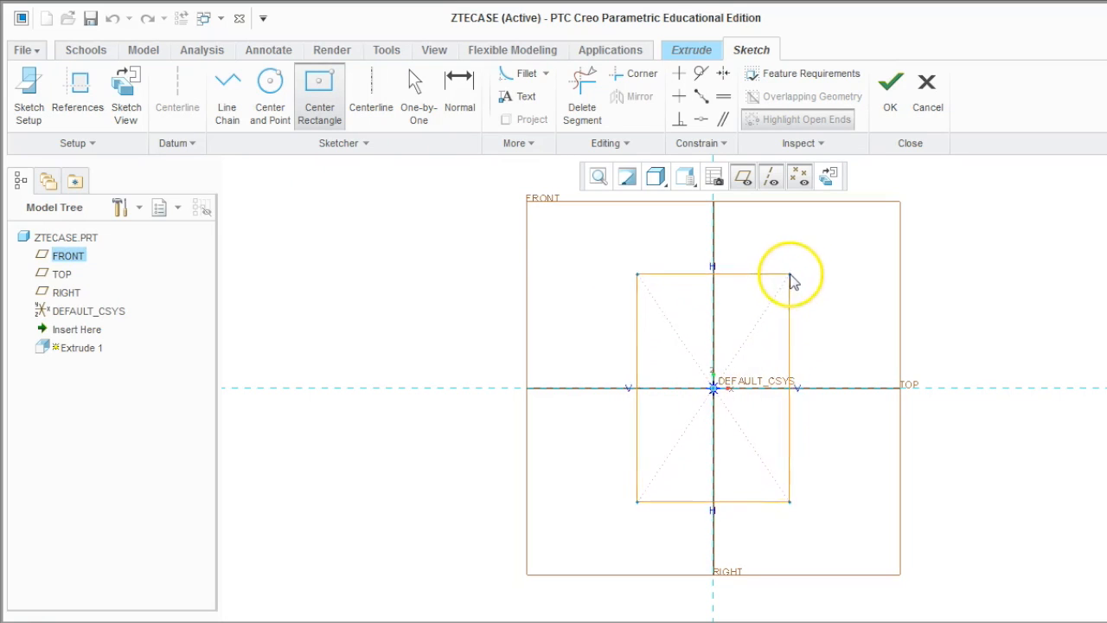
left_click_drag(787, 273, 804, 249)
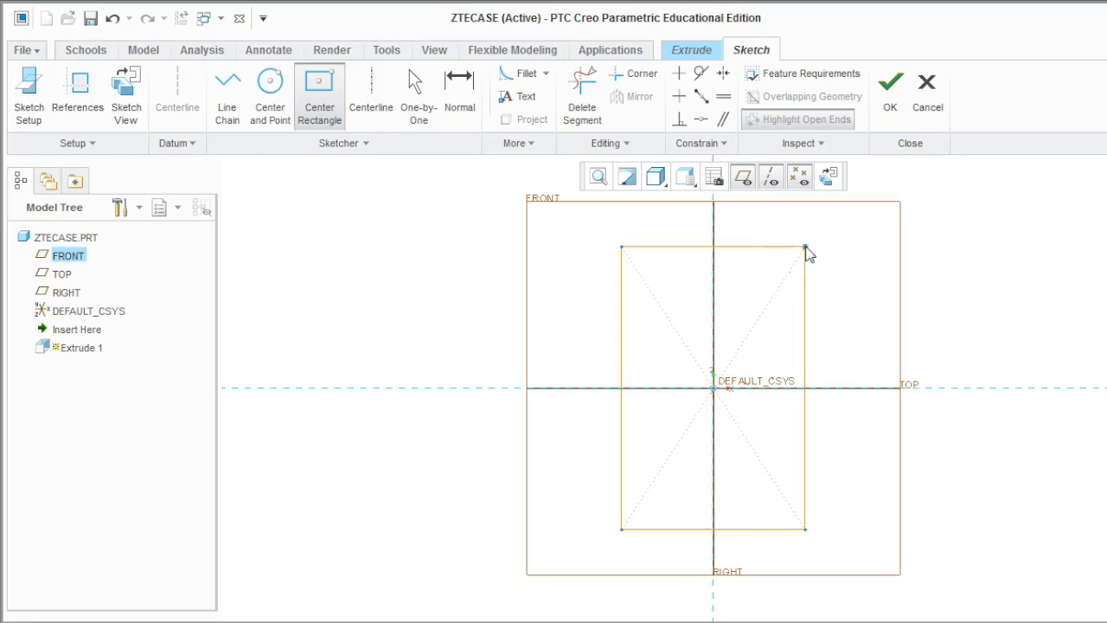
mouse_move(842, 294)
type("2")
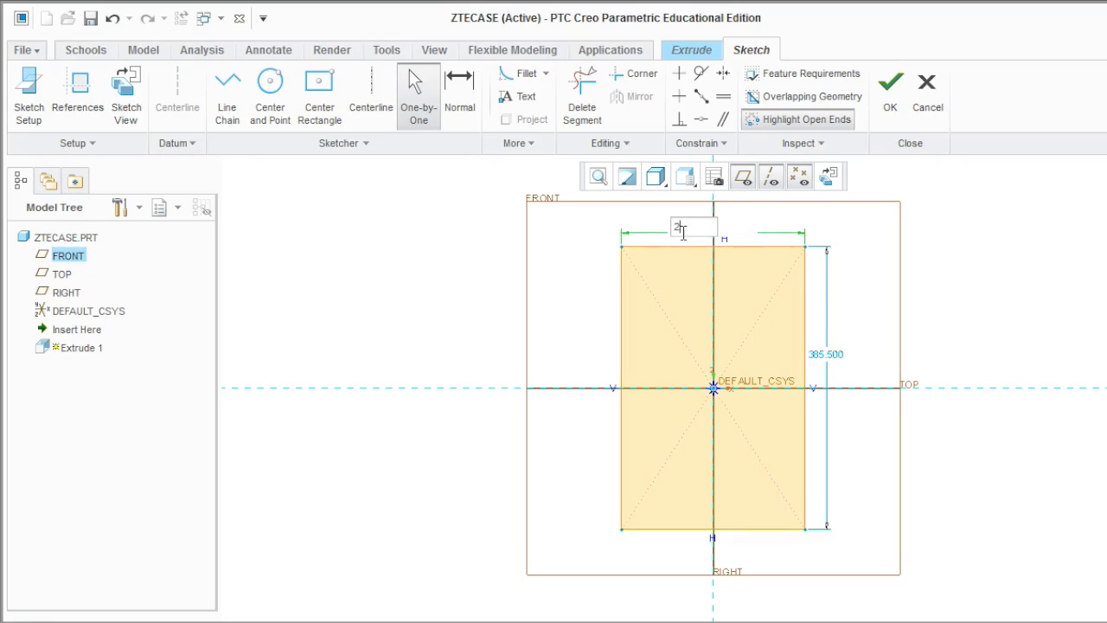
- Dimension the rectangle 2.85 wide by 5.4 tall and face the sketch squarely
type(".85")
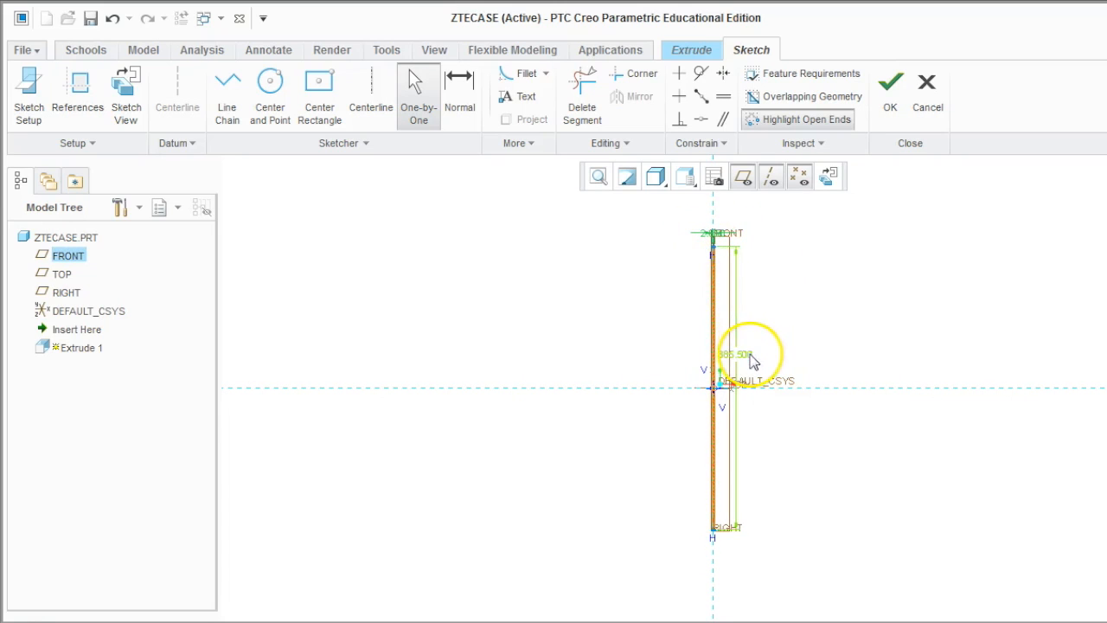
double_click(733, 355)
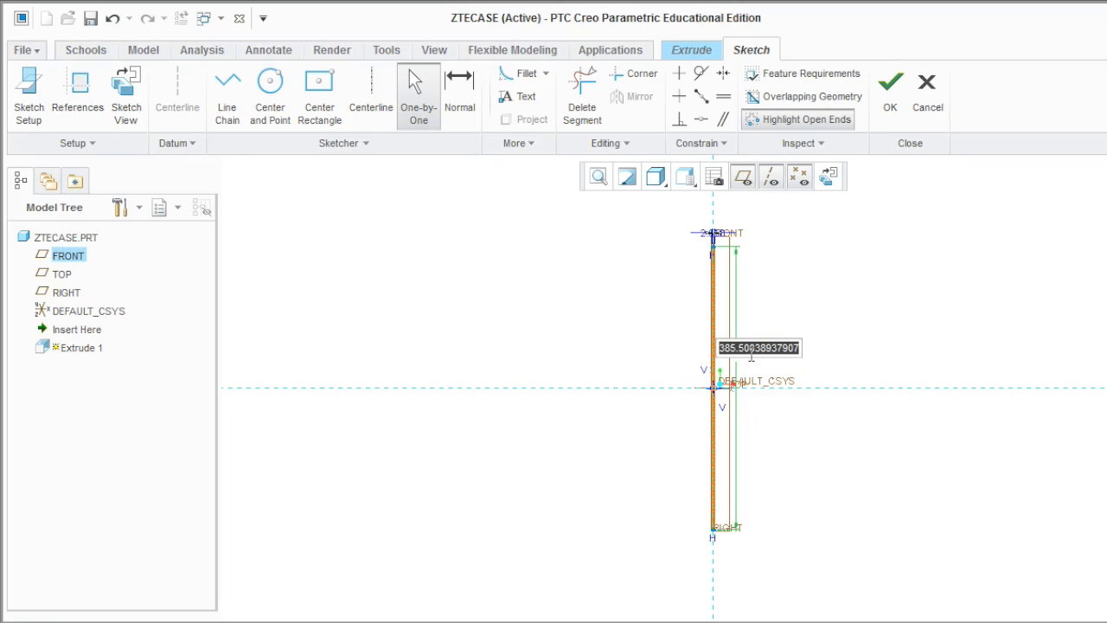
type("5.4")
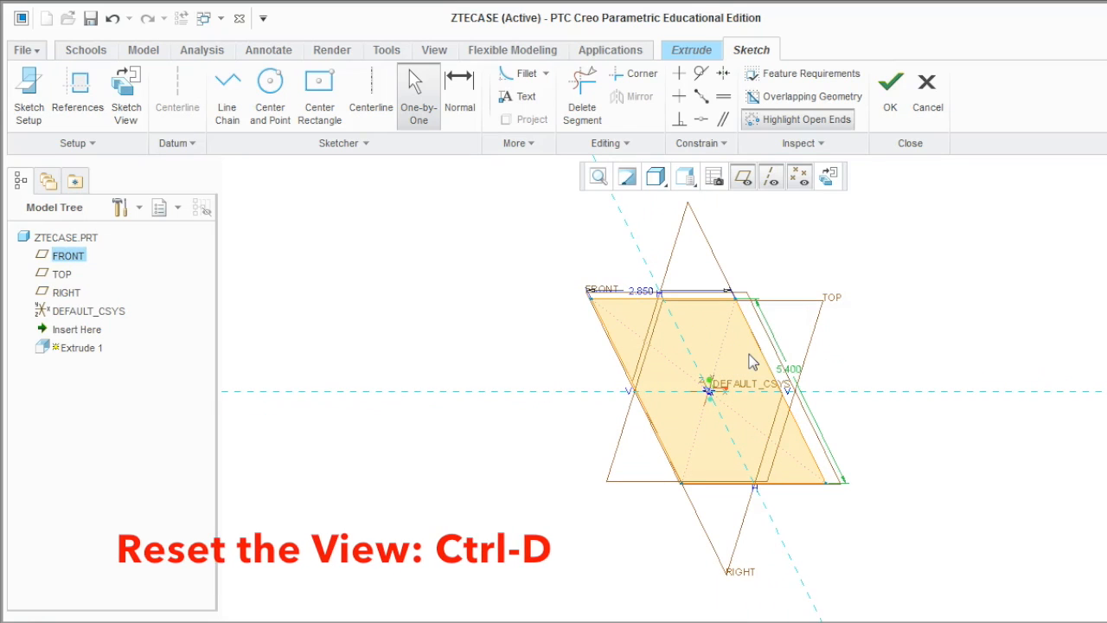
mouse_move(834, 177)
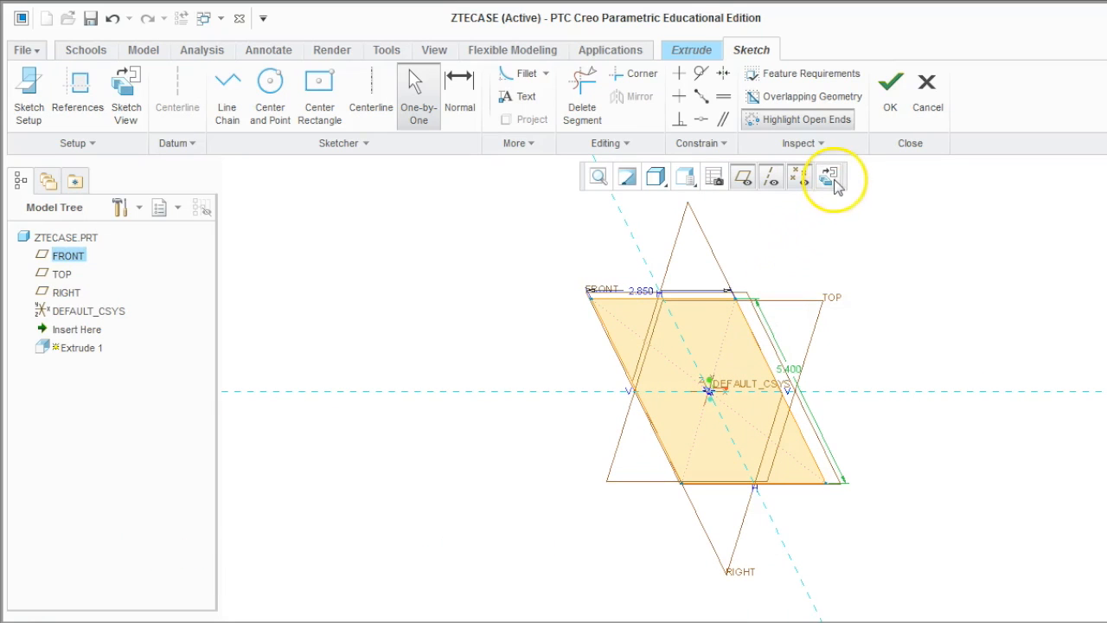
left_click(829, 177)
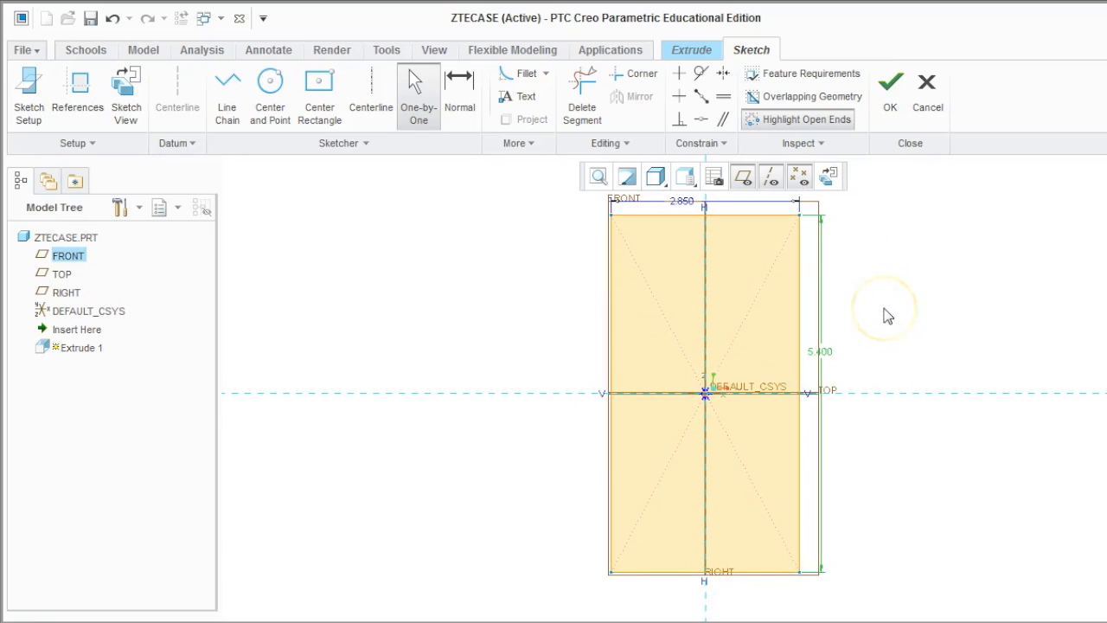
mouse_move(885, 317)
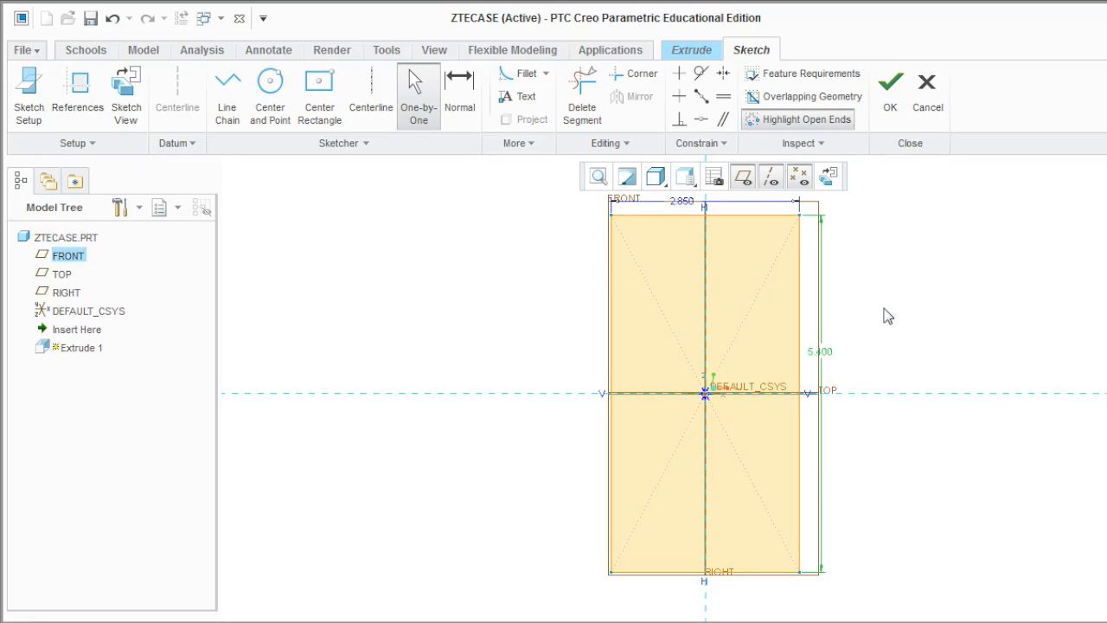
mouse_move(888, 90)
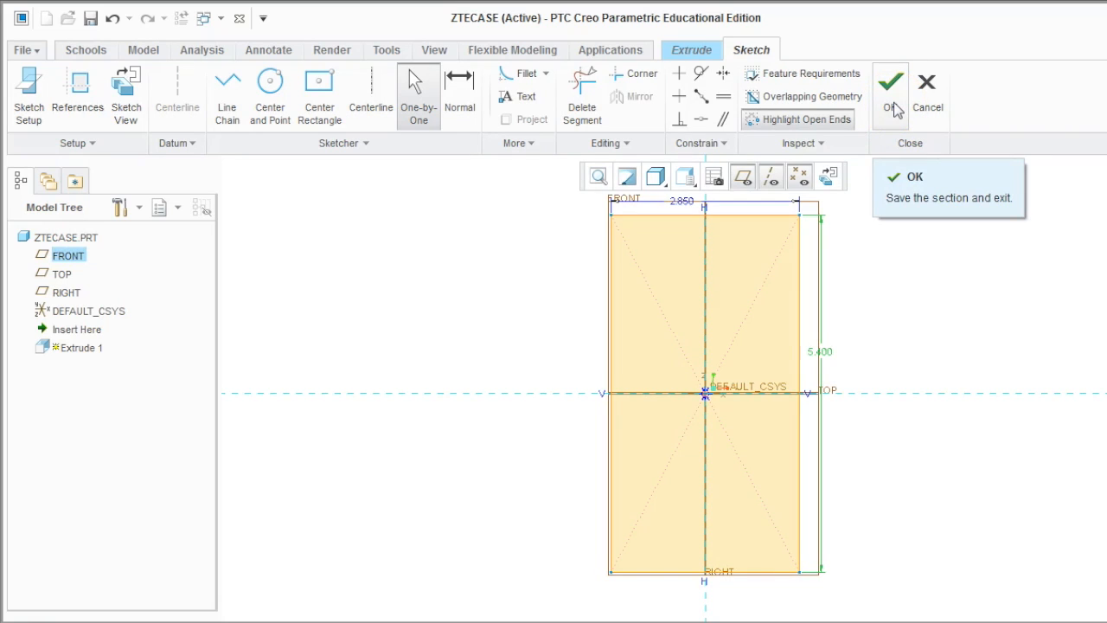
- Extrude the rectangle 0.800 deep into a solid block as Extrude 1
left_click(892, 83)
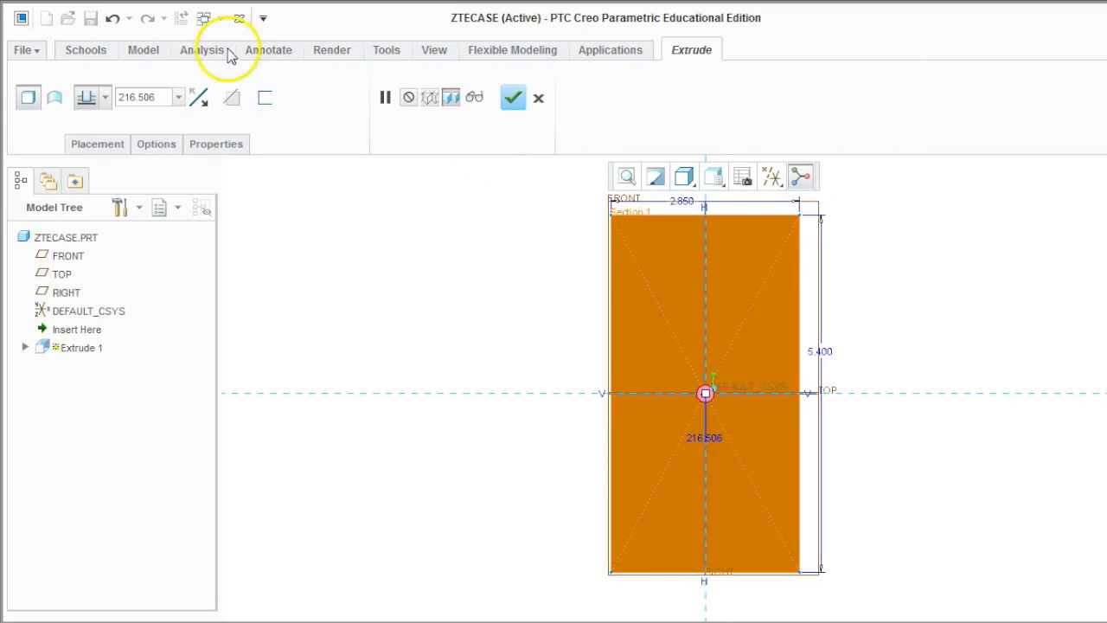
left_click(145, 97)
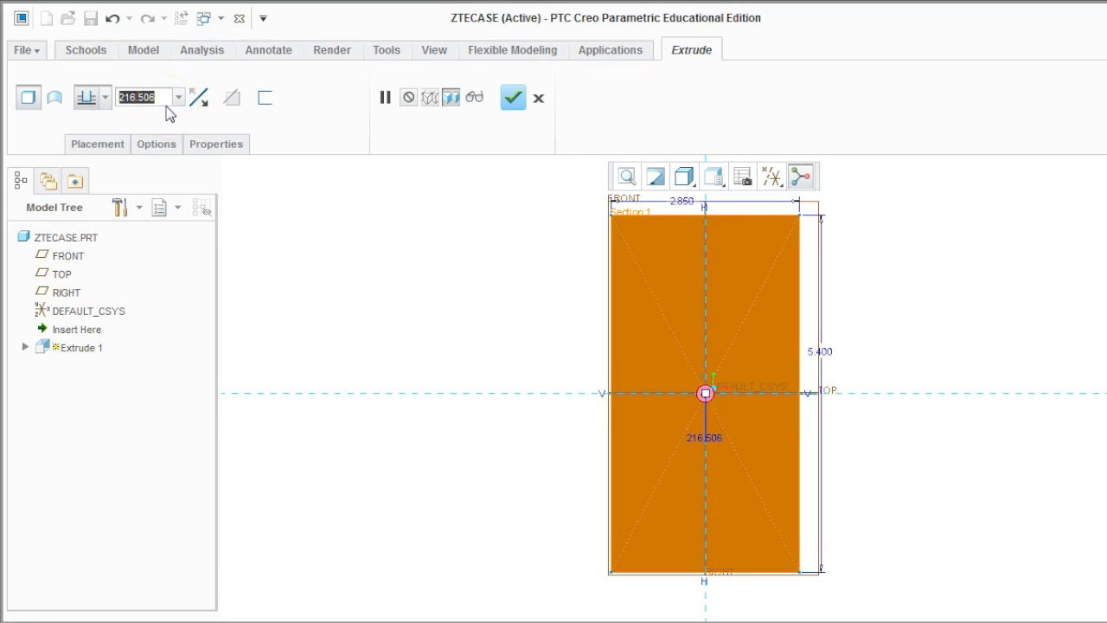
type("800")
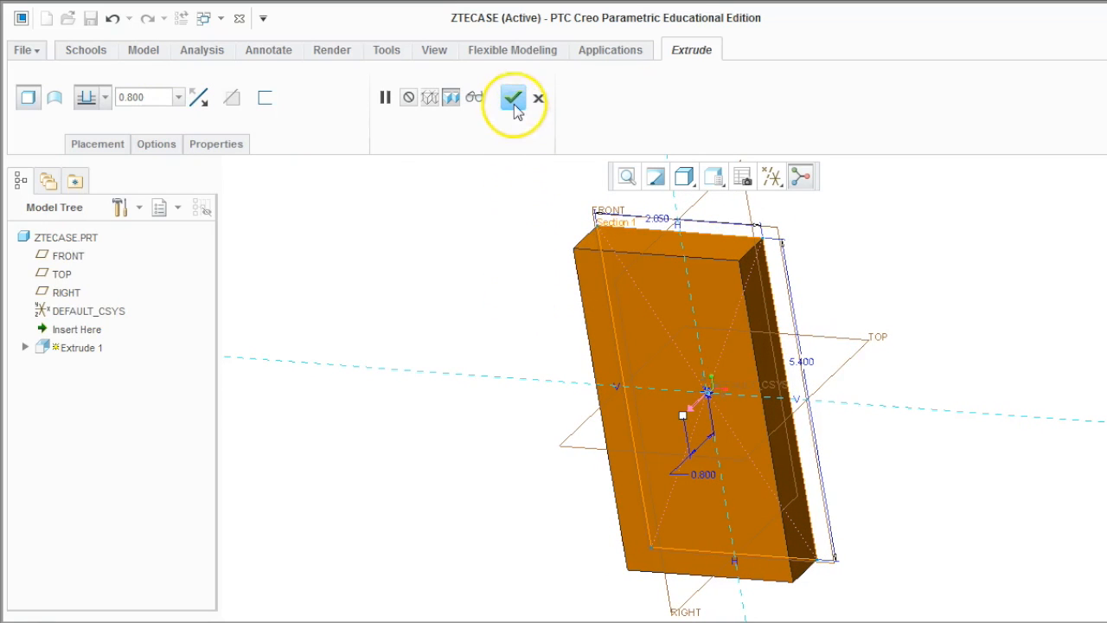
left_click(508, 97)
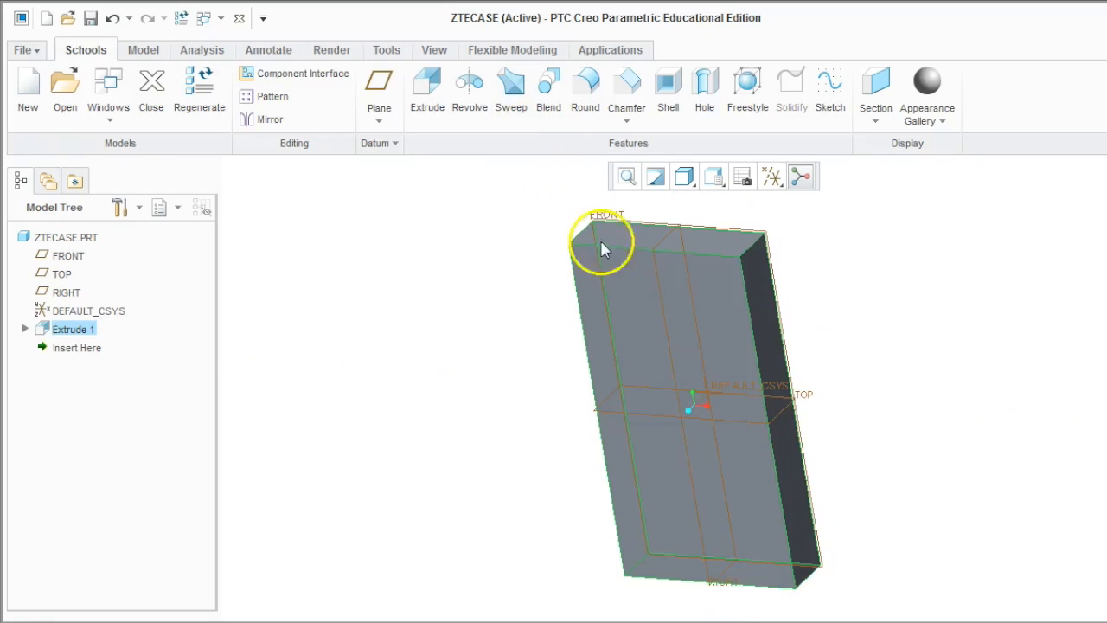
mouse_move(851, 311)
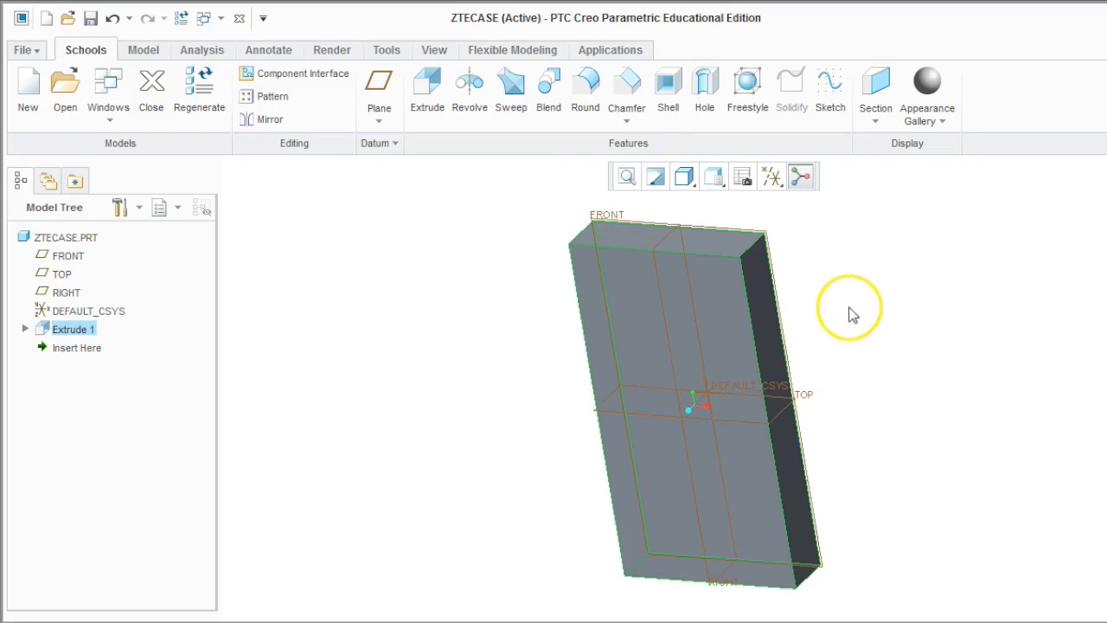
mouse_move(761, 367)
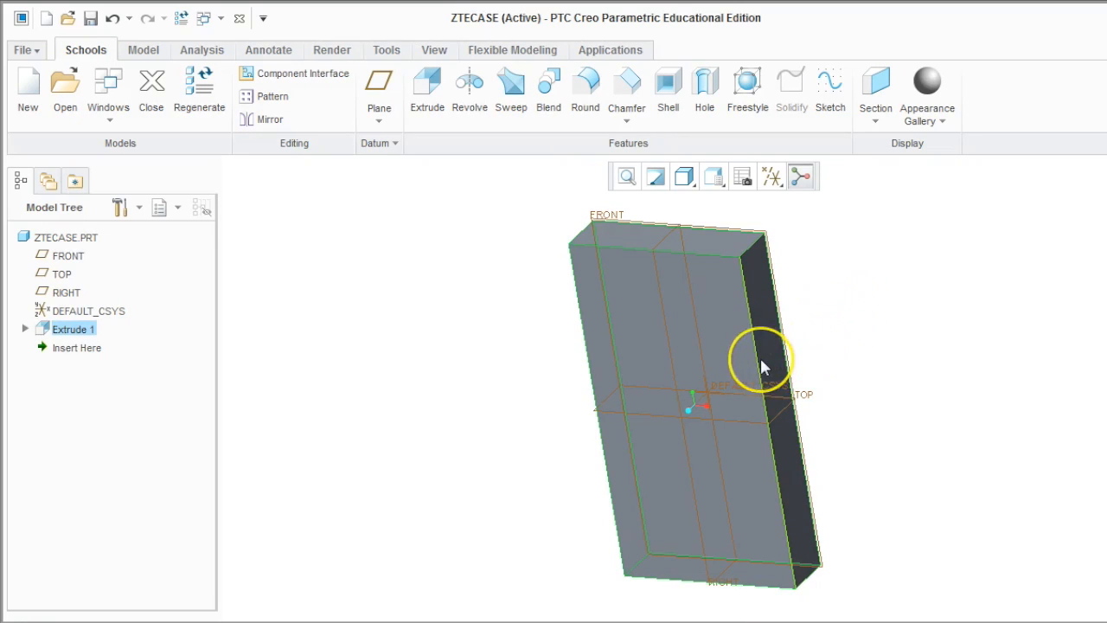
mouse_move(719, 370)
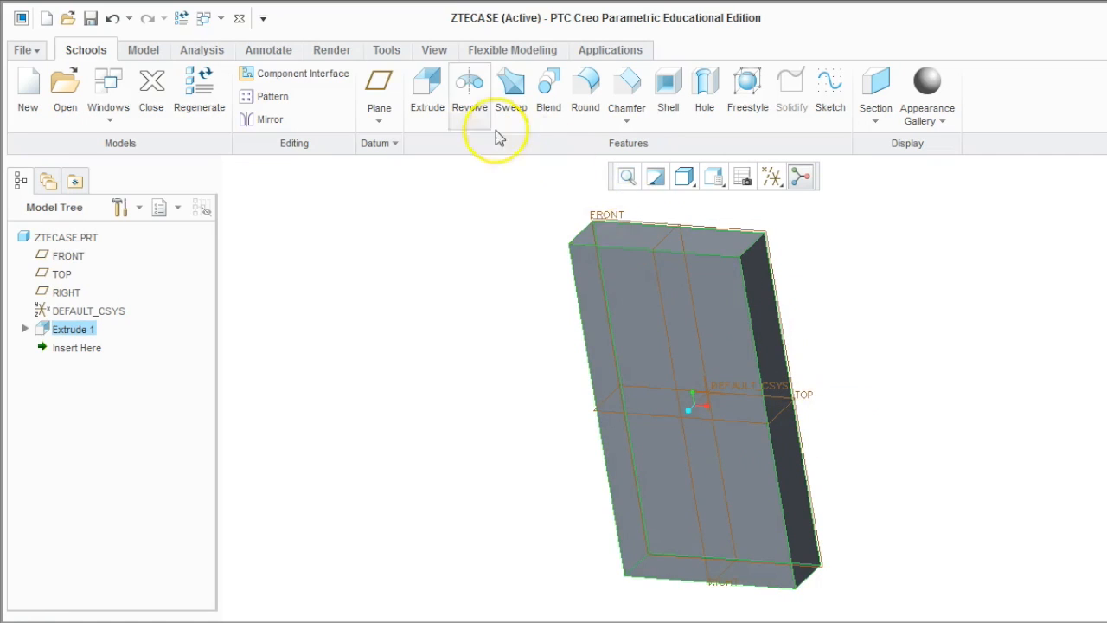
mouse_move(427, 96)
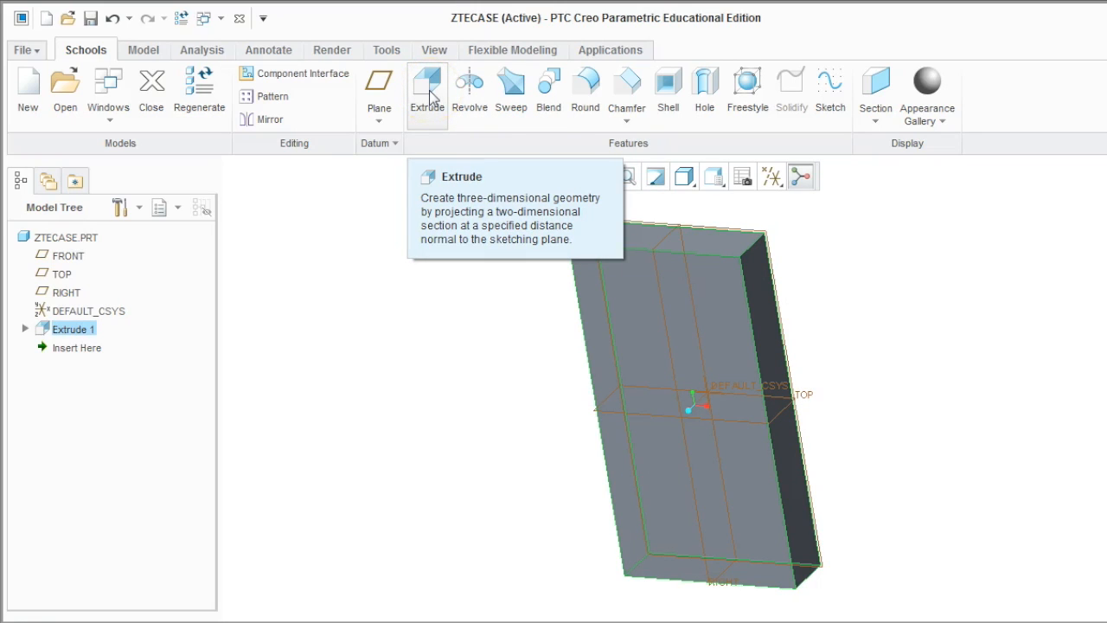
- Start Extrude 2 with a sketch on the block's front face
left_click(425, 83)
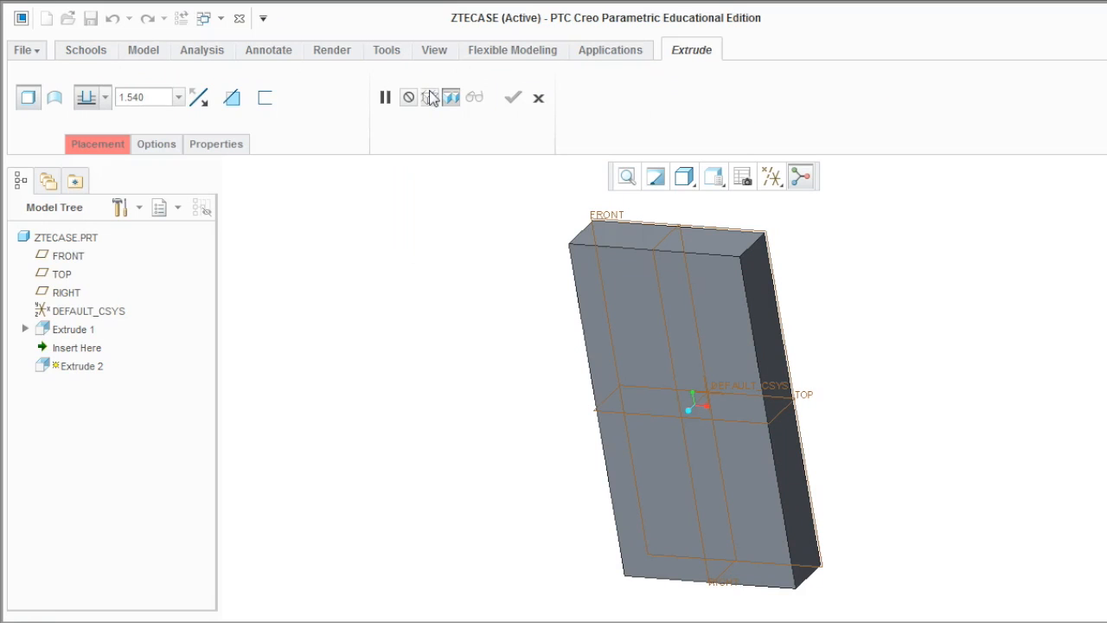
mouse_move(604, 283)
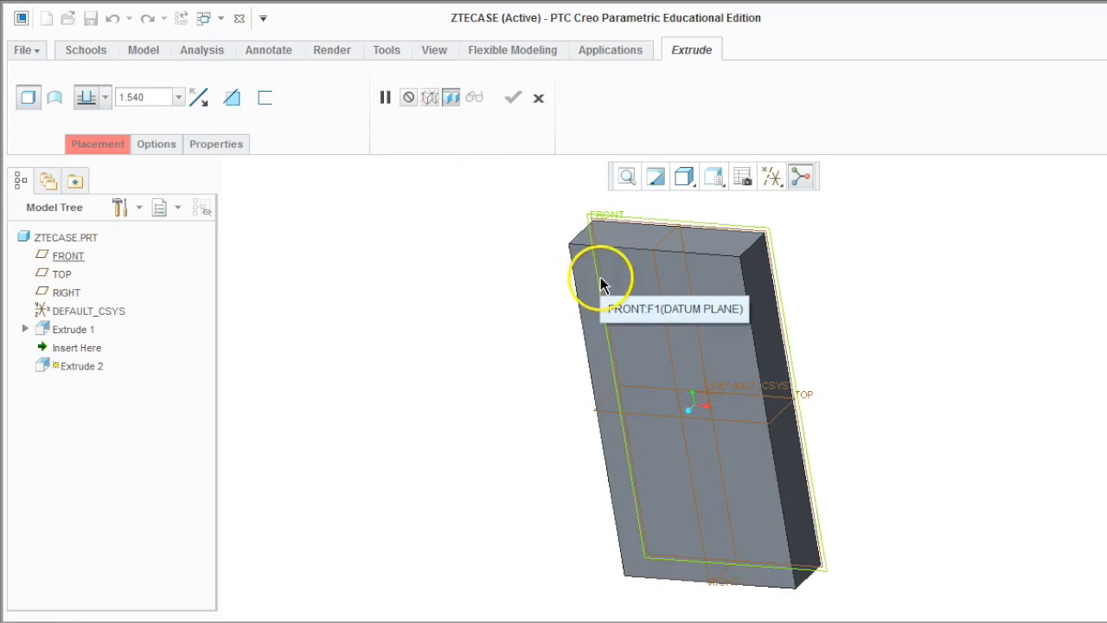
mouse_move(638, 263)
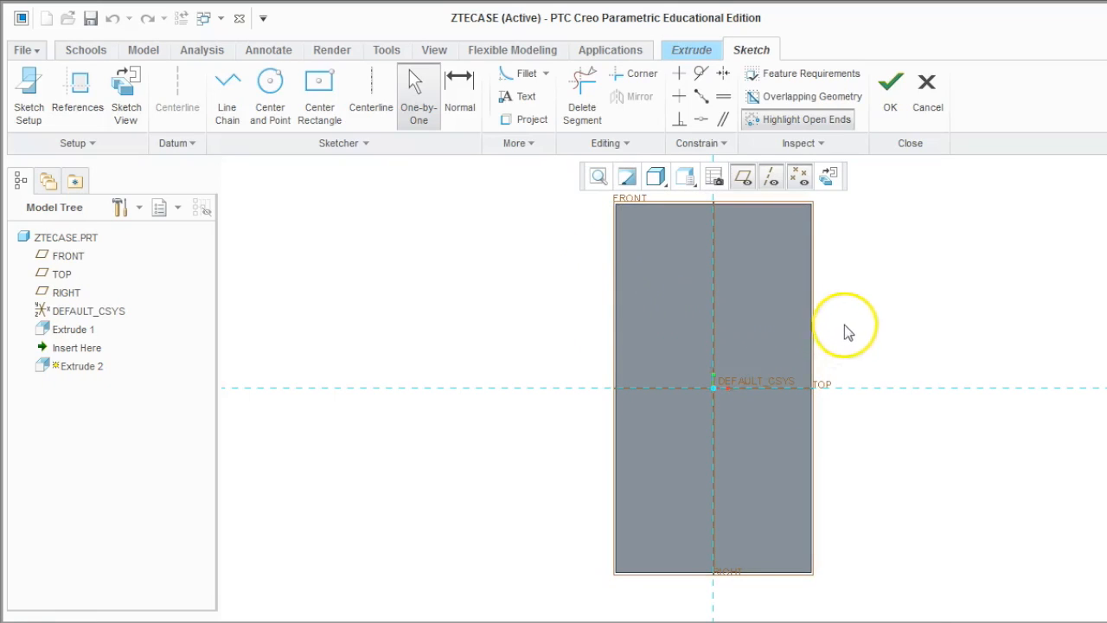
mouse_move(871, 320)
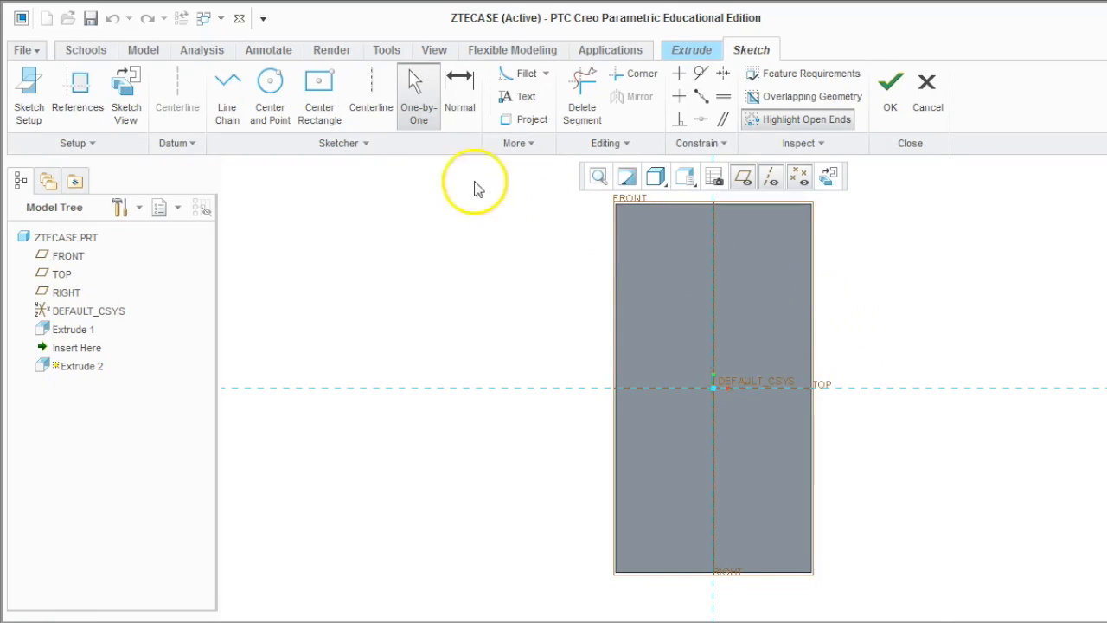
left_click(515, 142)
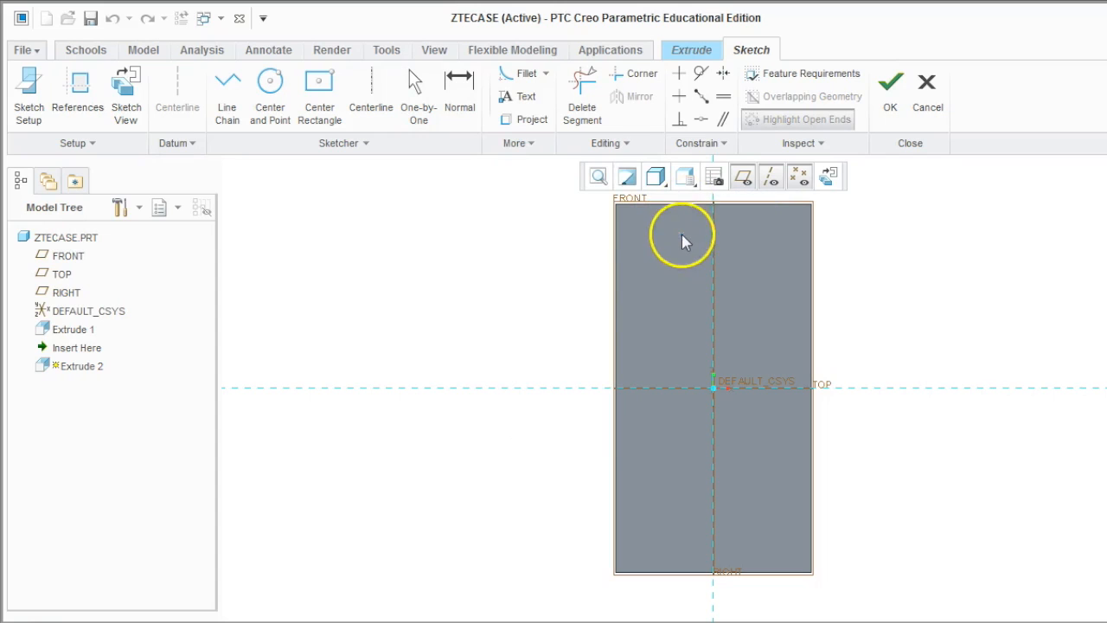
mouse_move(633, 232)
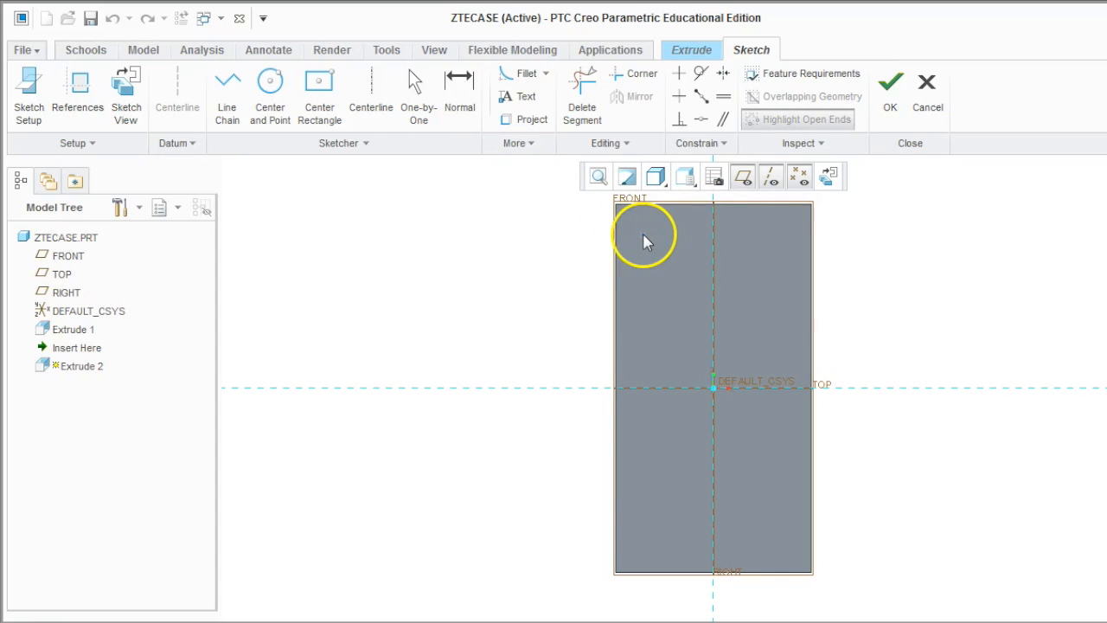
mouse_move(622, 214)
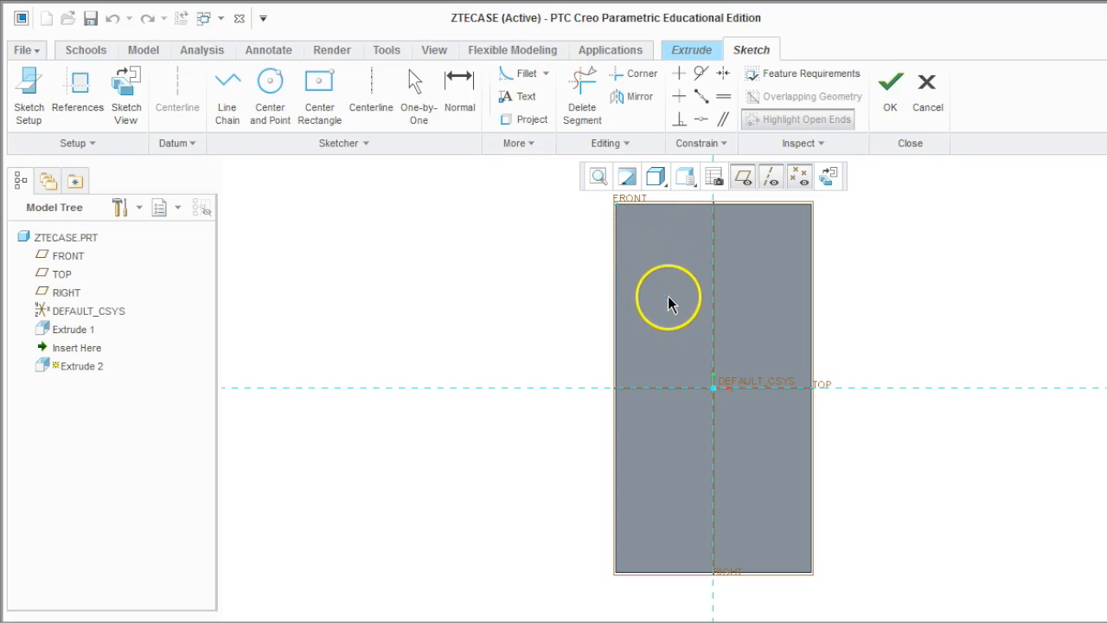
mouse_move(625, 215)
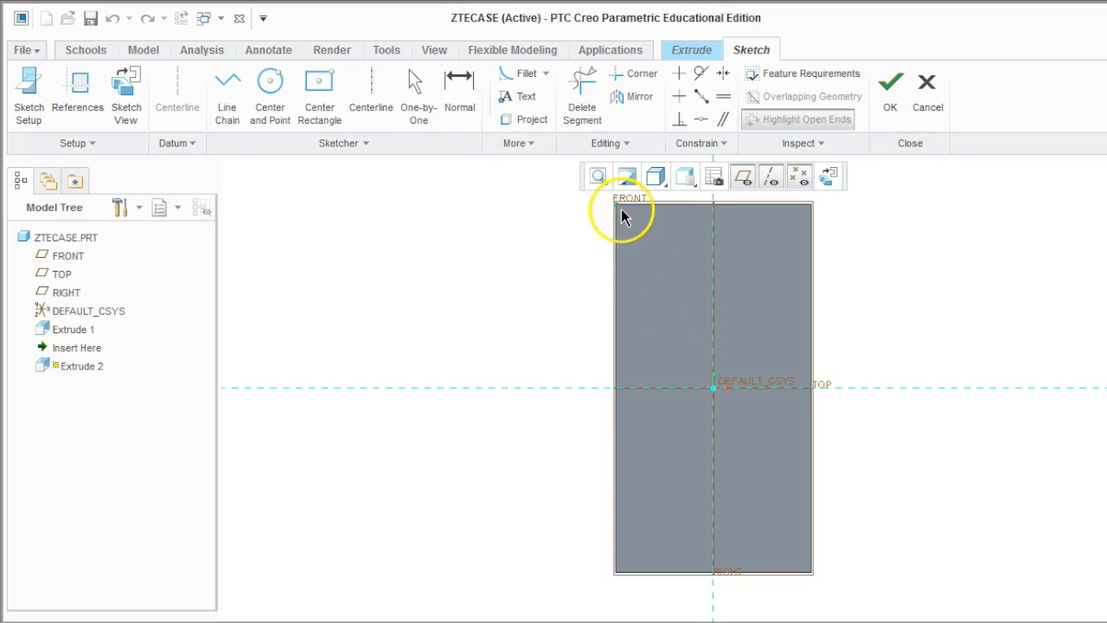
mouse_move(619, 215)
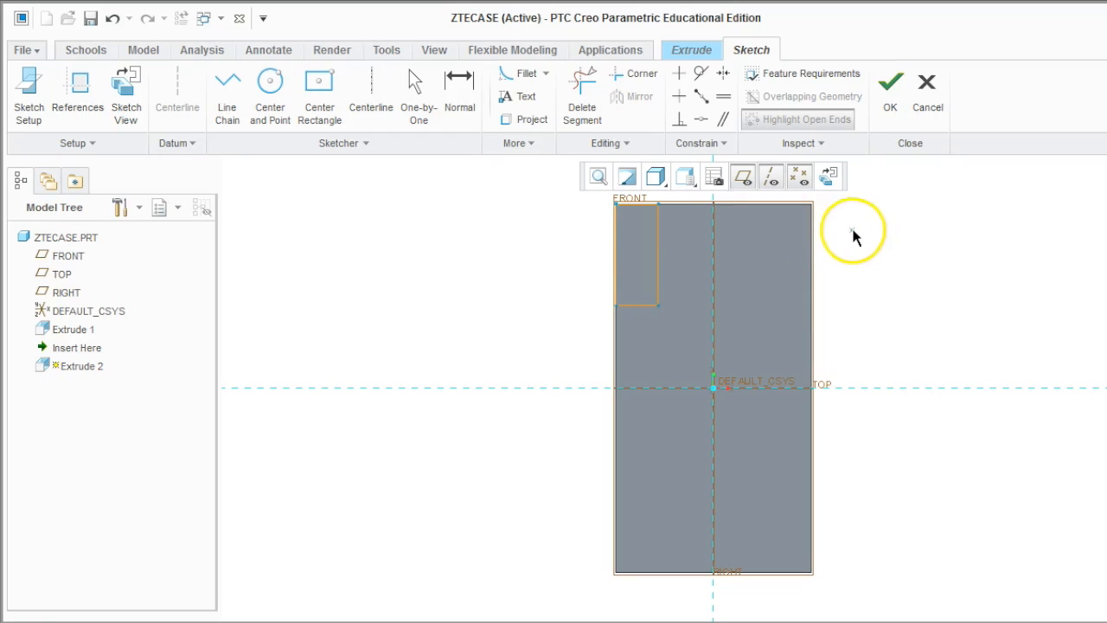
mouse_move(813, 211)
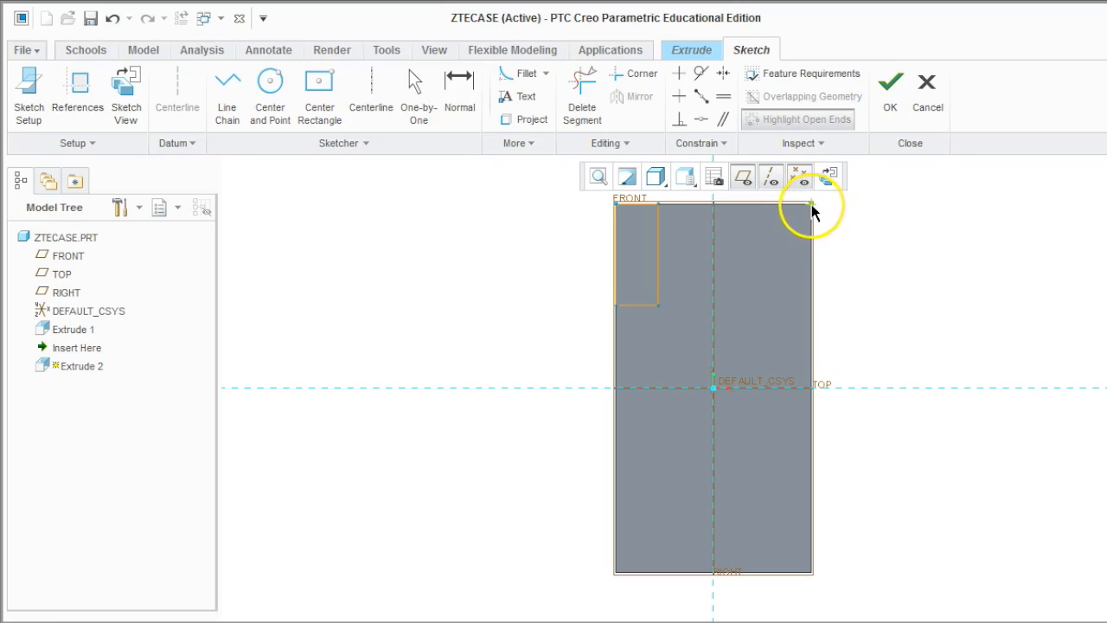
mouse_move(811, 208)
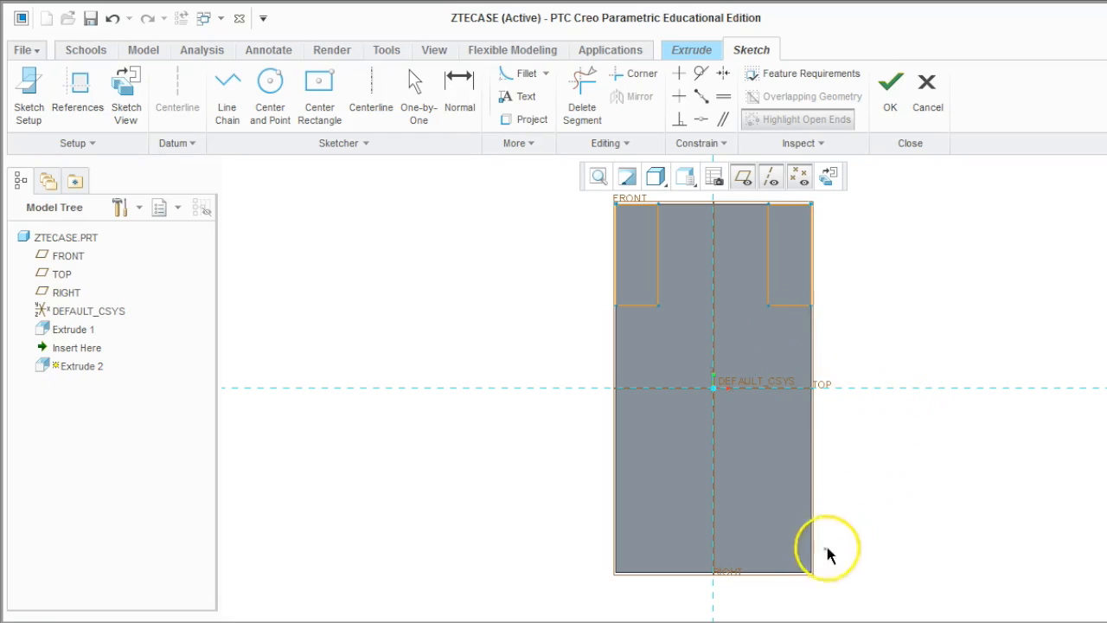
mouse_move(816, 578)
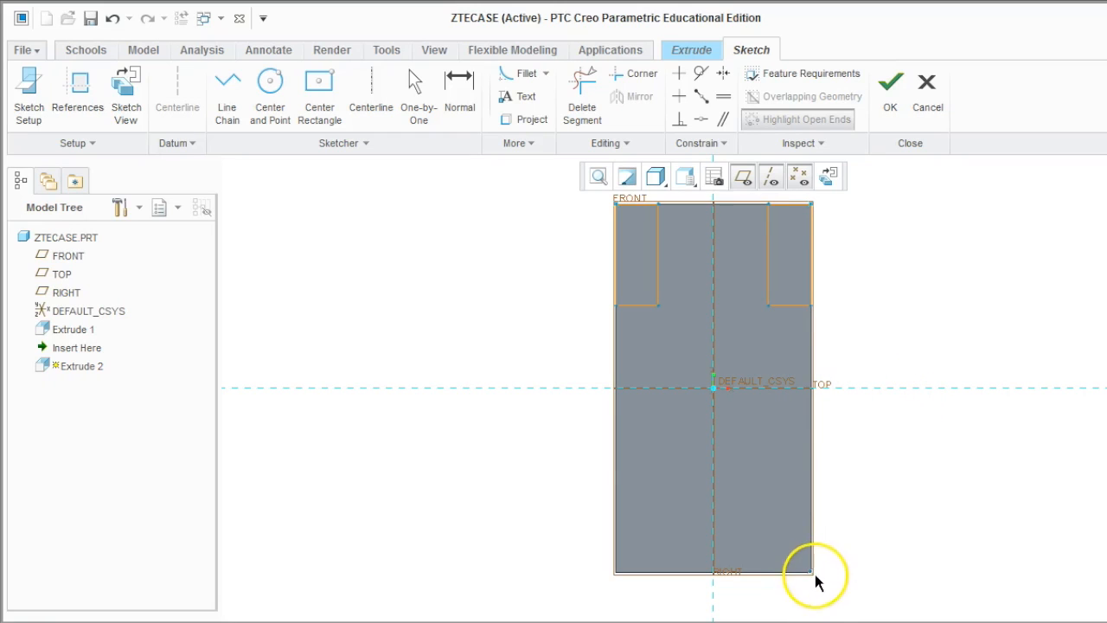
mouse_move(813, 585)
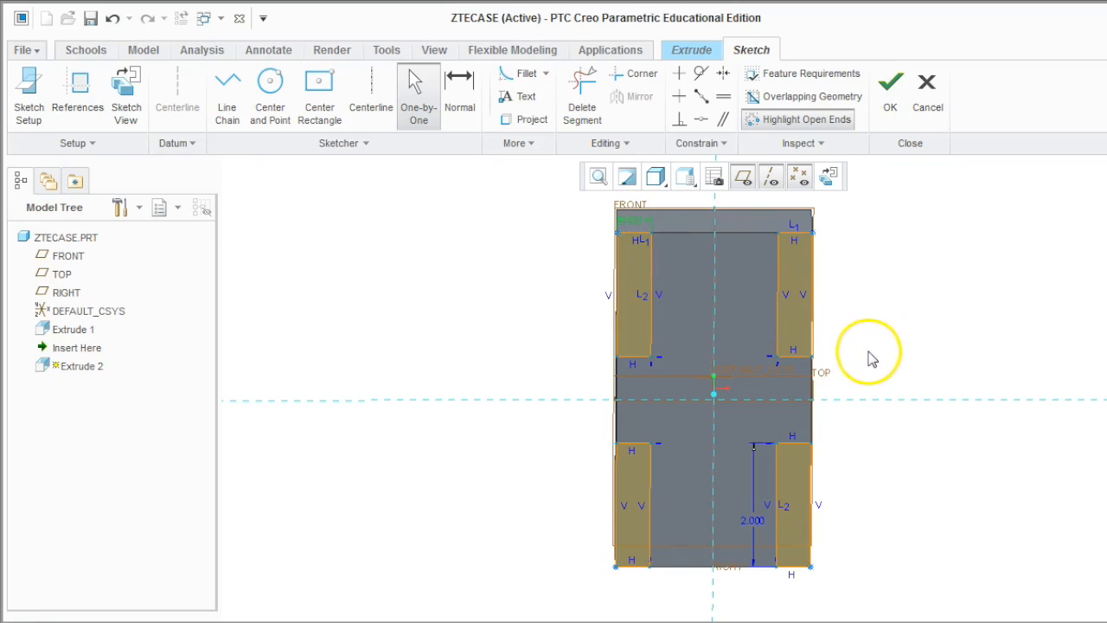
mouse_move(851, 242)
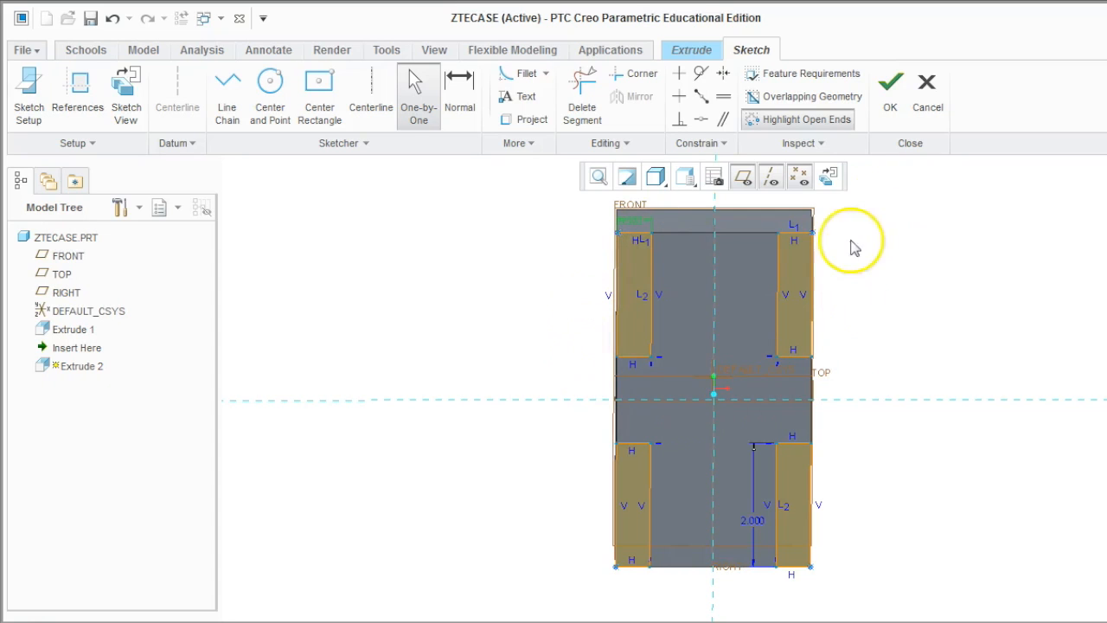
- Cut the four corner rectangles Through All with Remove Material, completing Extrude 2
left_click(889, 83)
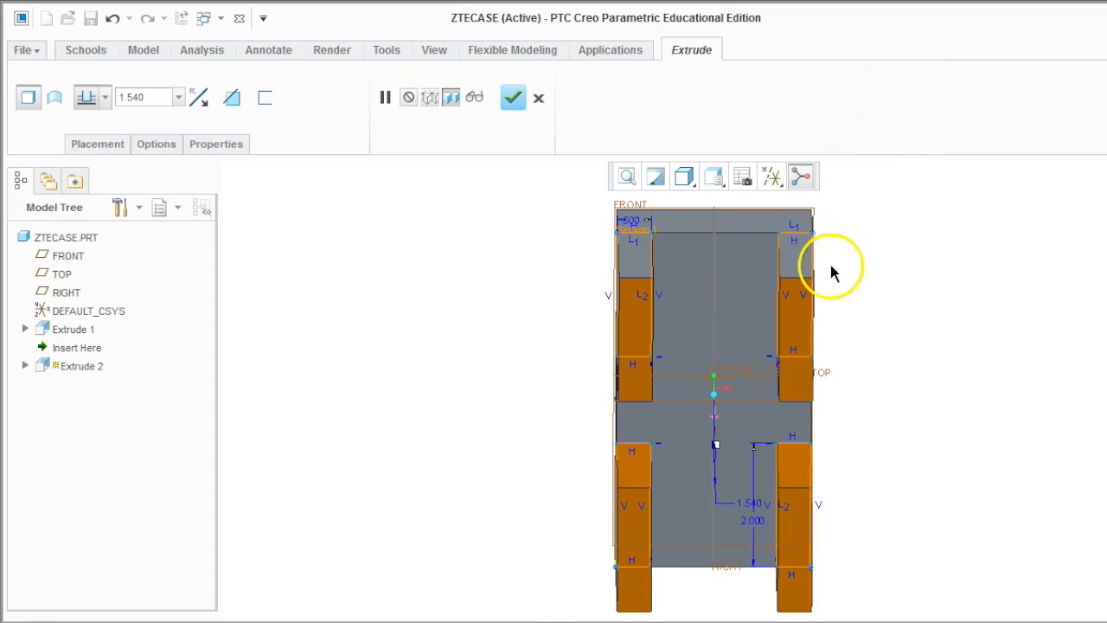
left_click_drag(830, 268, 768, 377)
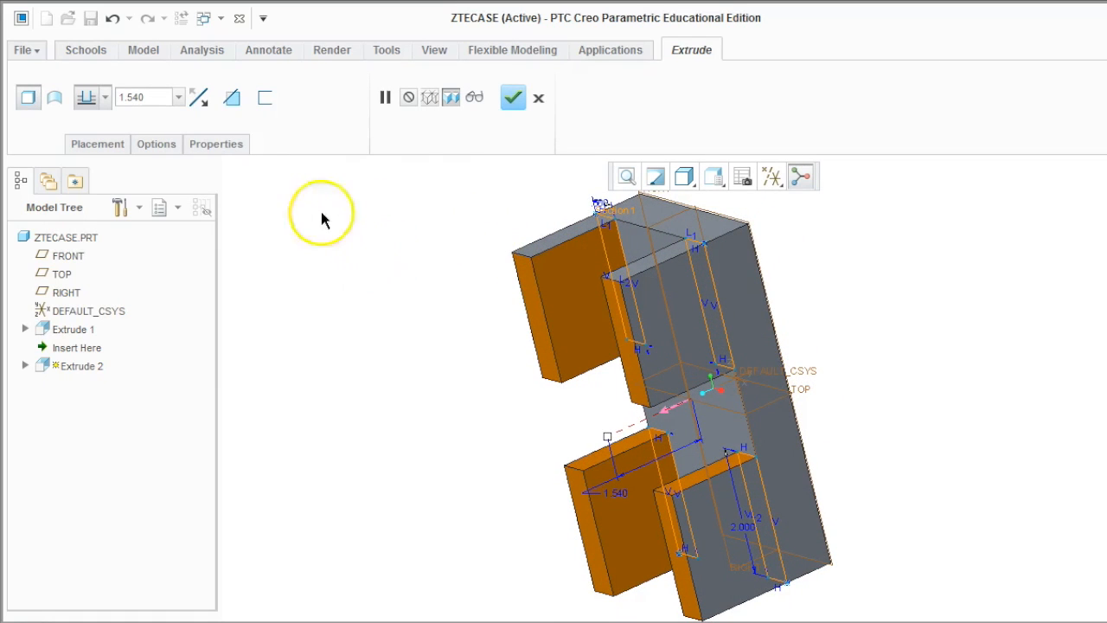
left_click(232, 97)
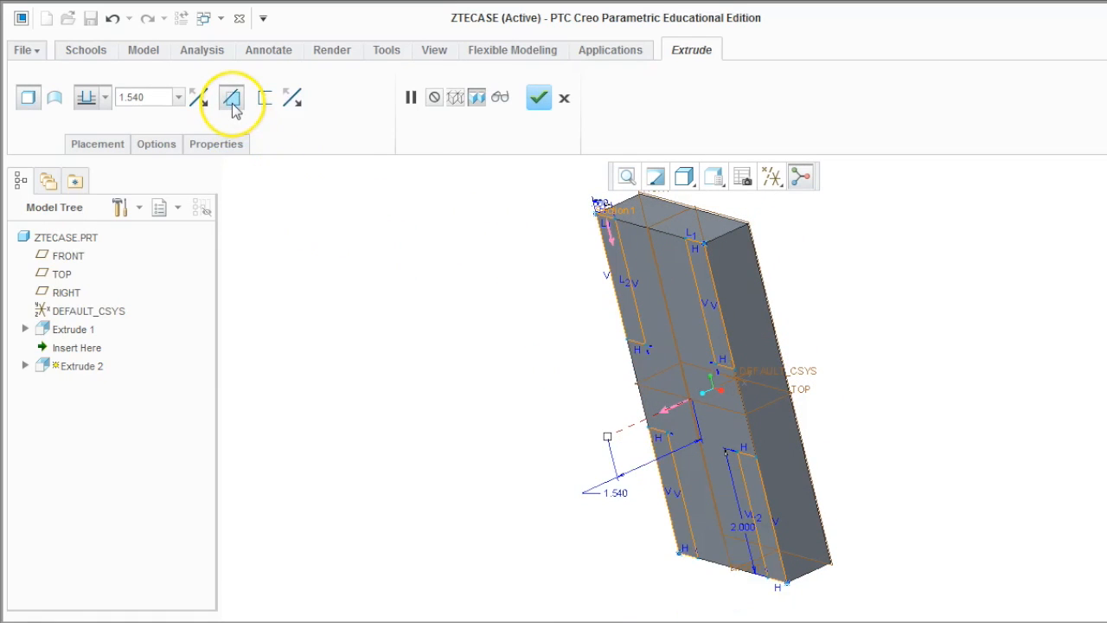
left_click(199, 99)
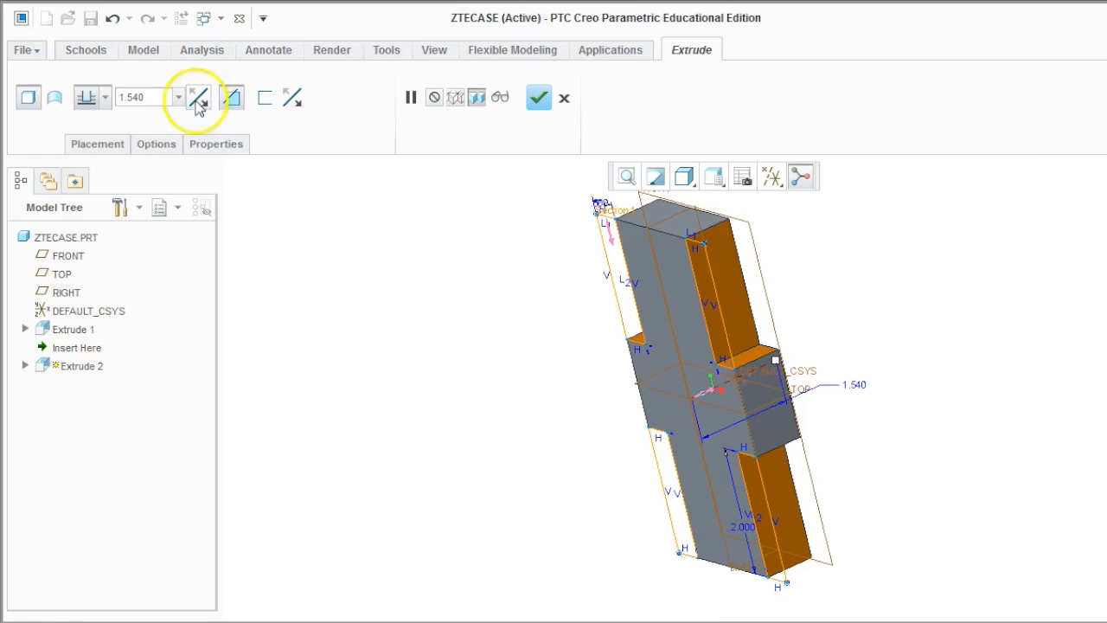
left_click(104, 97)
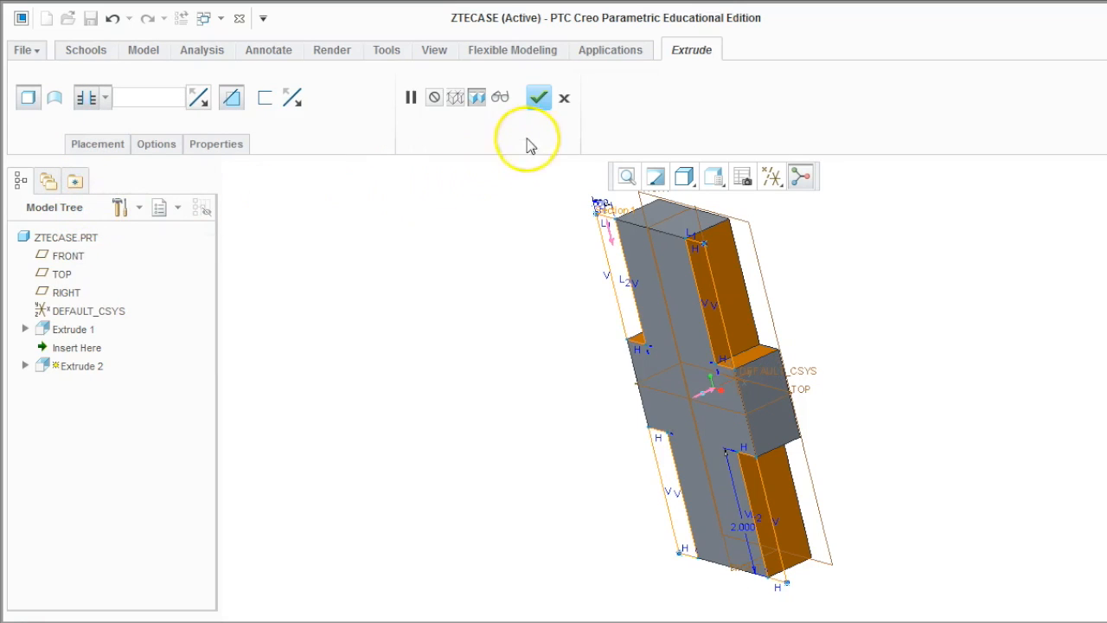
left_click(529, 97)
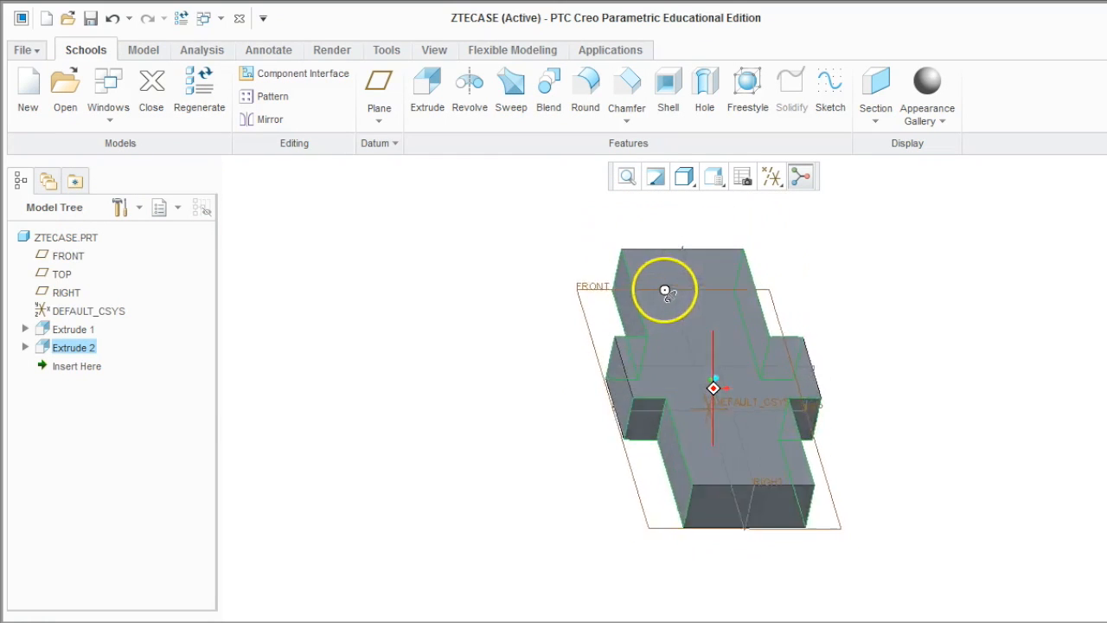
left_click_drag(664, 290, 614, 315)
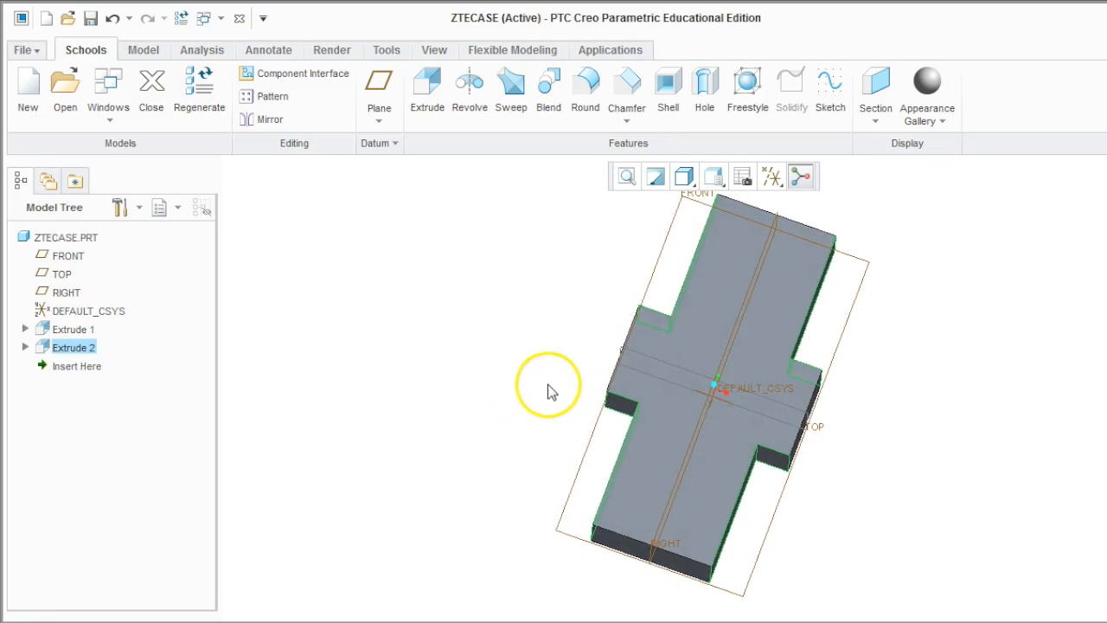
mouse_move(591, 373)
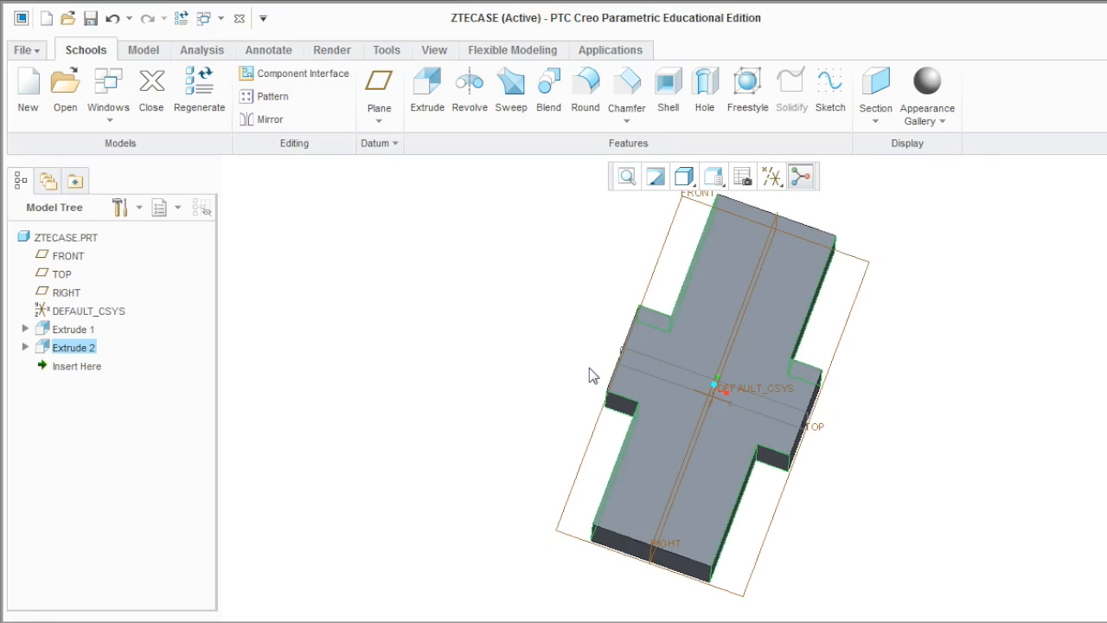
left_click(769, 423)
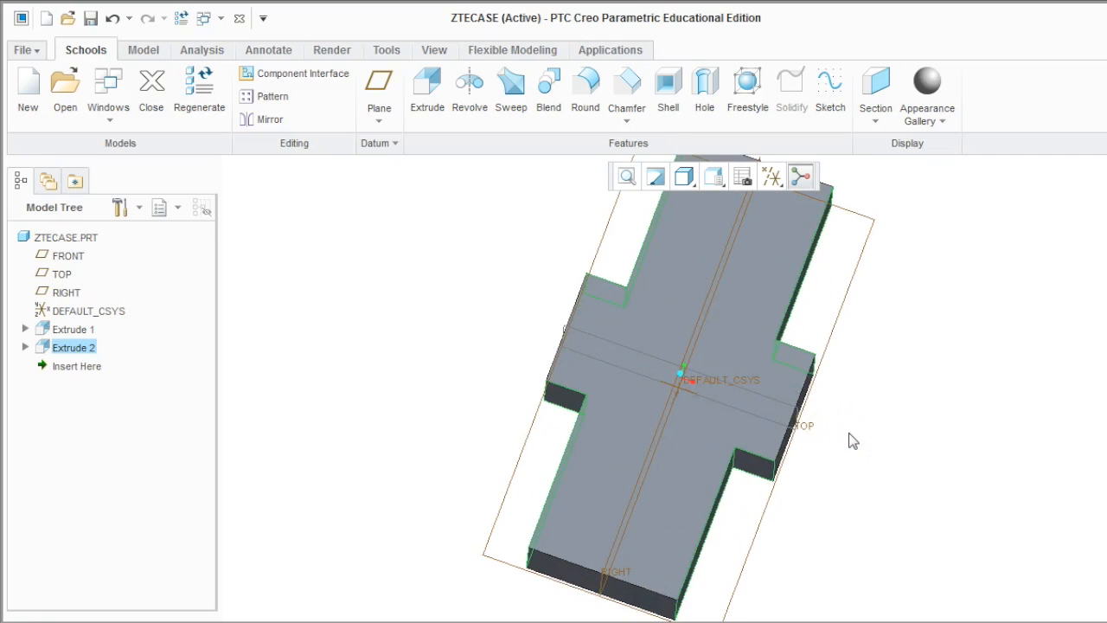
mouse_move(838, 429)
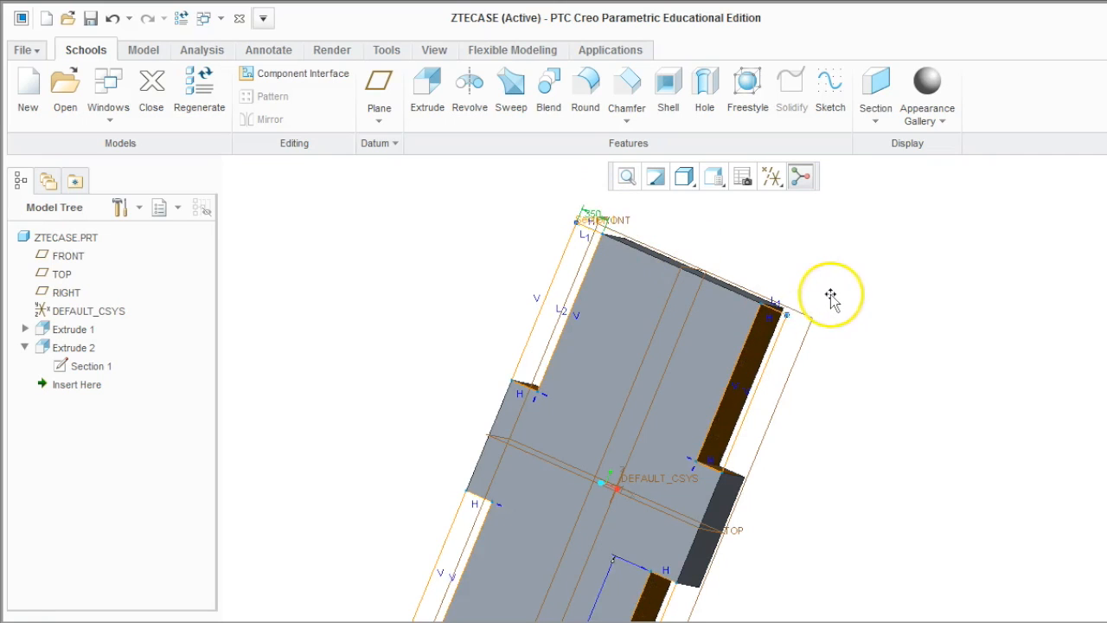
mouse_move(829, 390)
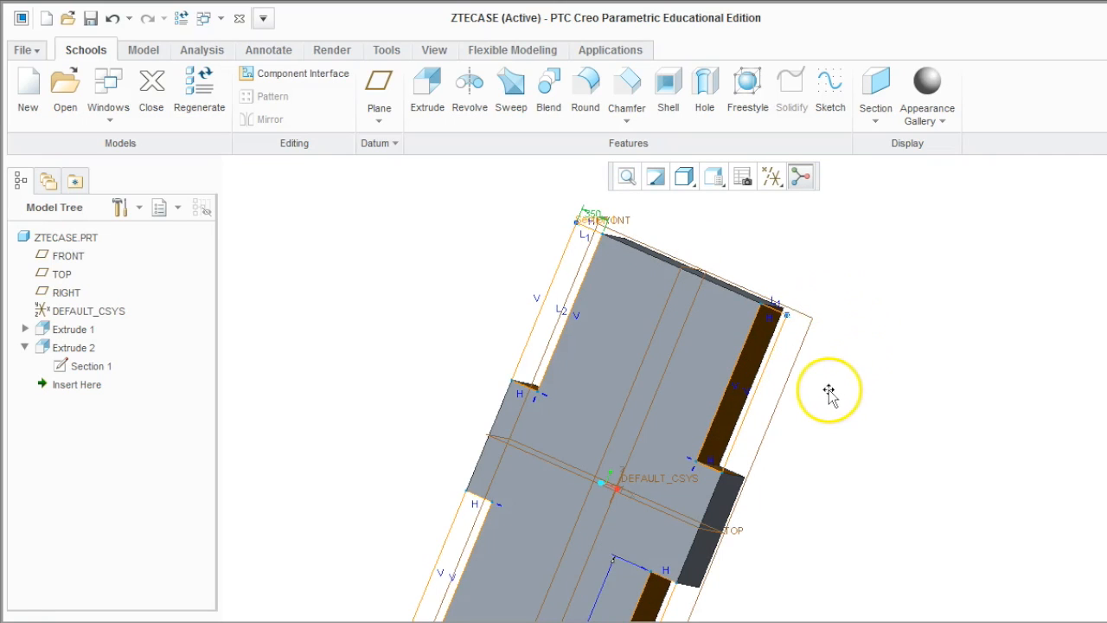
mouse_move(419, 360)
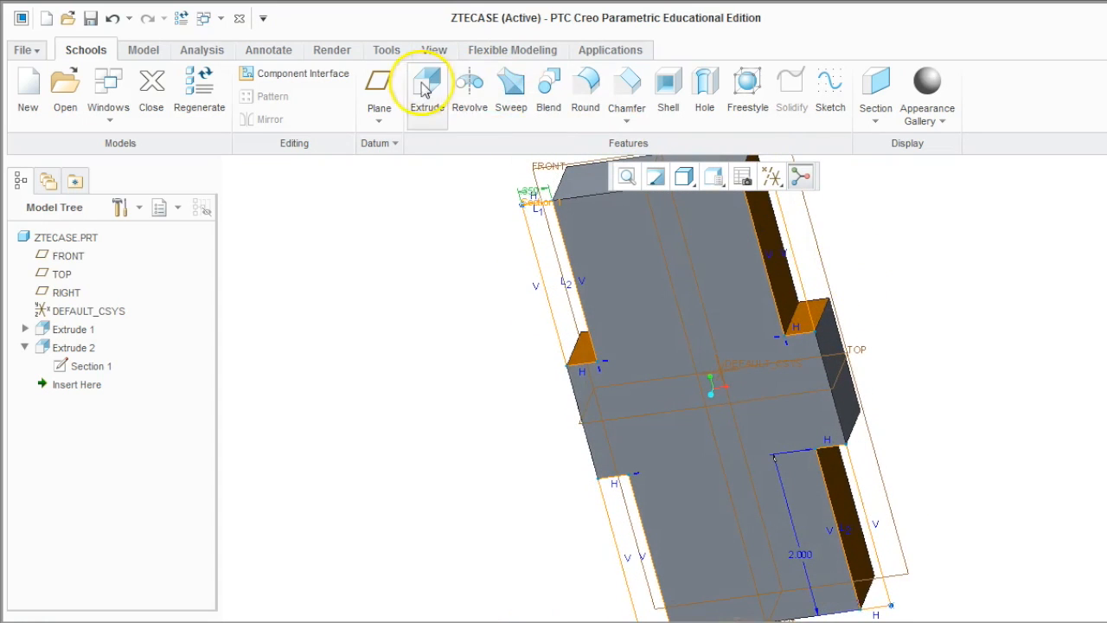
- Start Extrude 3 and draw a centre rectangle from the origin across the block's face
left_click(426, 83)
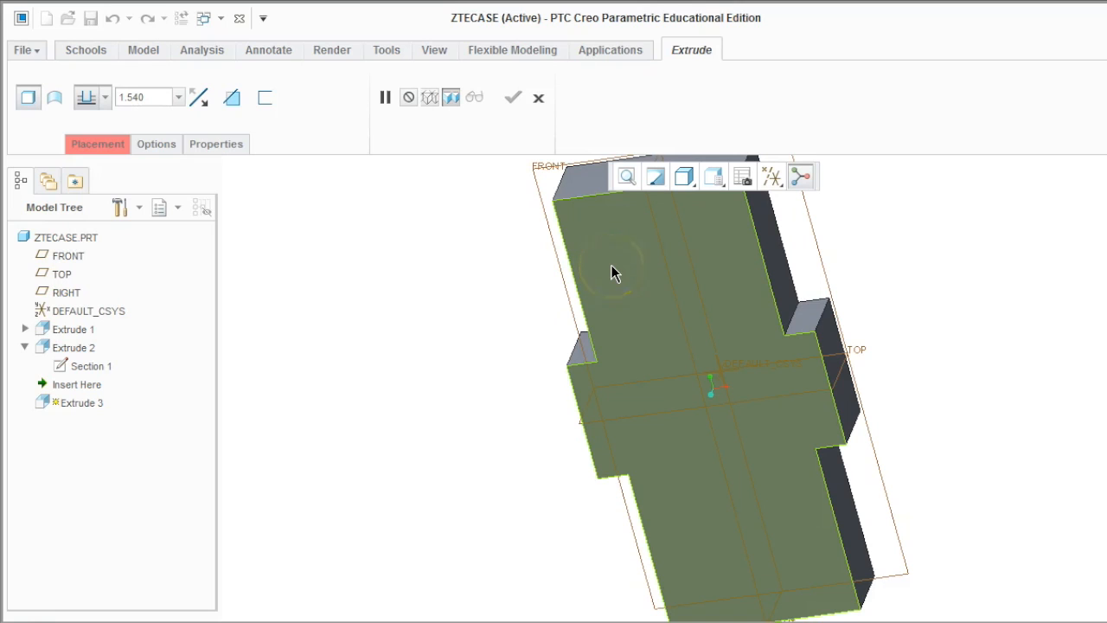
mouse_move(616, 272)
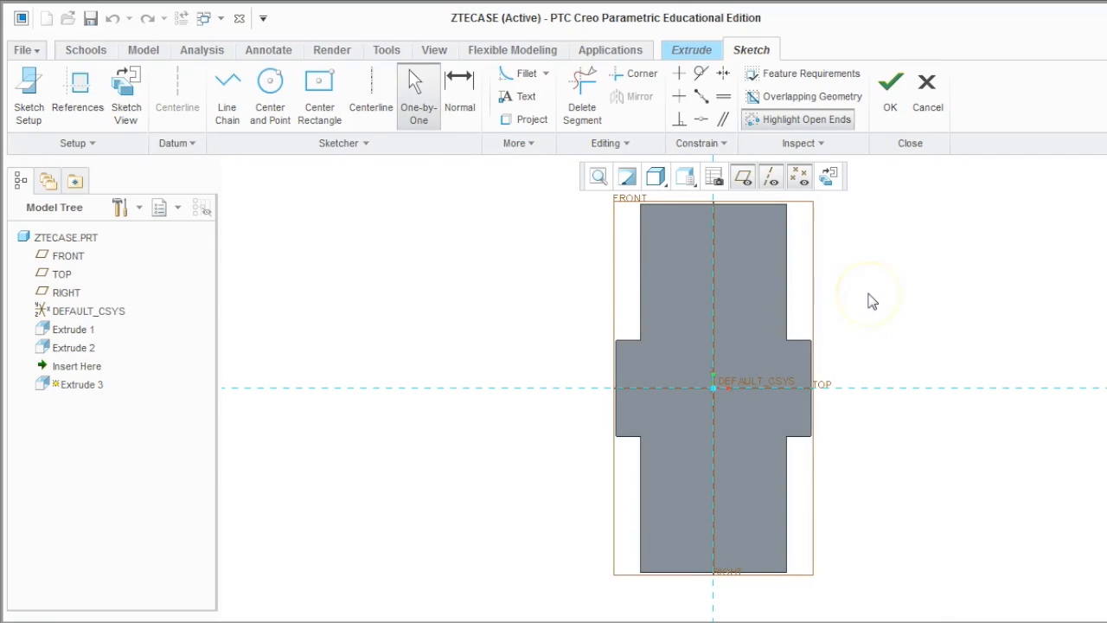
mouse_move(356, 95)
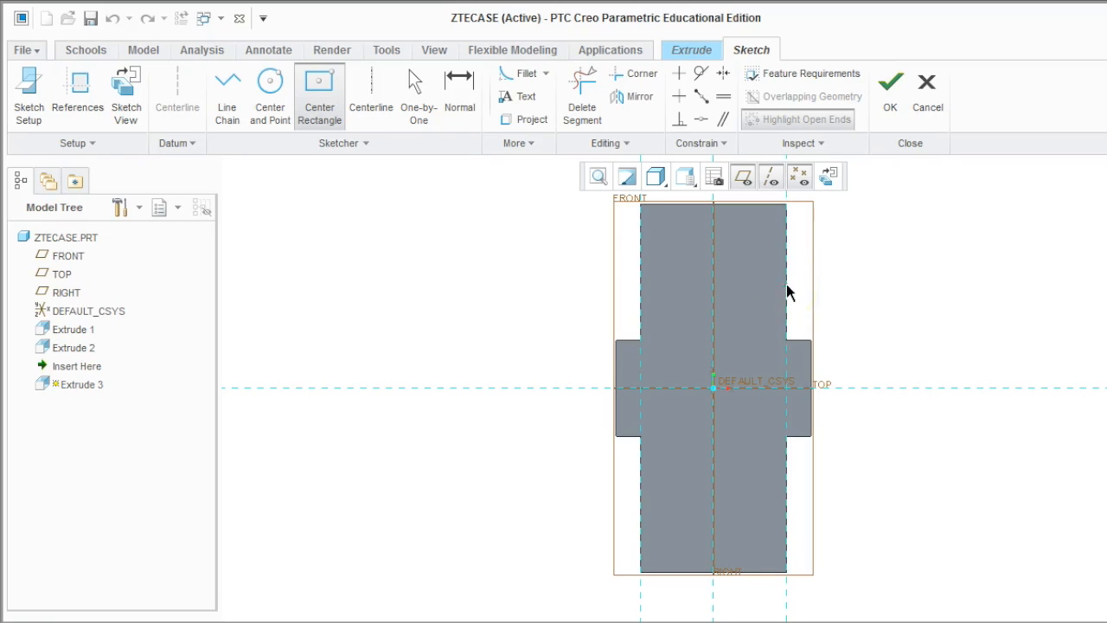
left_click(318, 83)
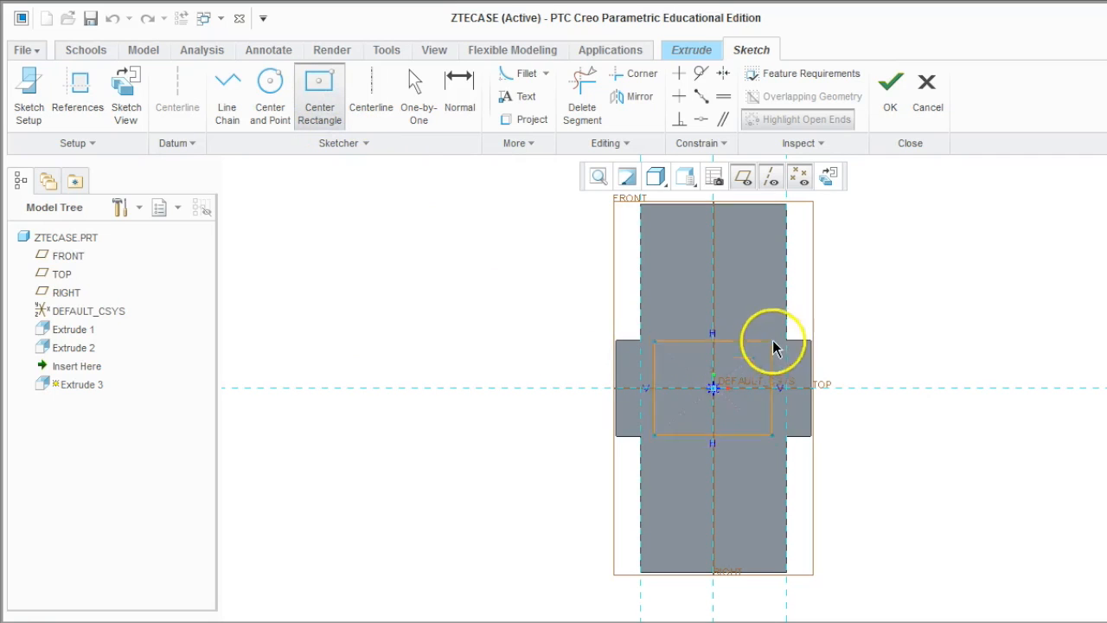
left_click_drag(775, 346, 787, 242)
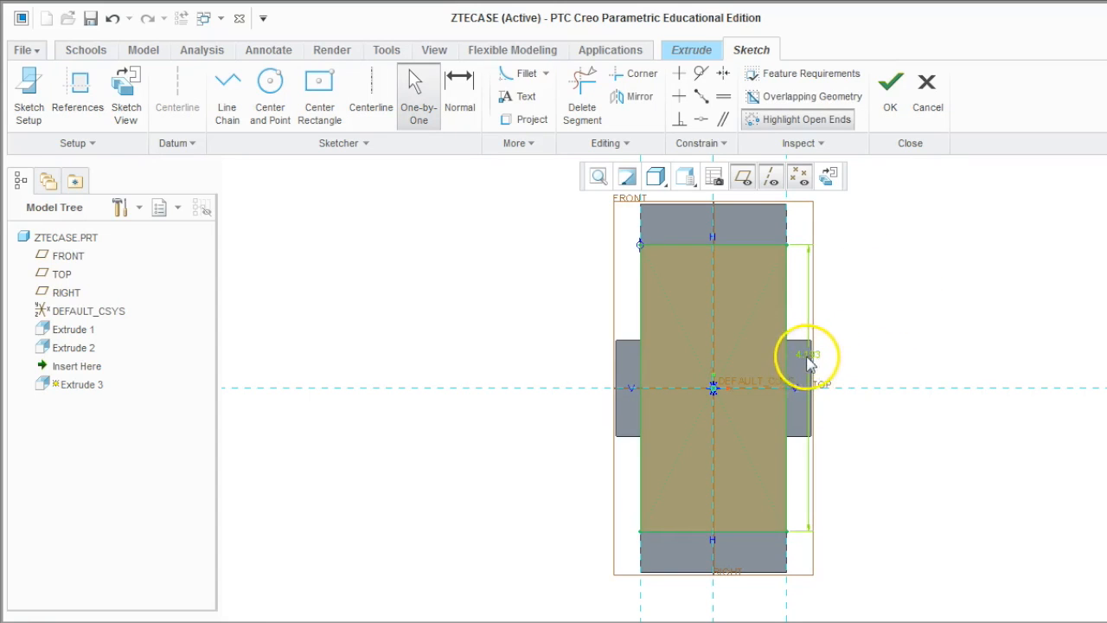
mouse_move(812, 367)
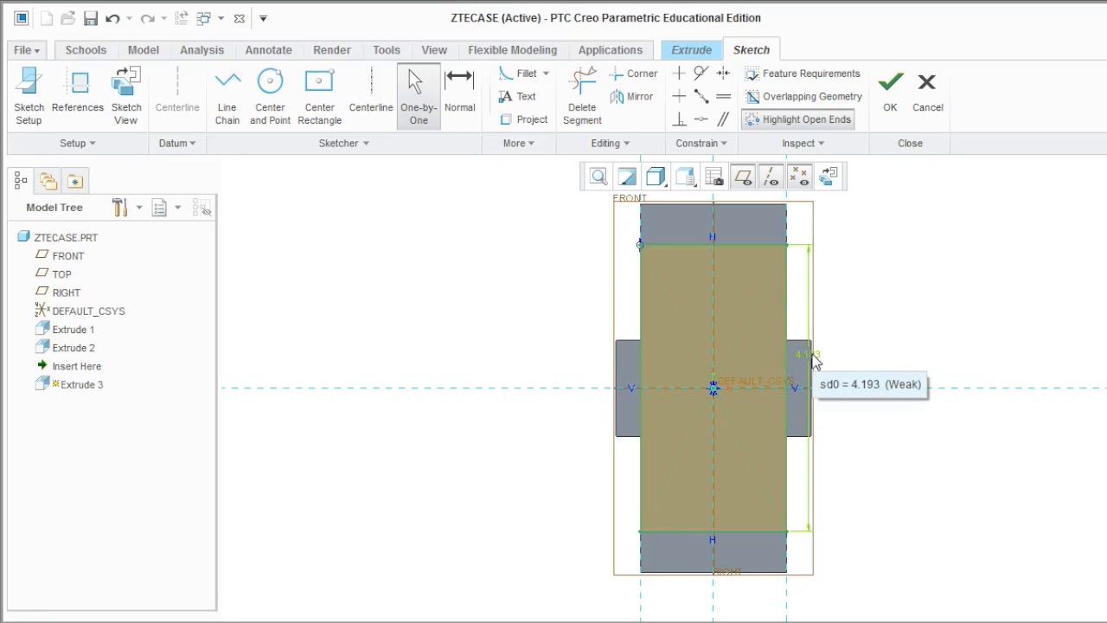
mouse_move(396, 154)
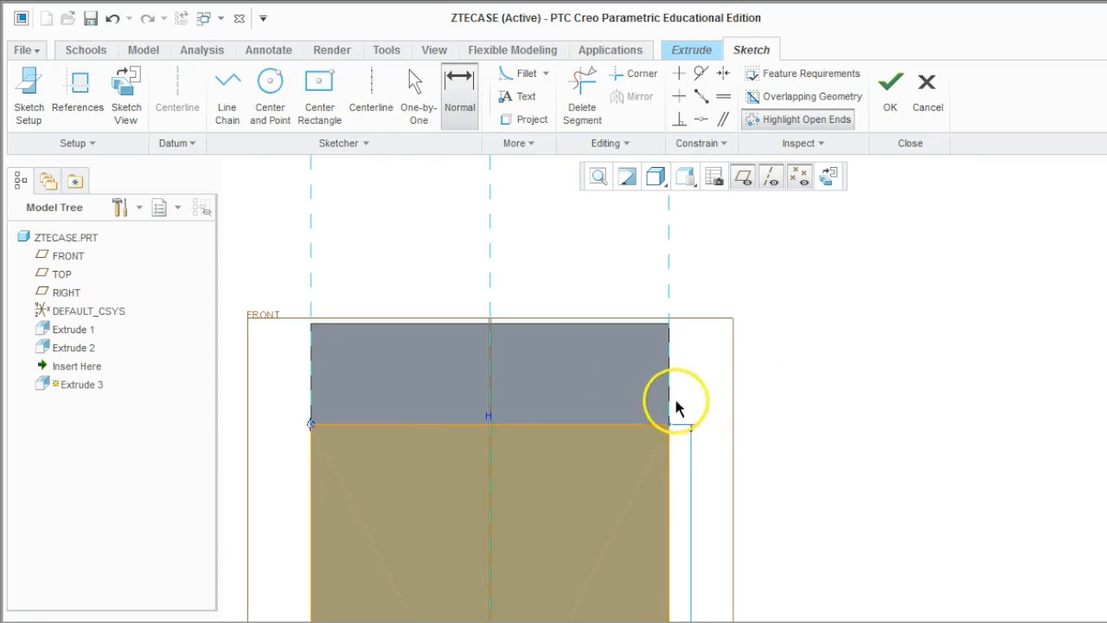
mouse_move(740, 368)
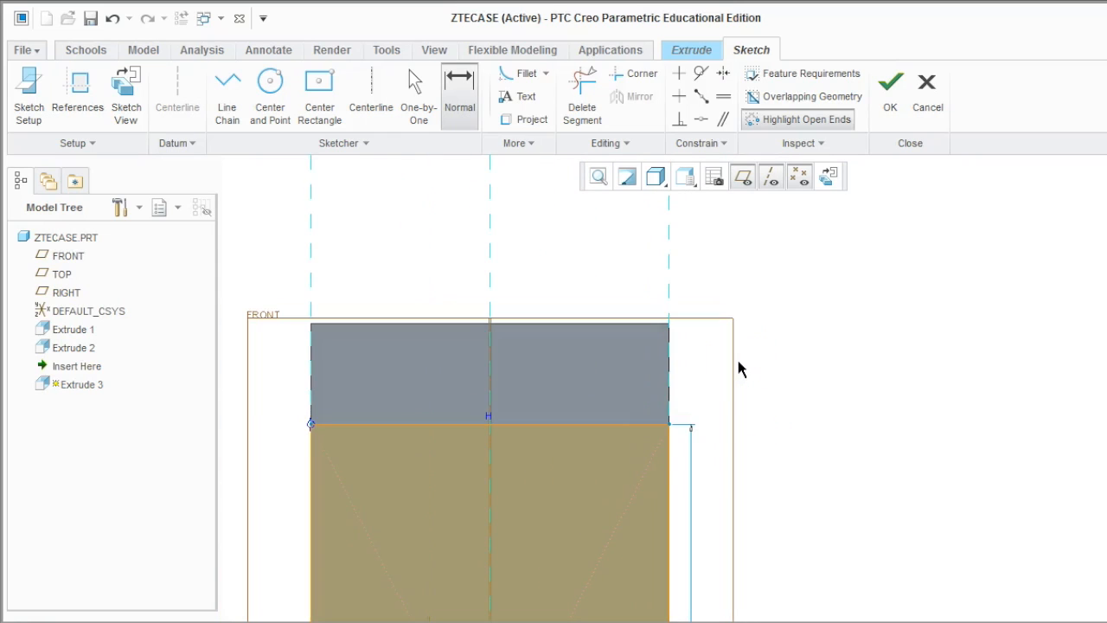
mouse_move(671, 429)
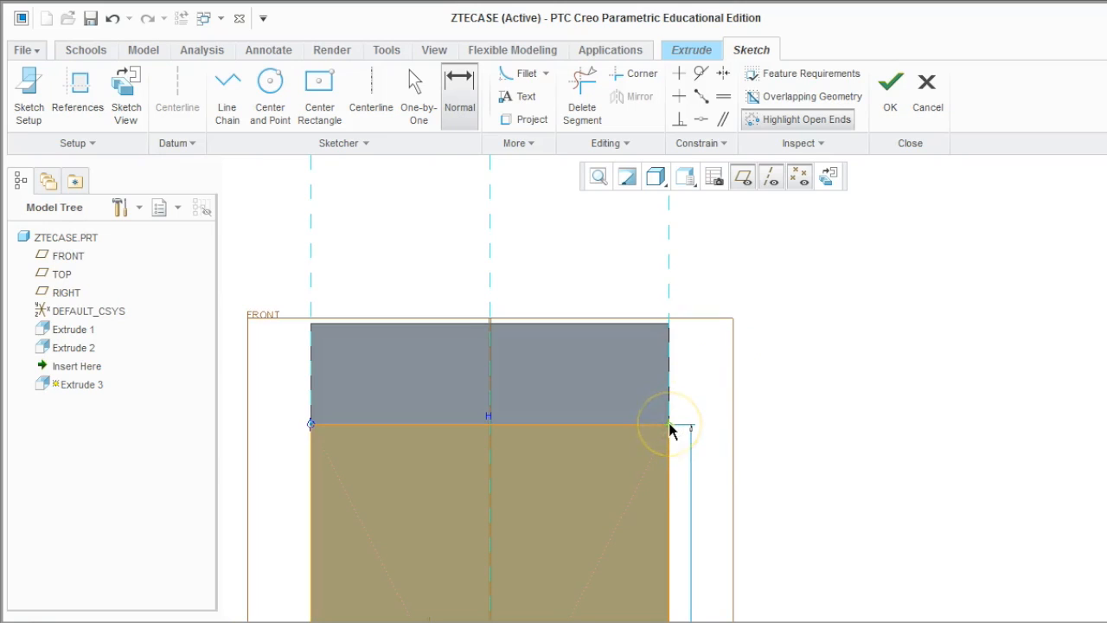
mouse_move(672, 428)
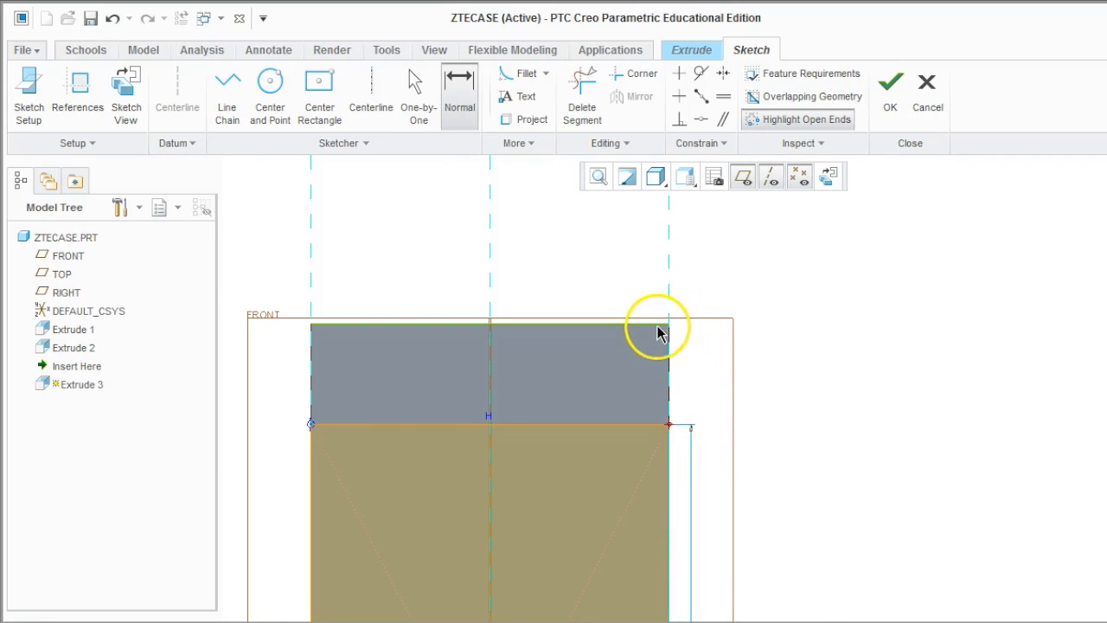
mouse_move(681, 344)
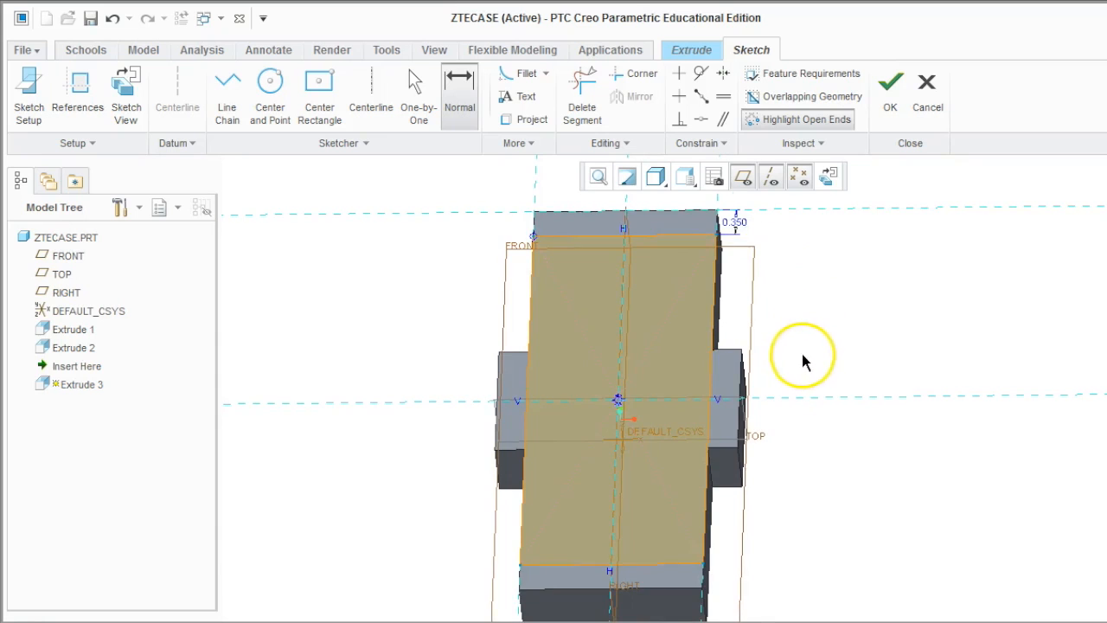
- Orbit the model to check the rectangle's top edge against the block
left_click_drag(802, 356, 771, 357)
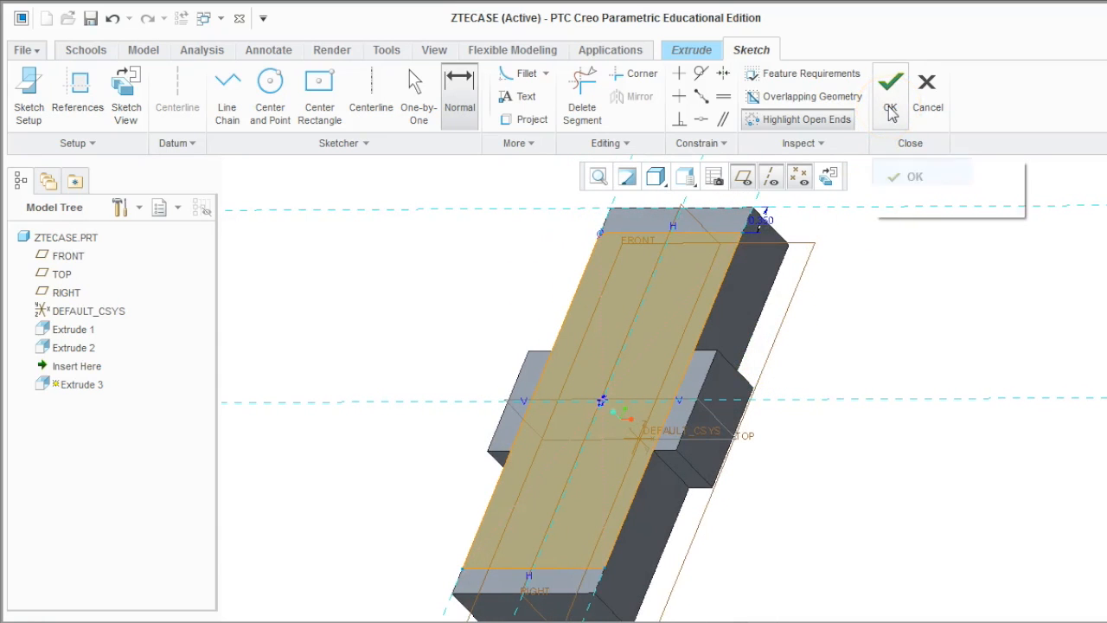
mouse_move(891, 107)
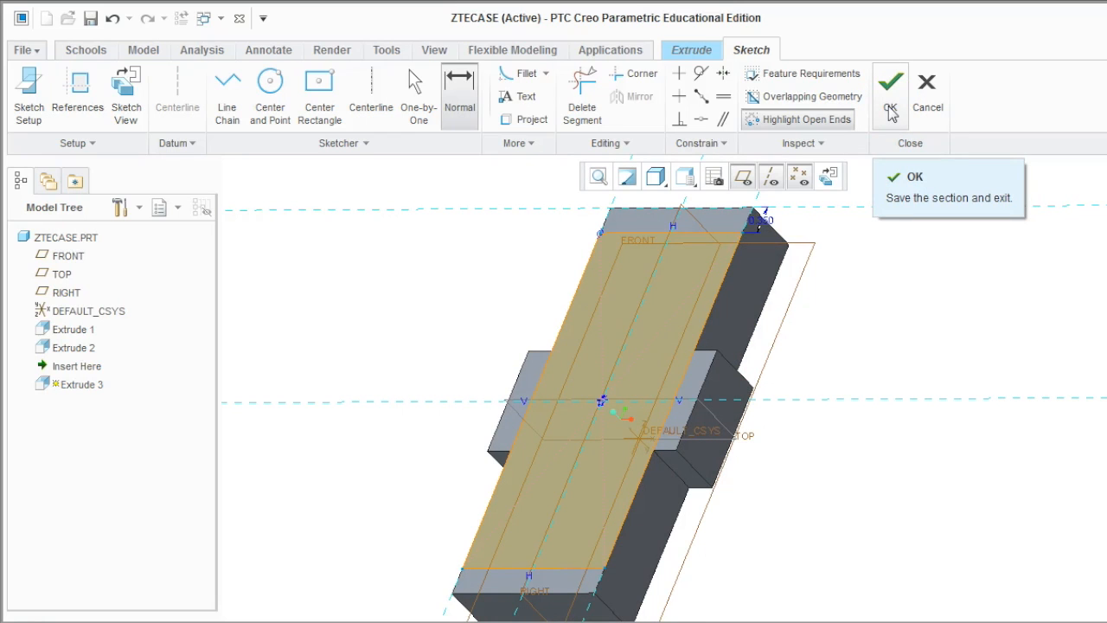
- Cut 0.550 into the block with flipped side and direction, leaving raised lips as Extrude 3
left_click(888, 83)
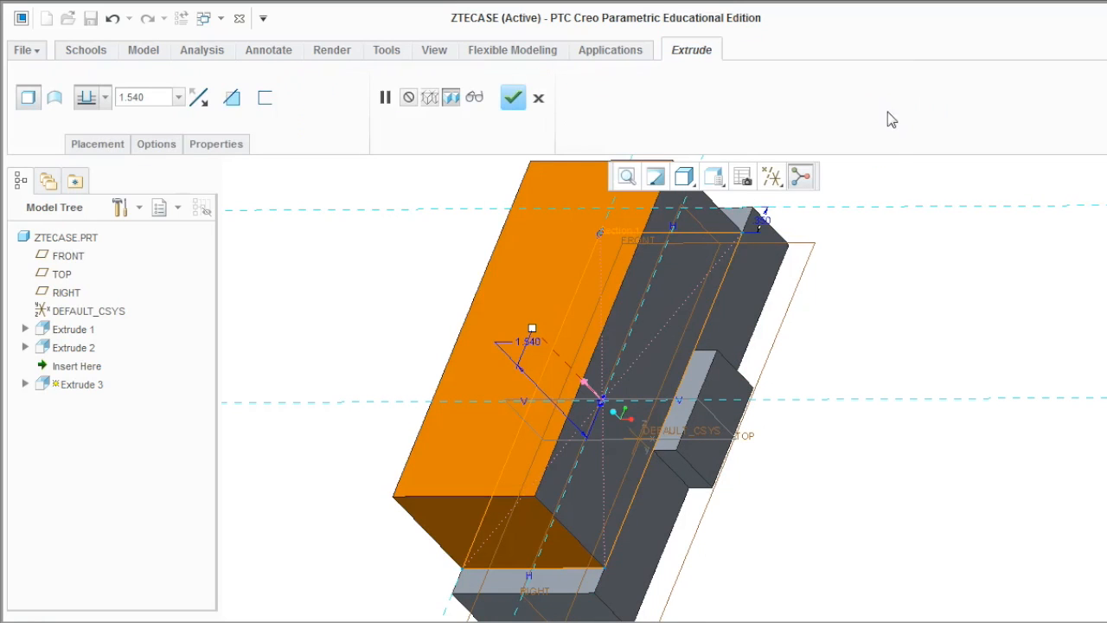
left_click(232, 97)
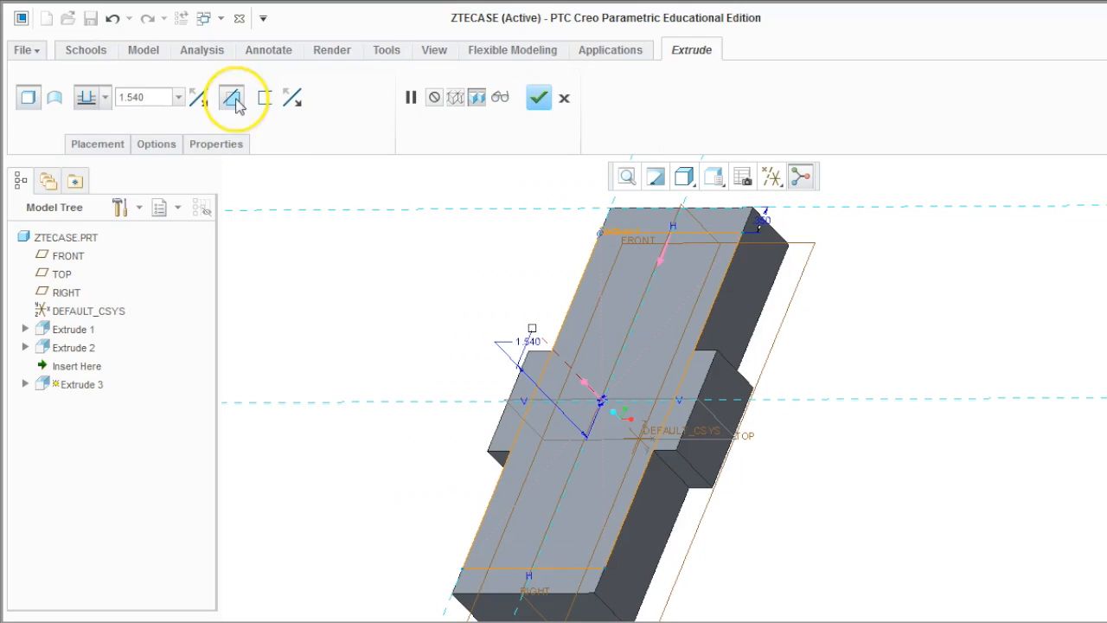
left_click(197, 97)
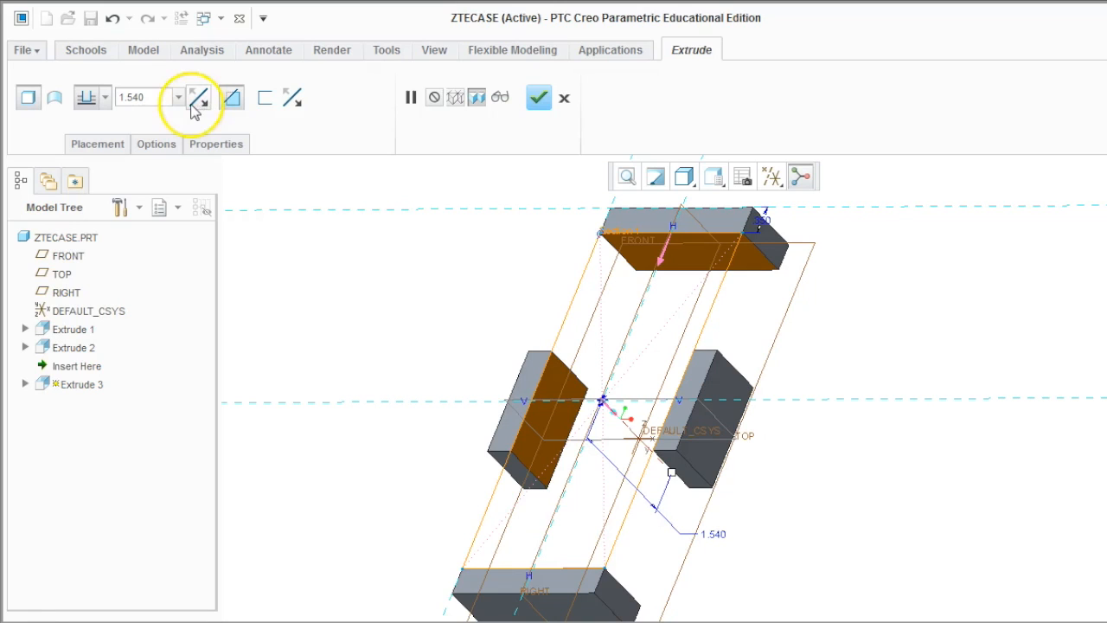
left_click(138, 97)
type("0.550")
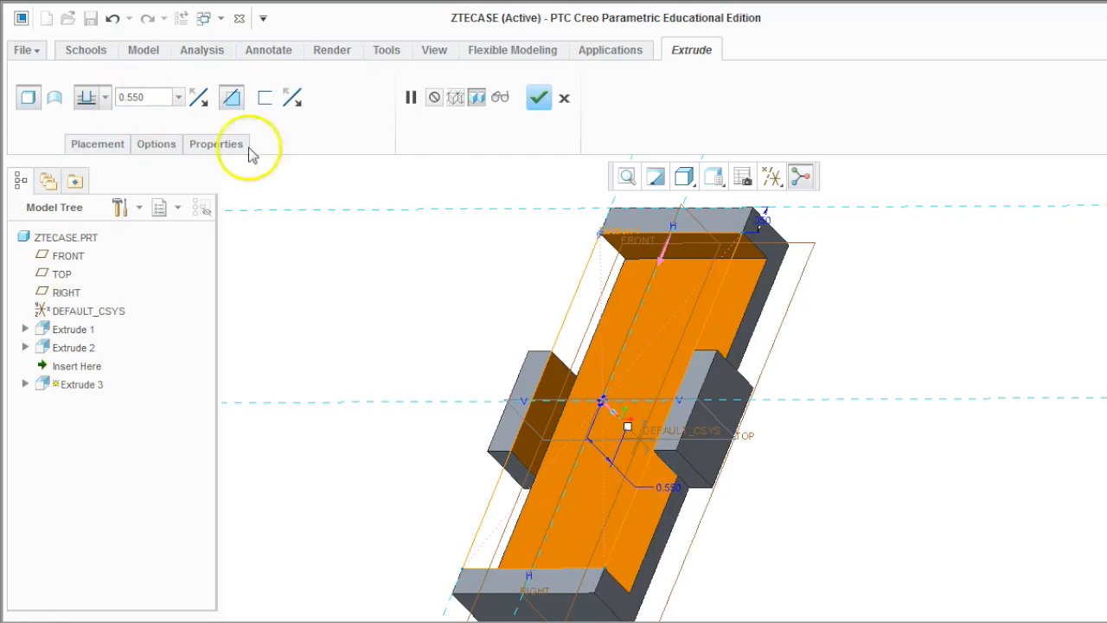
mouse_move(867, 291)
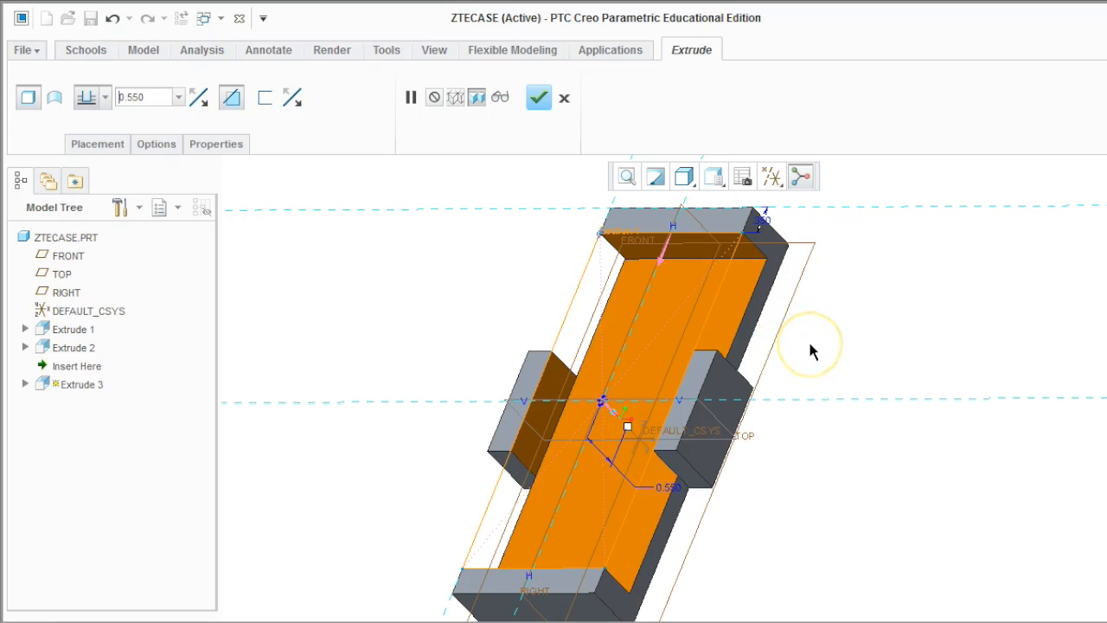
mouse_move(815, 350)
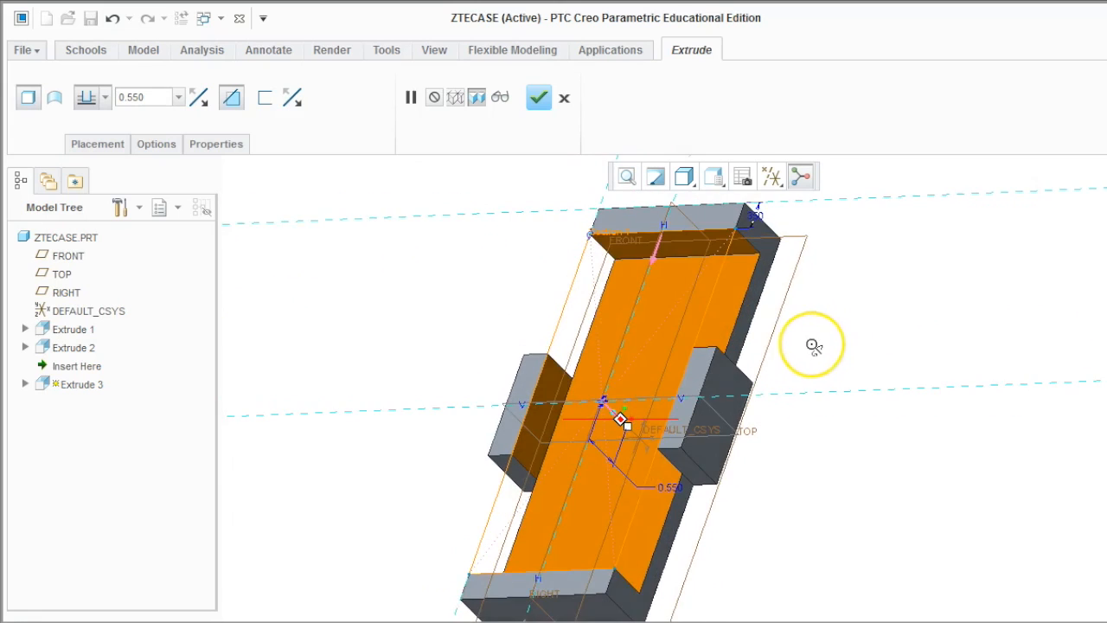
left_click(536, 97)
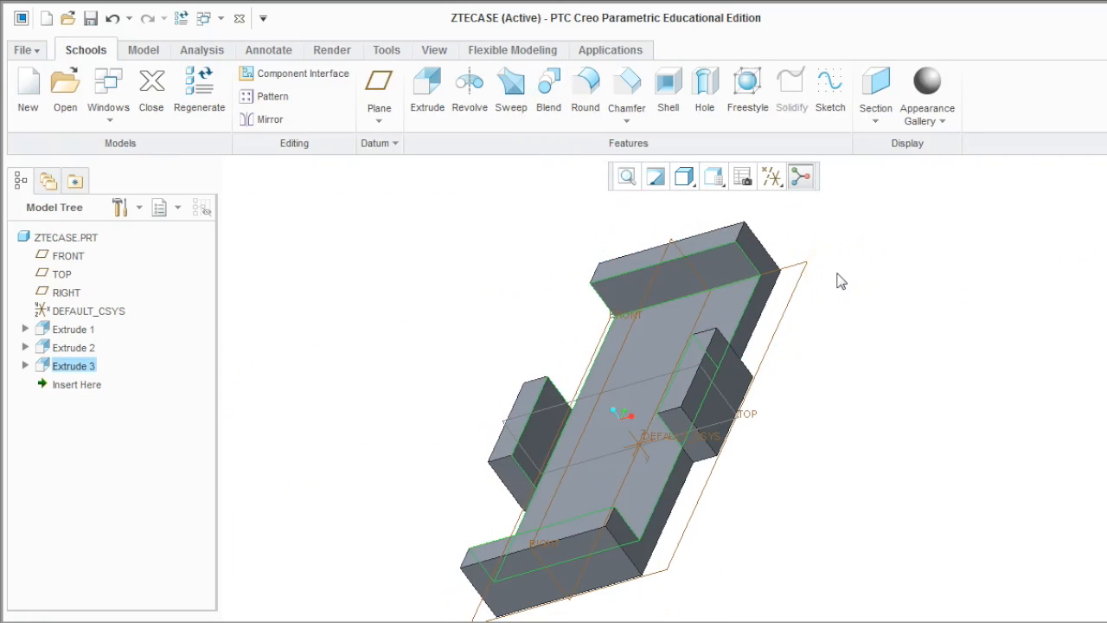
- Start Extrude 4 and sketch a 0.100-wide strip along the back lip's top face
left_click(425, 97)
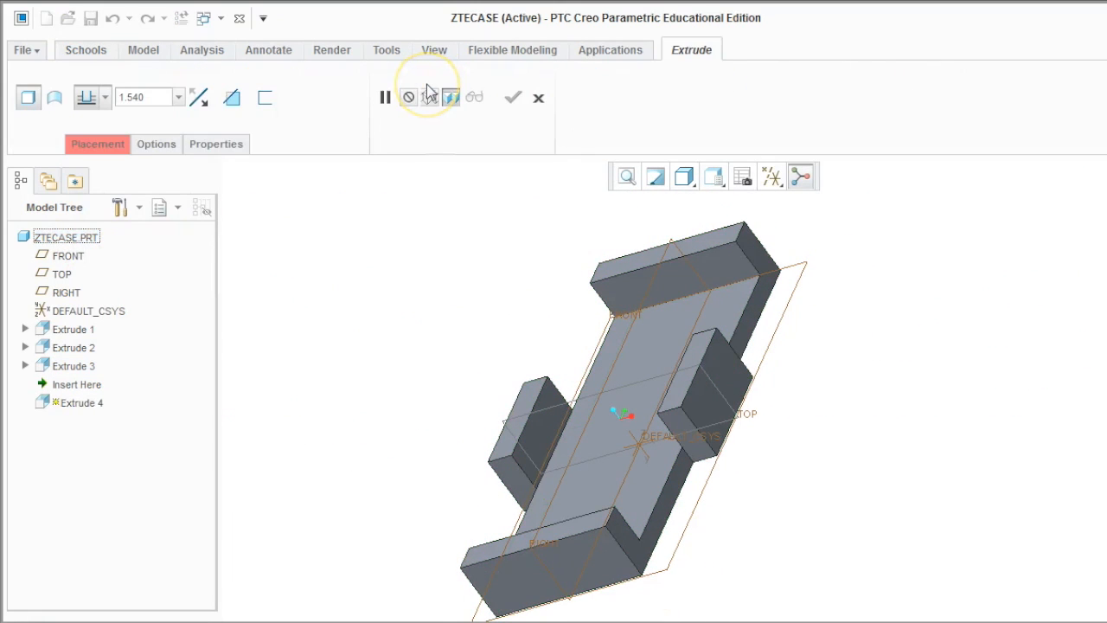
mouse_move(678, 280)
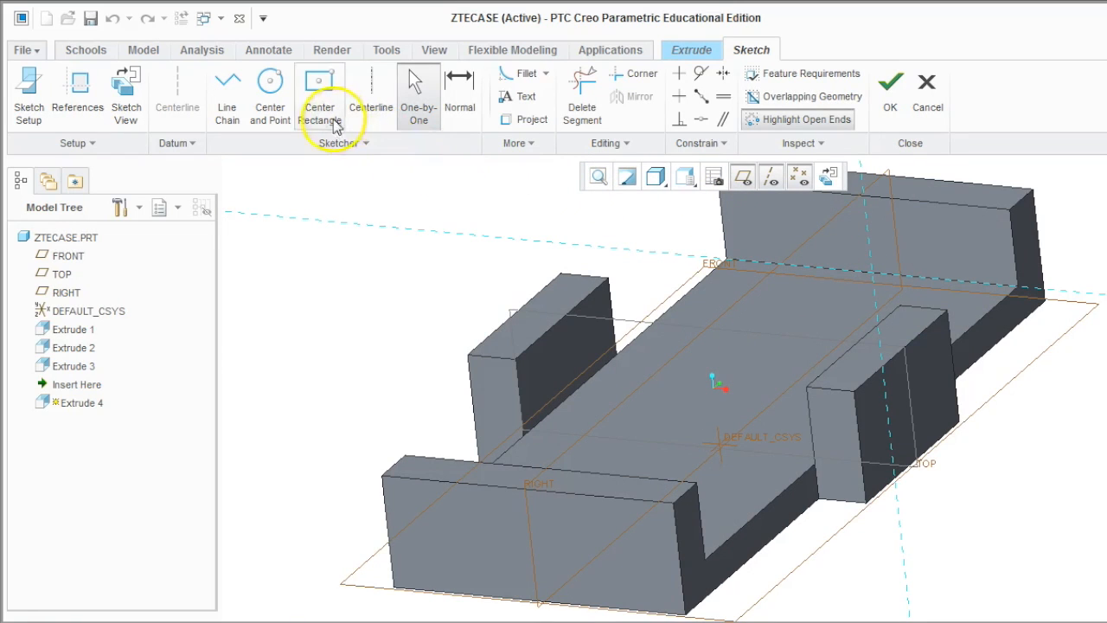
left_click(365, 142)
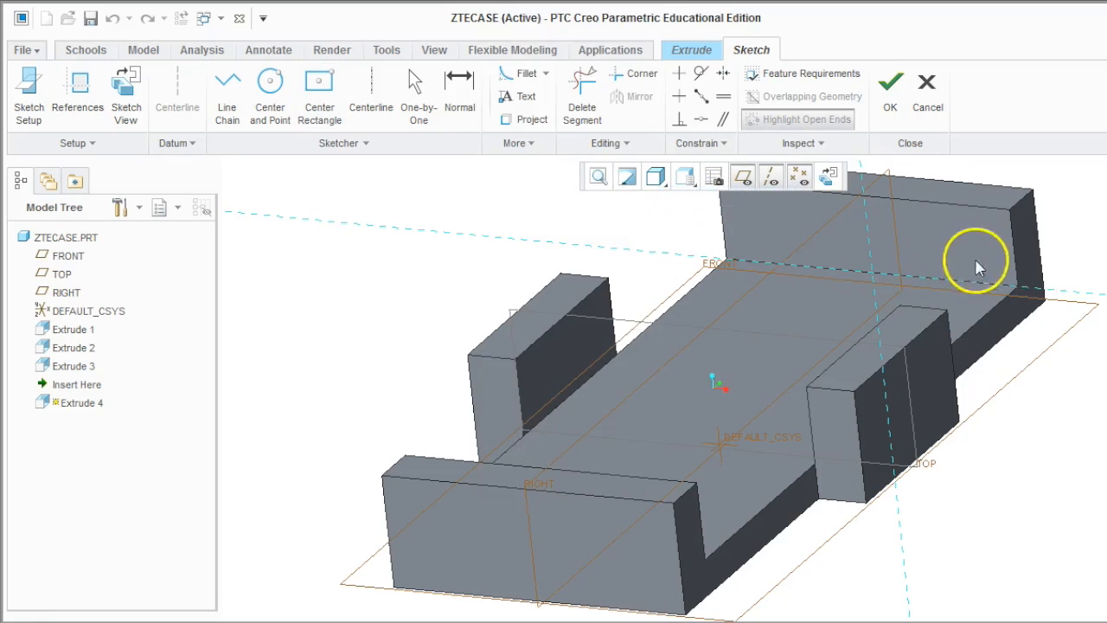
mouse_move(1021, 294)
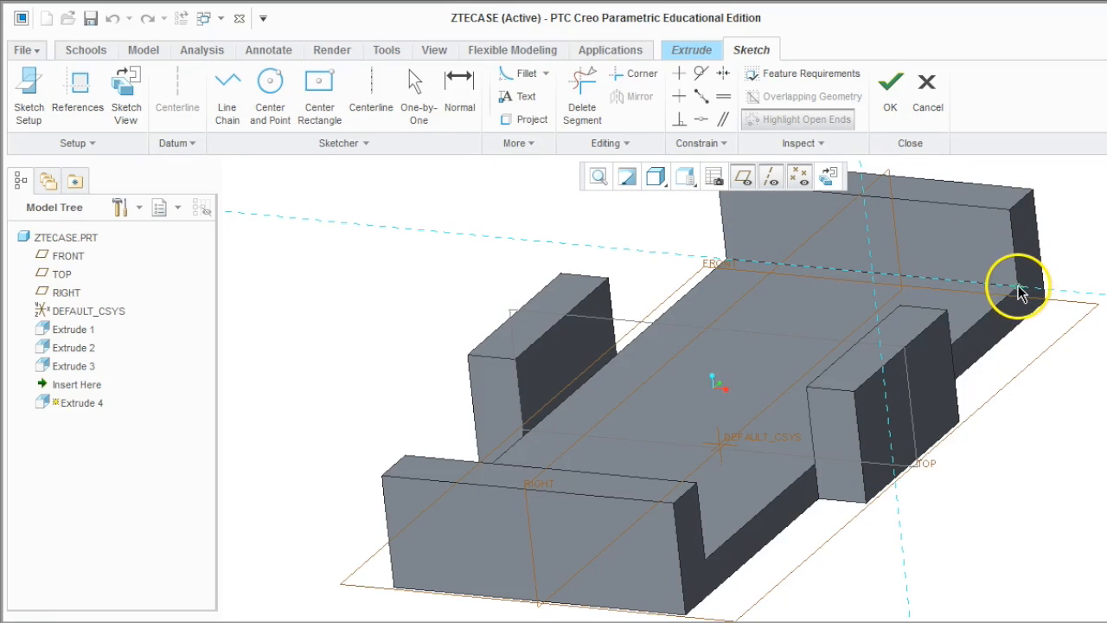
mouse_move(725, 218)
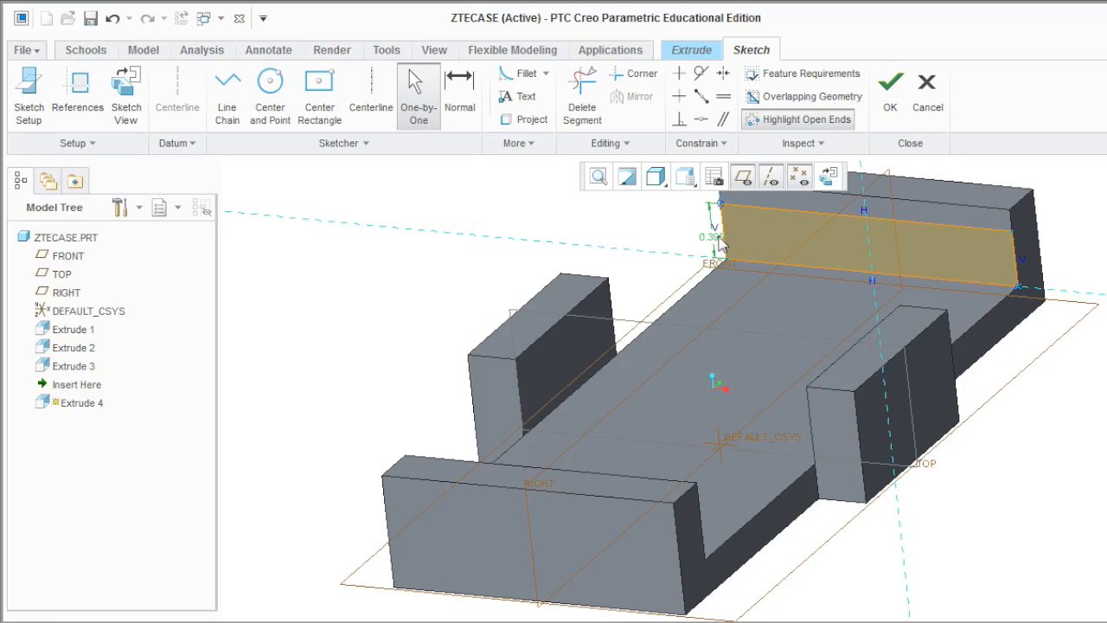
left_click(927, 83)
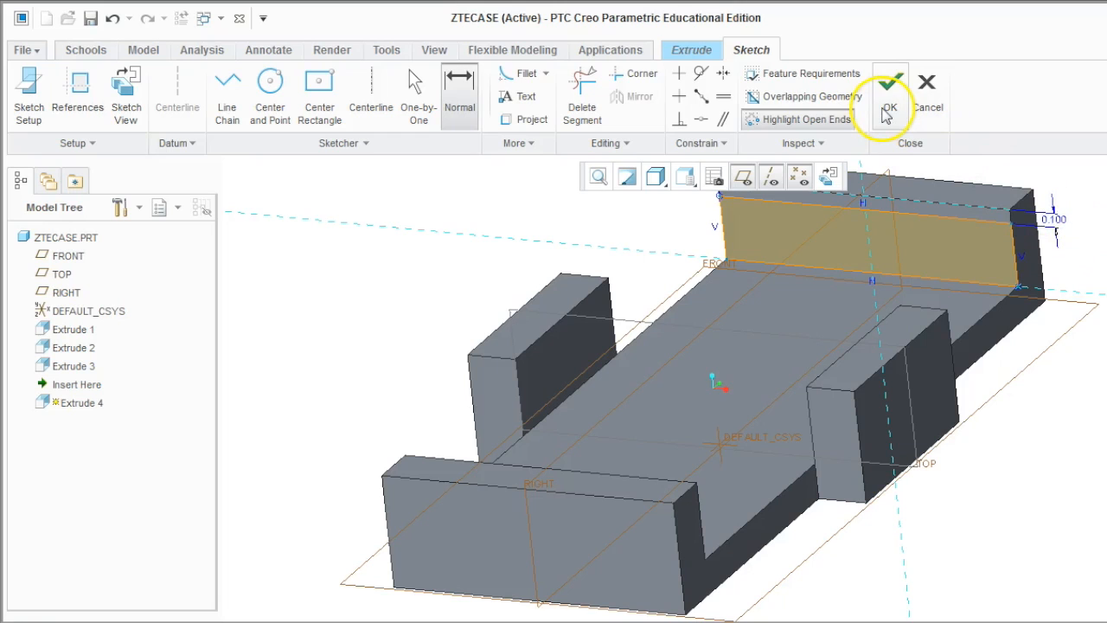
- Trim 0.250 off the top of the back lip, completing Extrude 4 as a cut
left_click(890, 107)
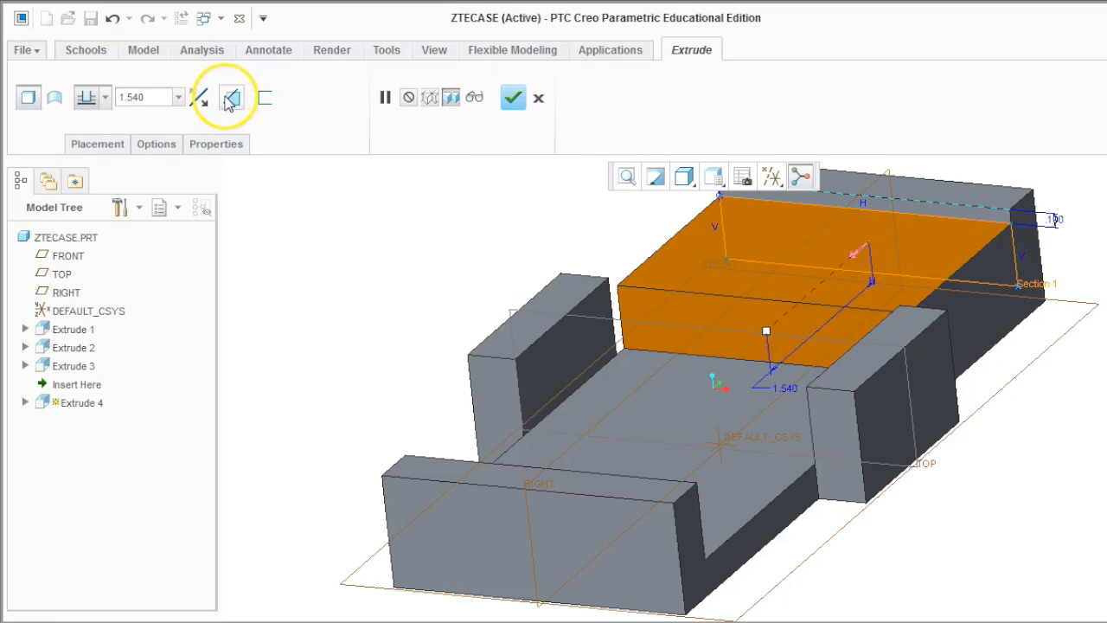
left_click(199, 97)
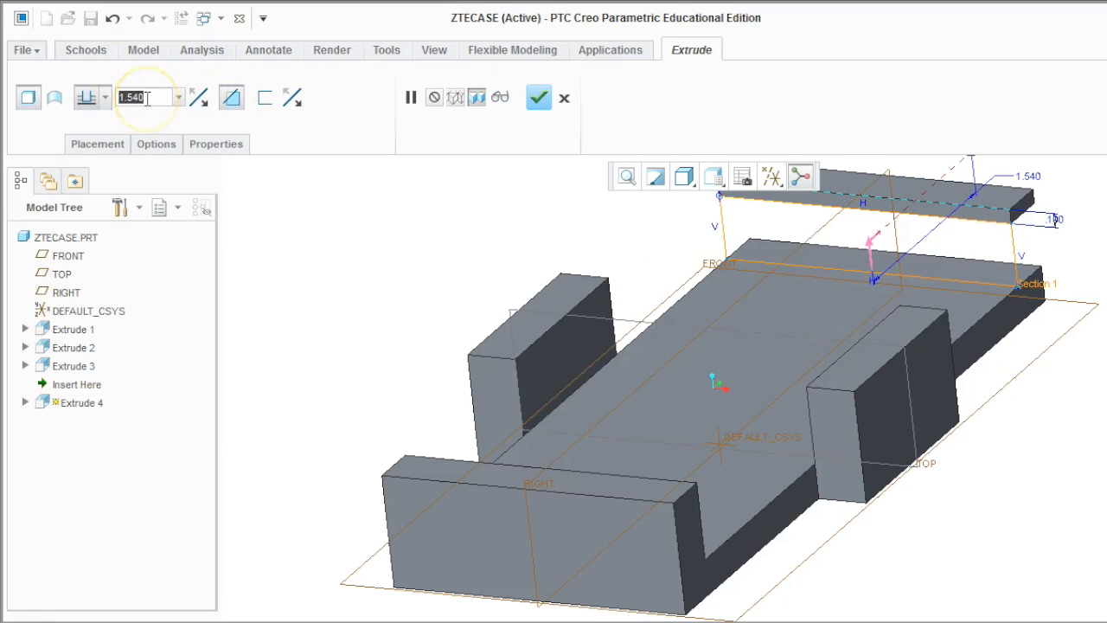
type("0.250")
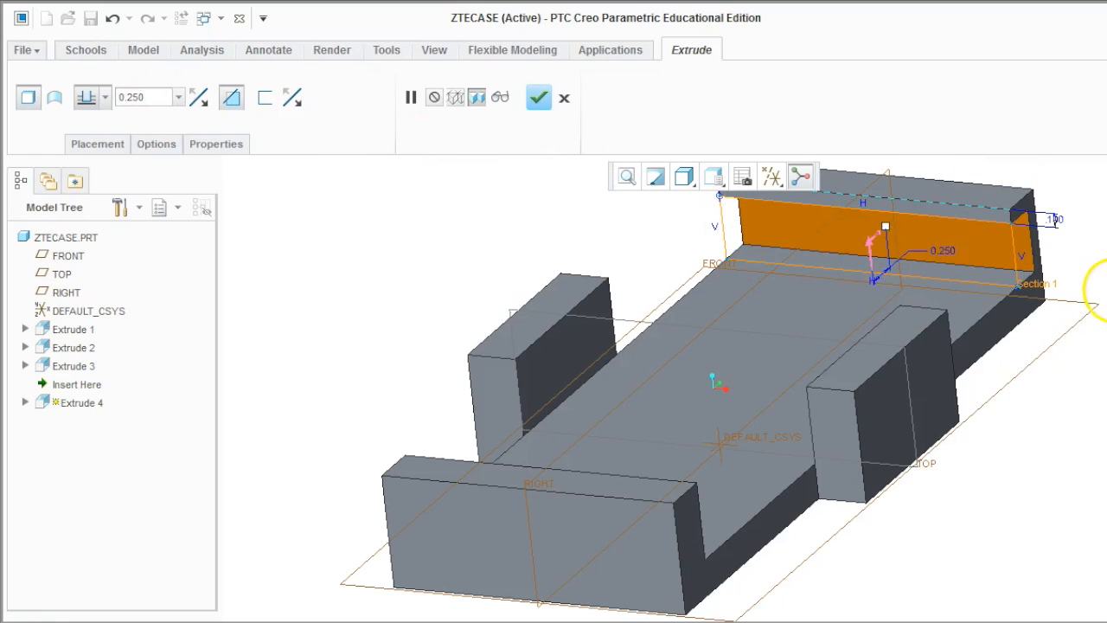
mouse_move(538, 97)
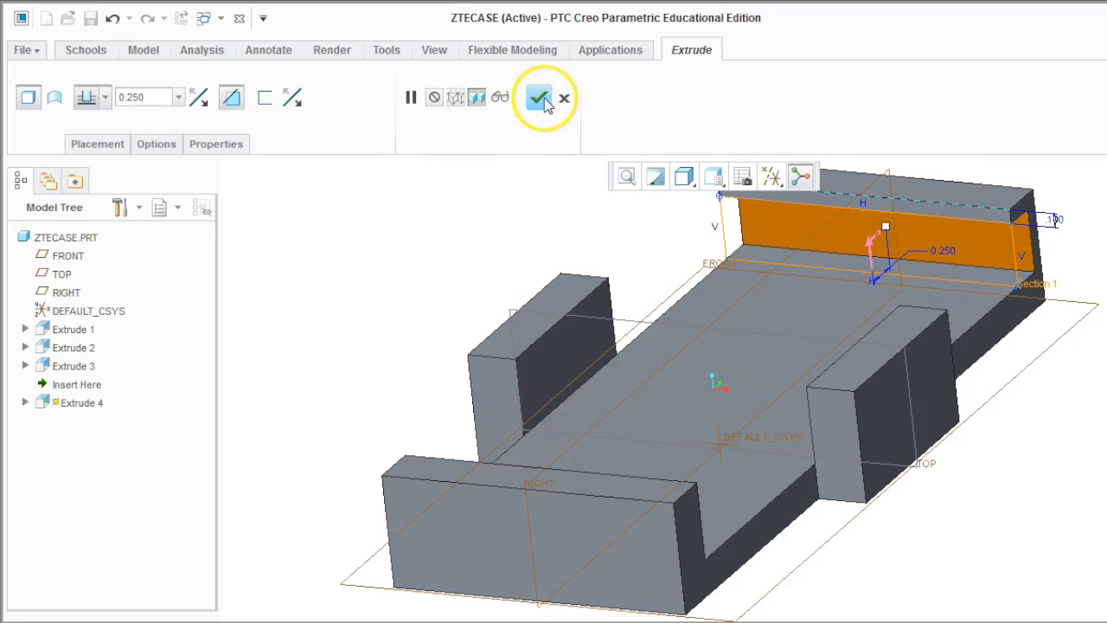
left_click(536, 97)
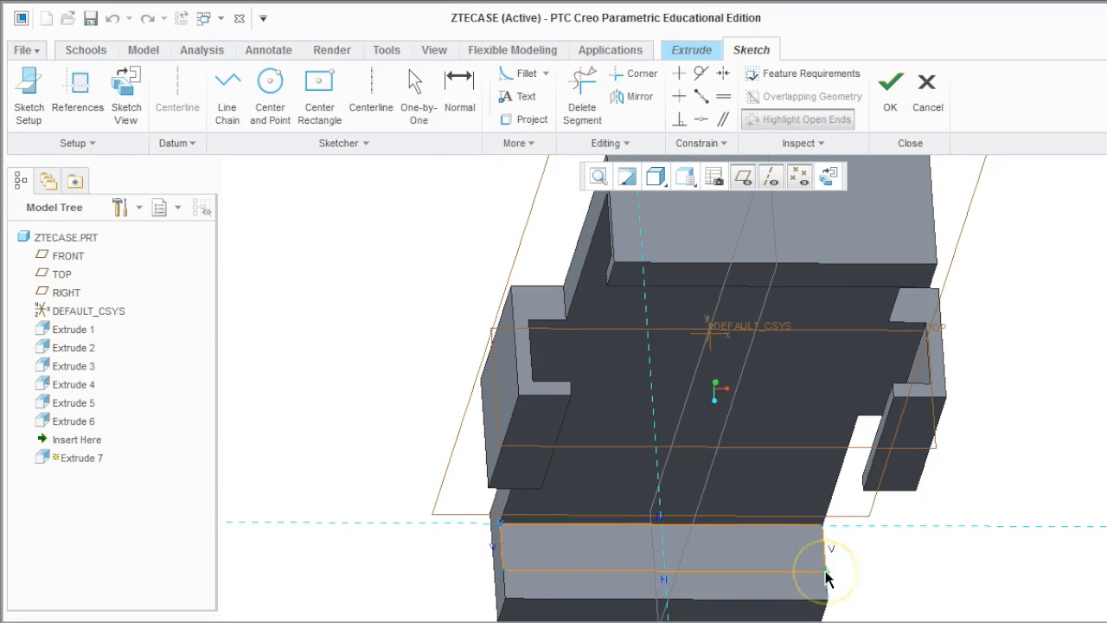
- Finish the sketch and complete the seventh extrusion on the lips
left_click(889, 83)
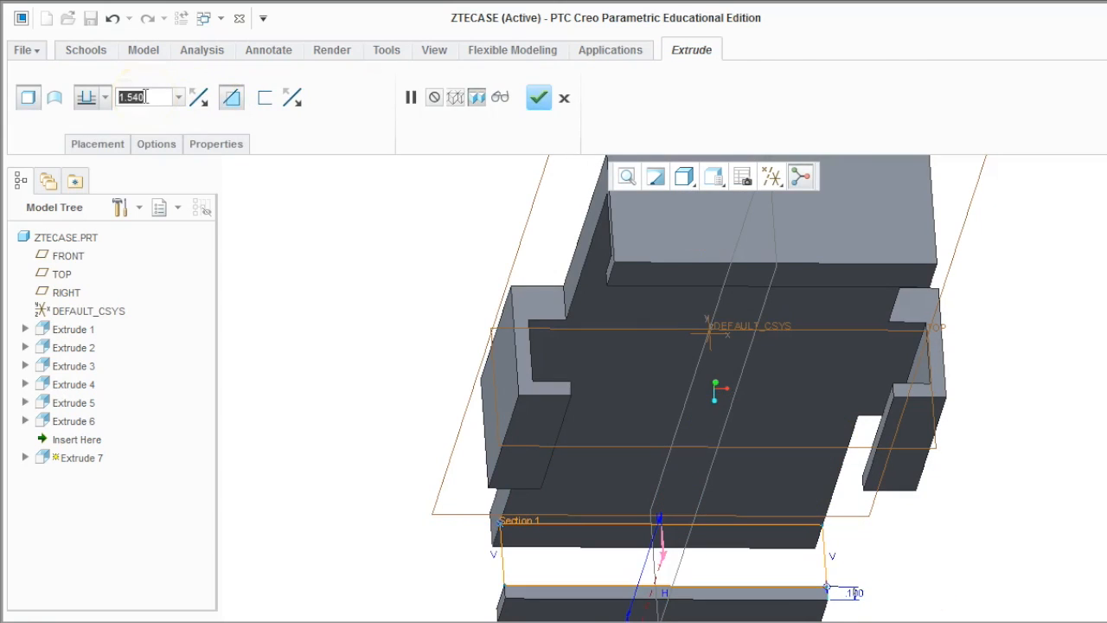
left_click(538, 97)
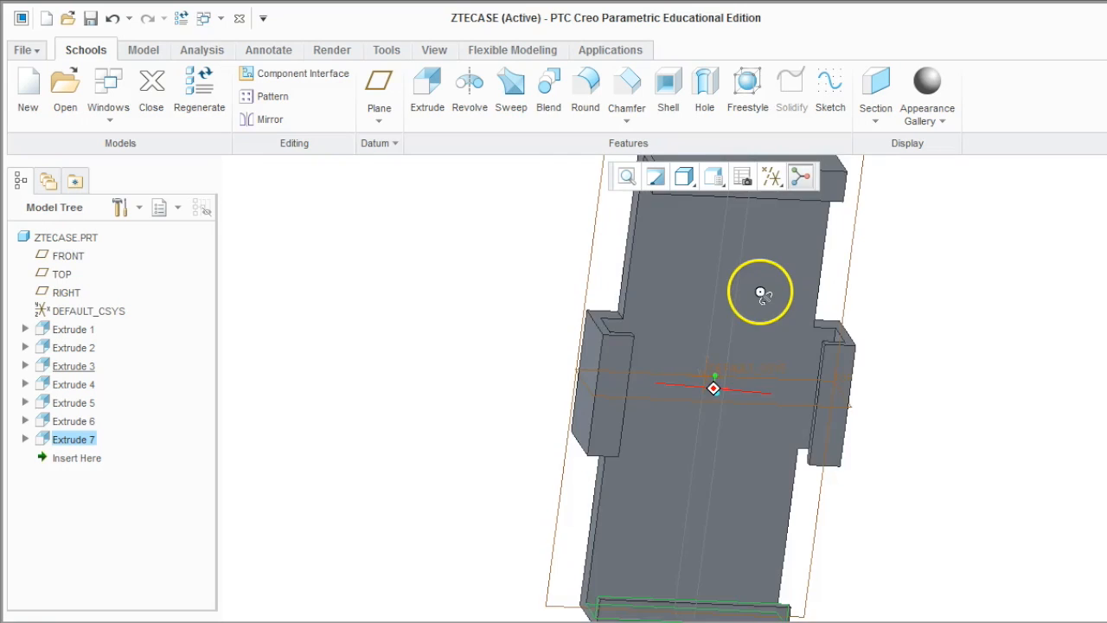
left_click_drag(761, 292, 864, 337)
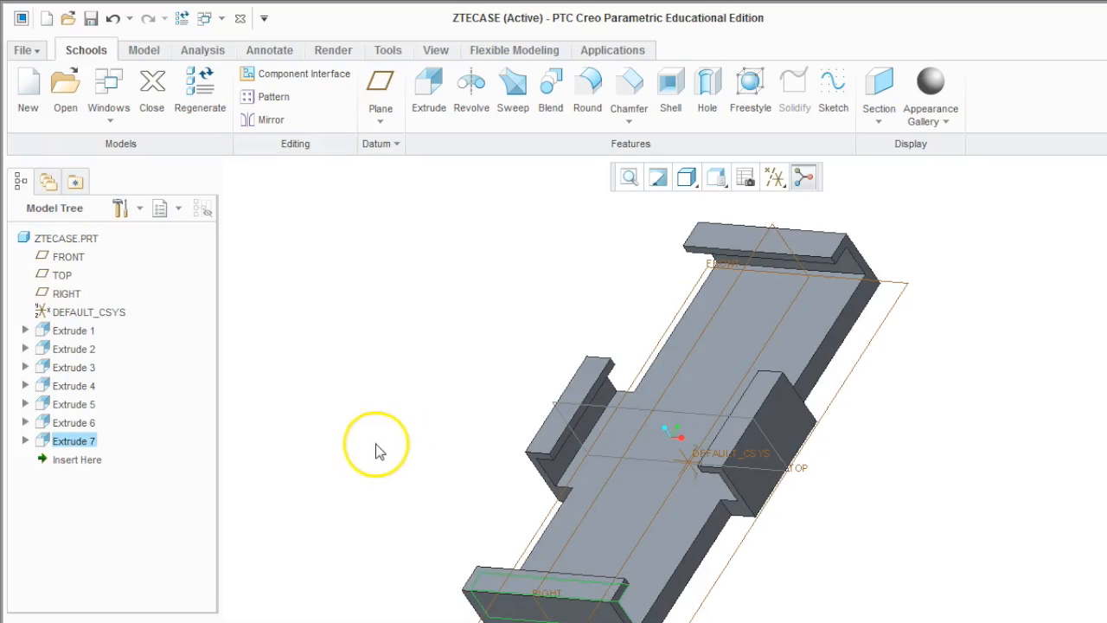
mouse_move(700, 344)
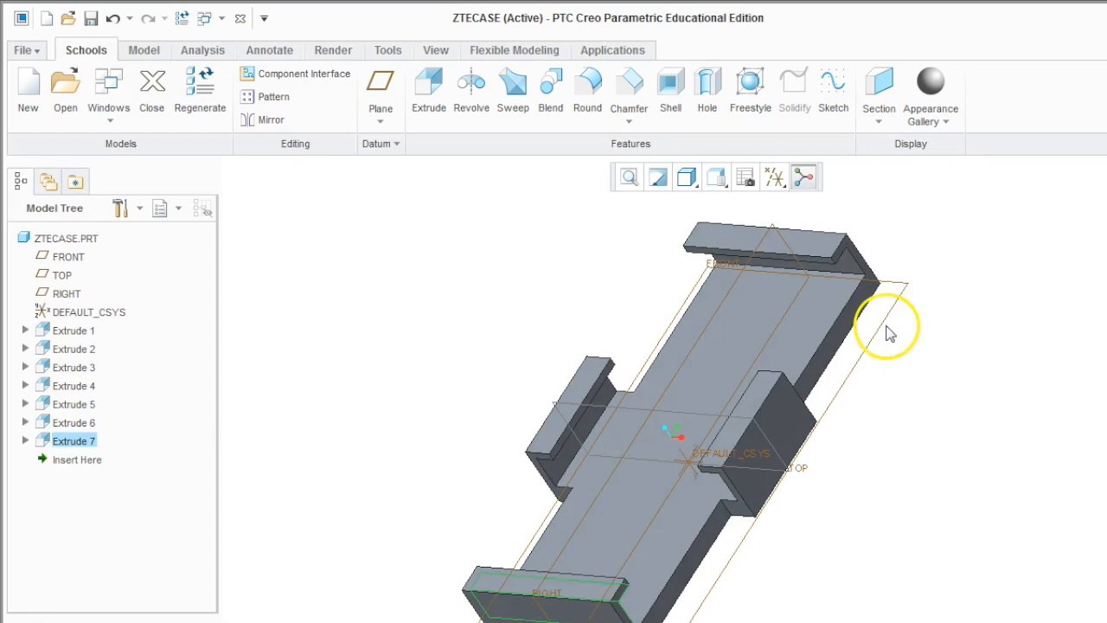
mouse_move(579, 256)
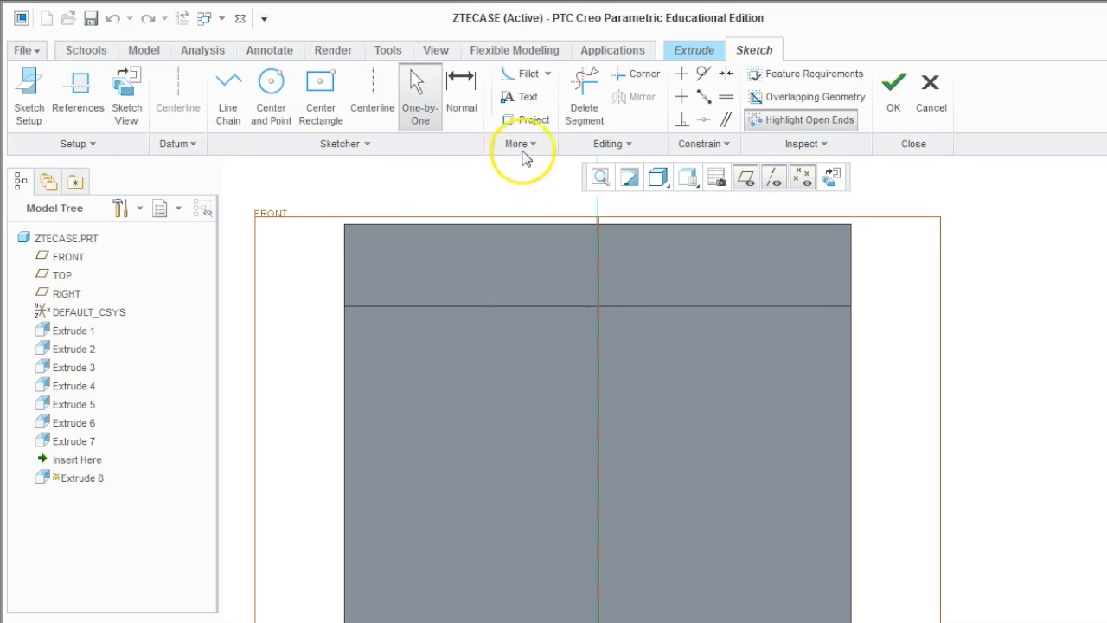
- Switch the sketcher to Corner Rectangle for drawing the two rectangles over the top lip
left_click(517, 143)
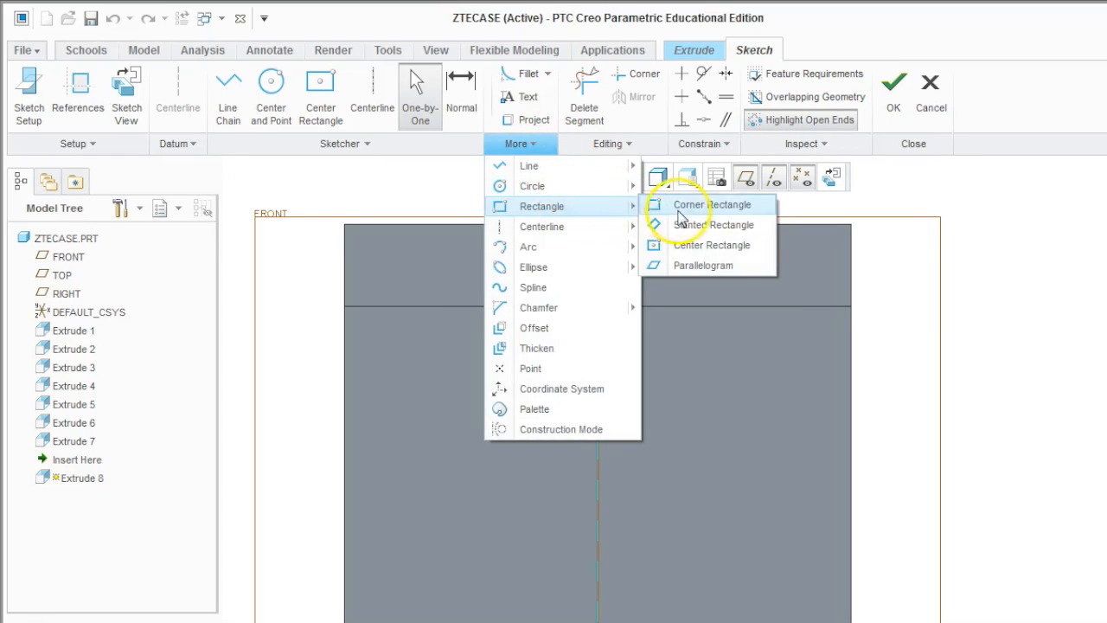
left_click(711, 204)
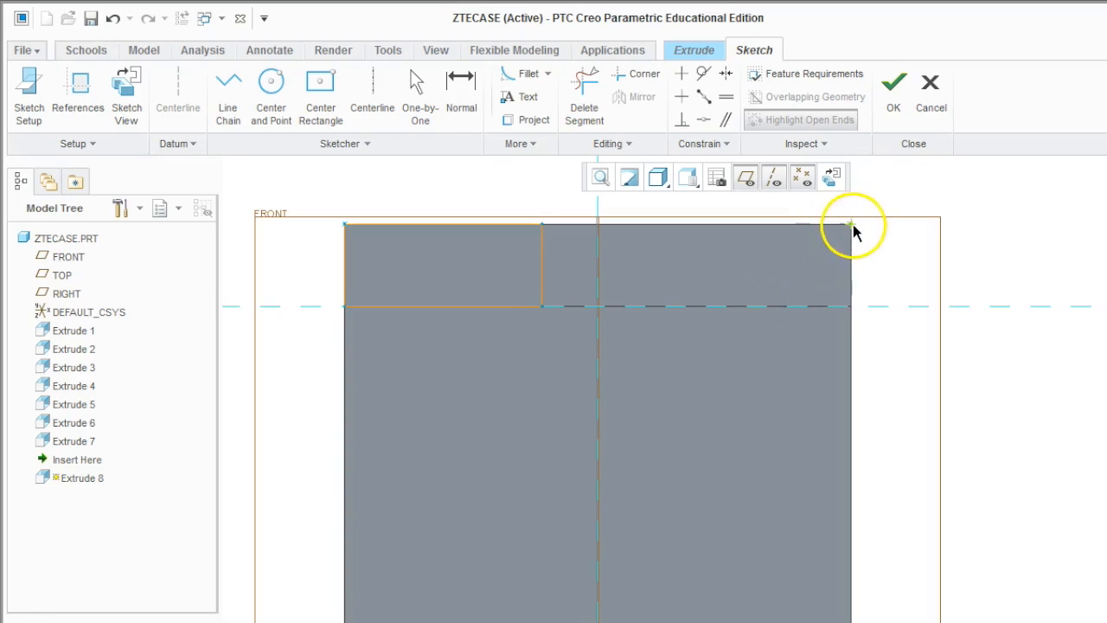
mouse_move(830, 247)
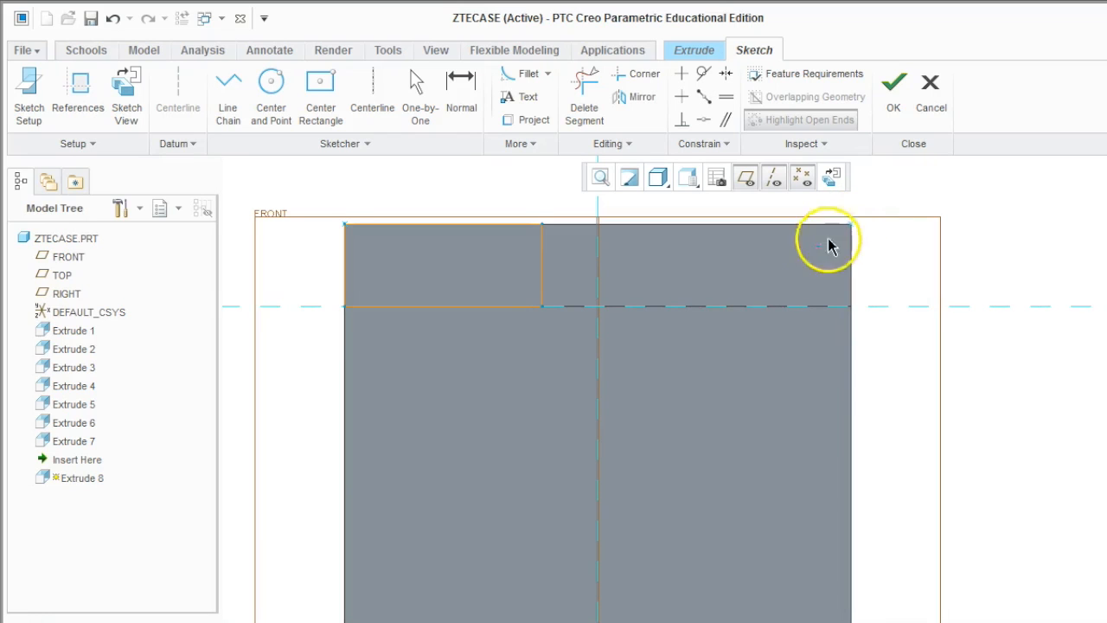
mouse_move(854, 232)
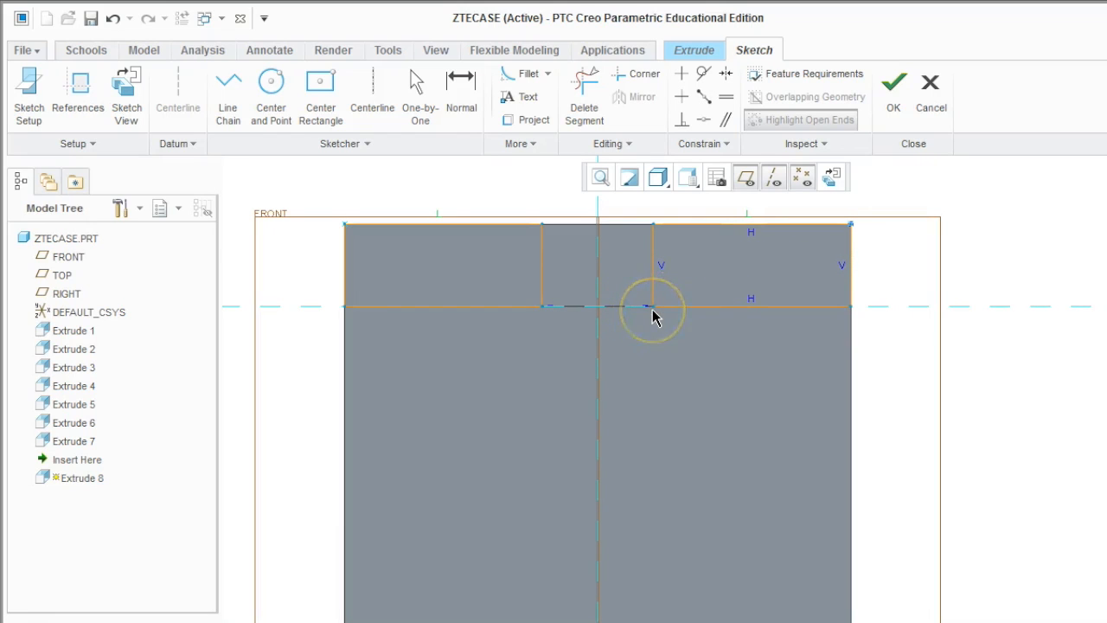
mouse_move(654, 318)
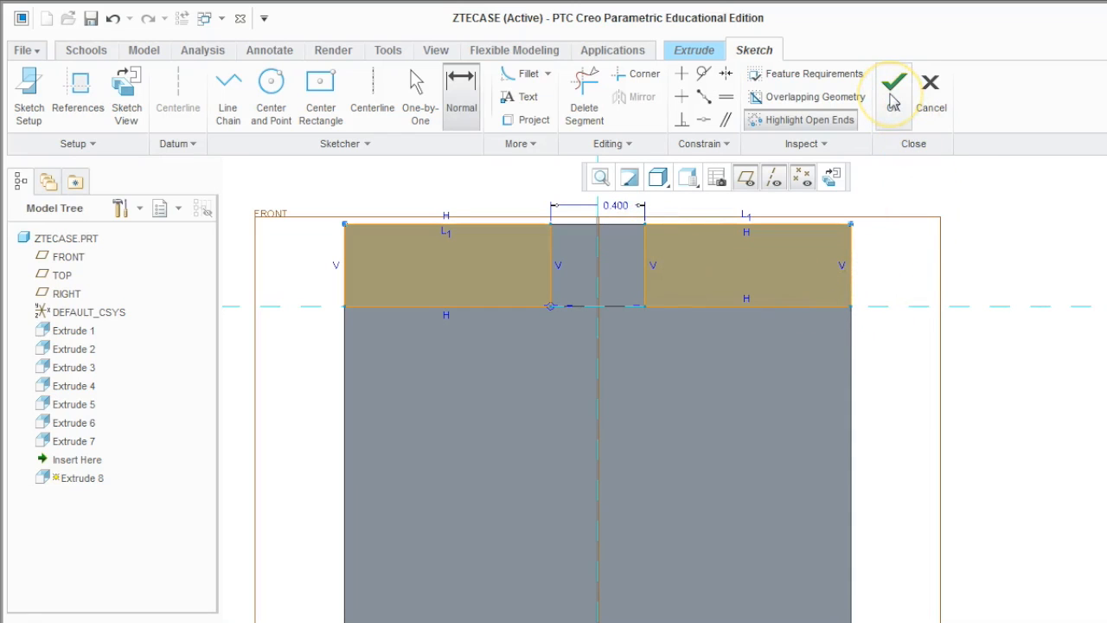
mouse_move(892, 102)
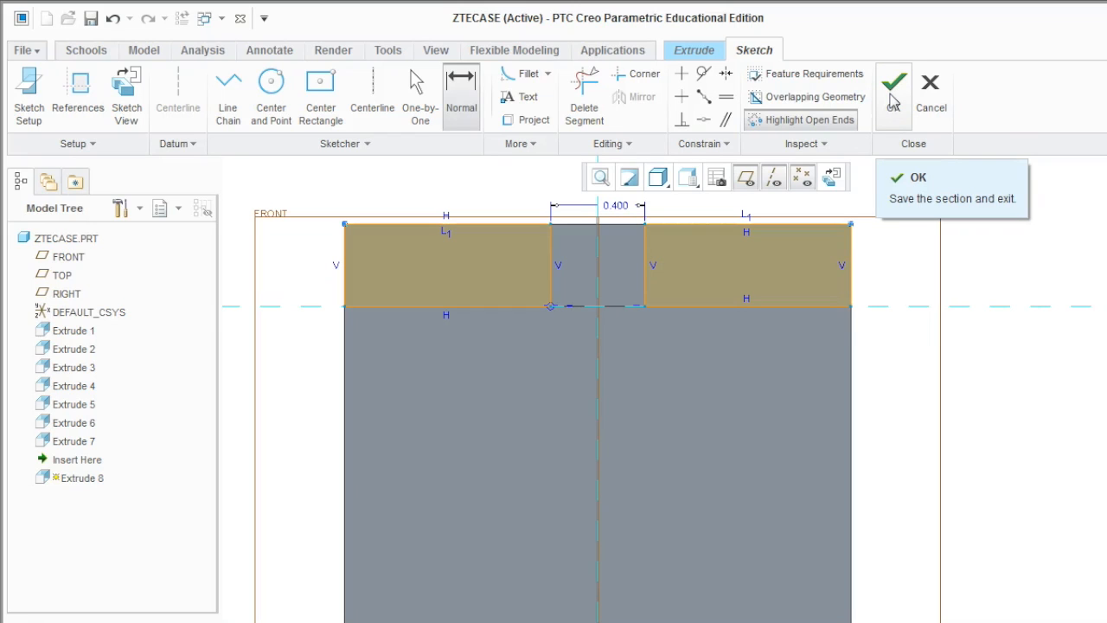
- Finish Extrude 8 as a flipped material-removal cut, leaving a 0.400-wide tab on the top lip
left_click(896, 83)
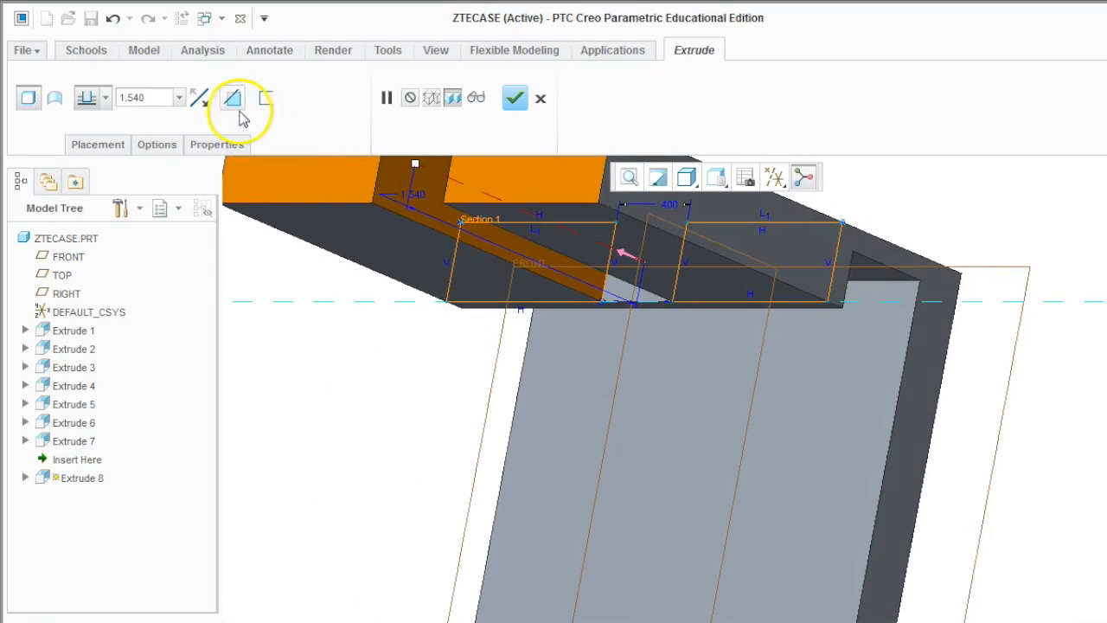
left_click(199, 97)
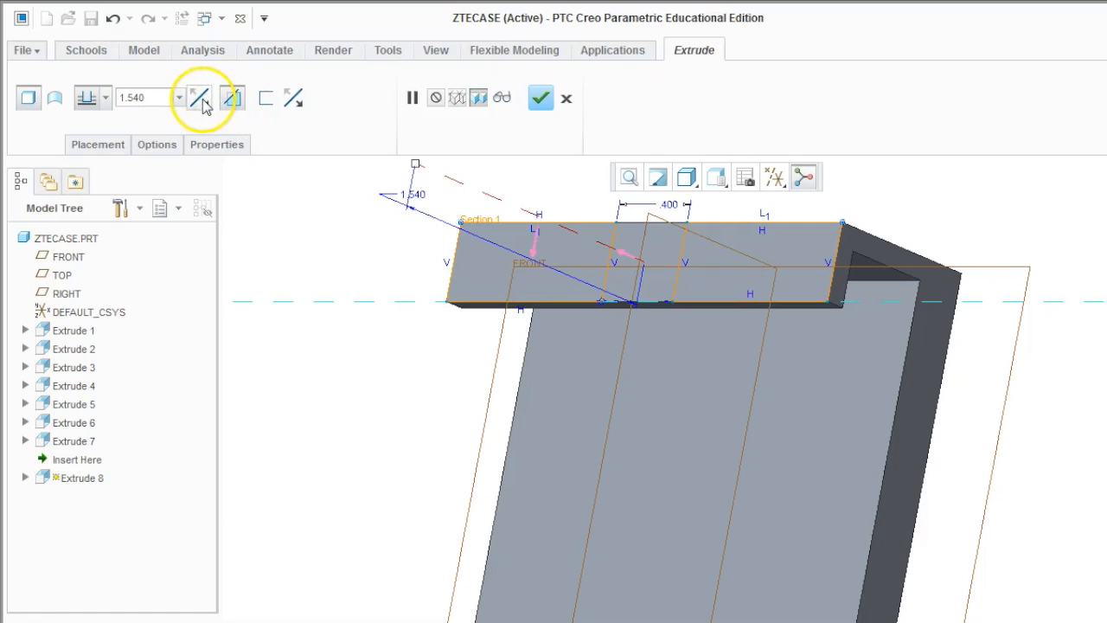
left_click(197, 97)
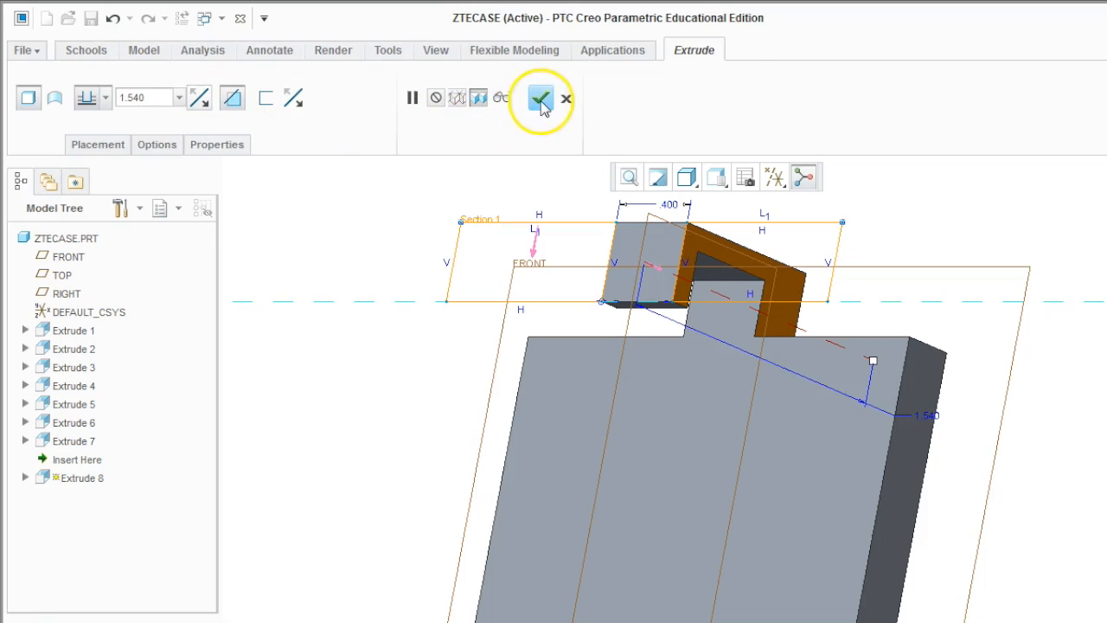
left_click(533, 98)
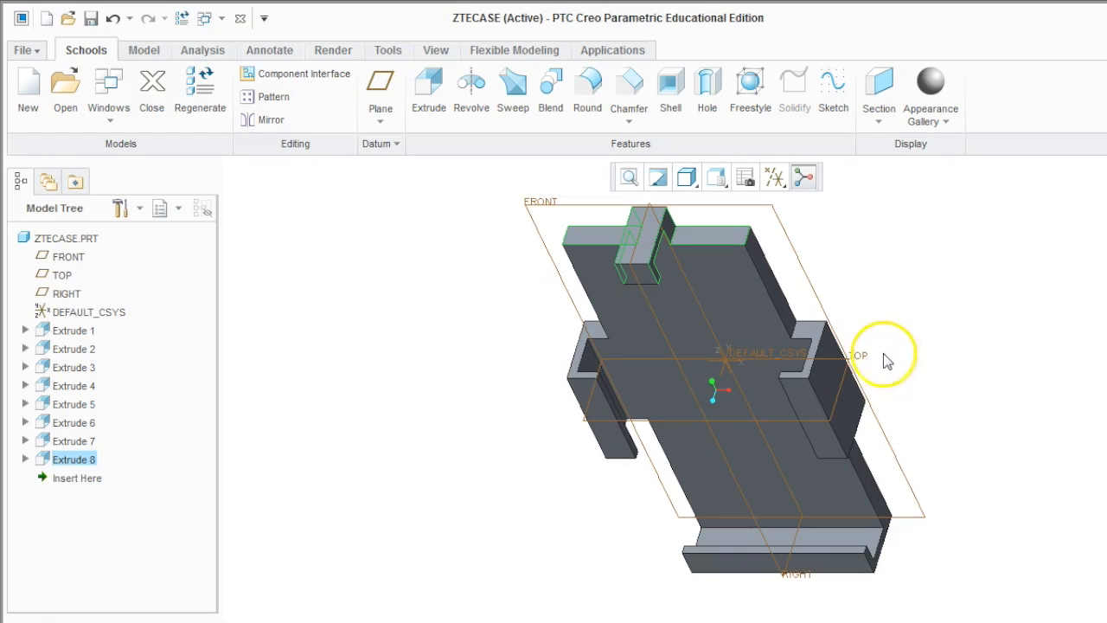
left_click_drag(885, 358, 827, 339)
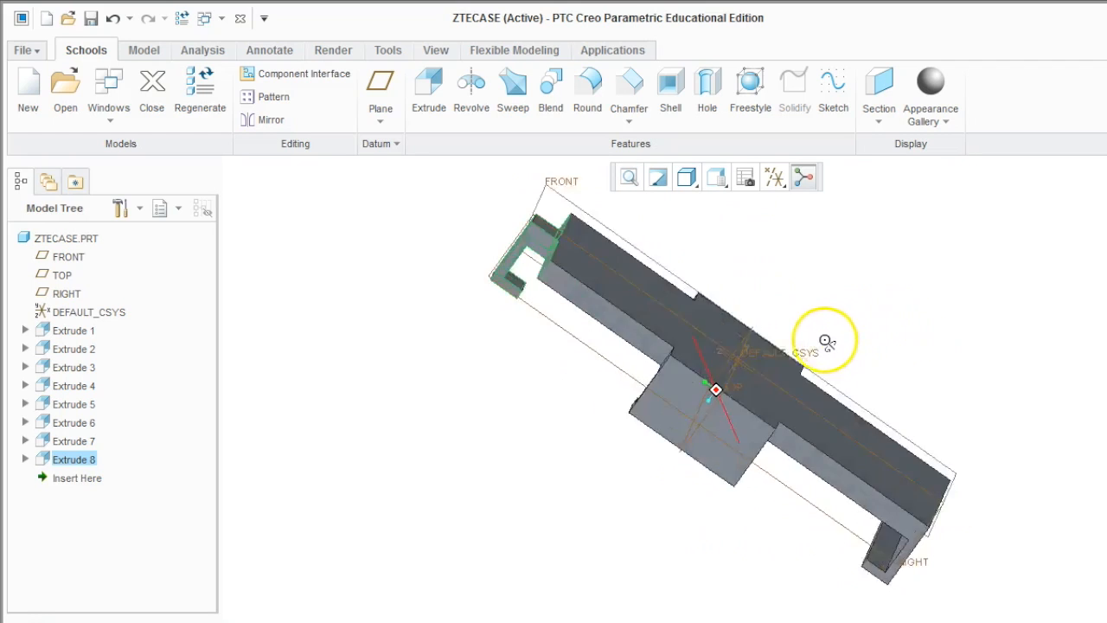
left_click_drag(827, 339, 802, 372)
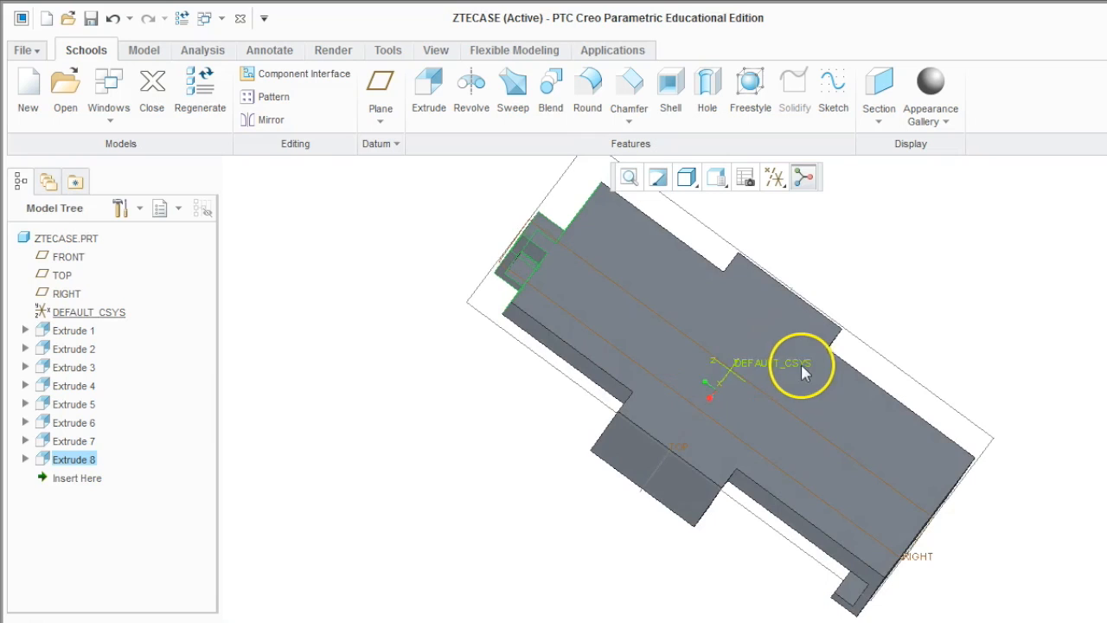
mouse_move(550, 95)
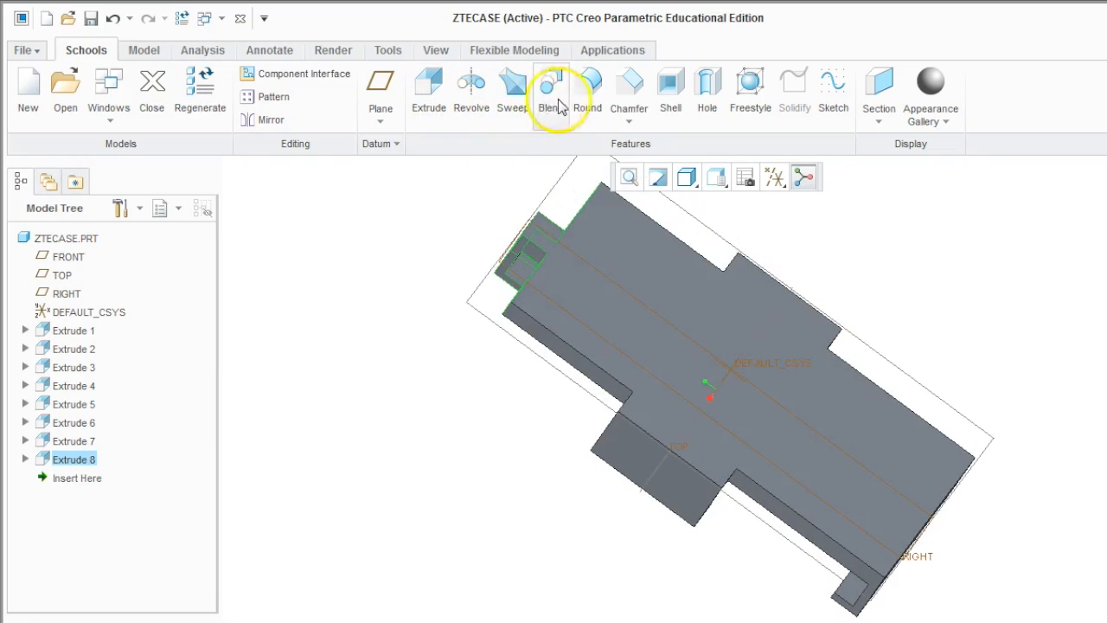
- Apply a 0.075 chamfer along the case's top outline edges
left_click(626, 90)
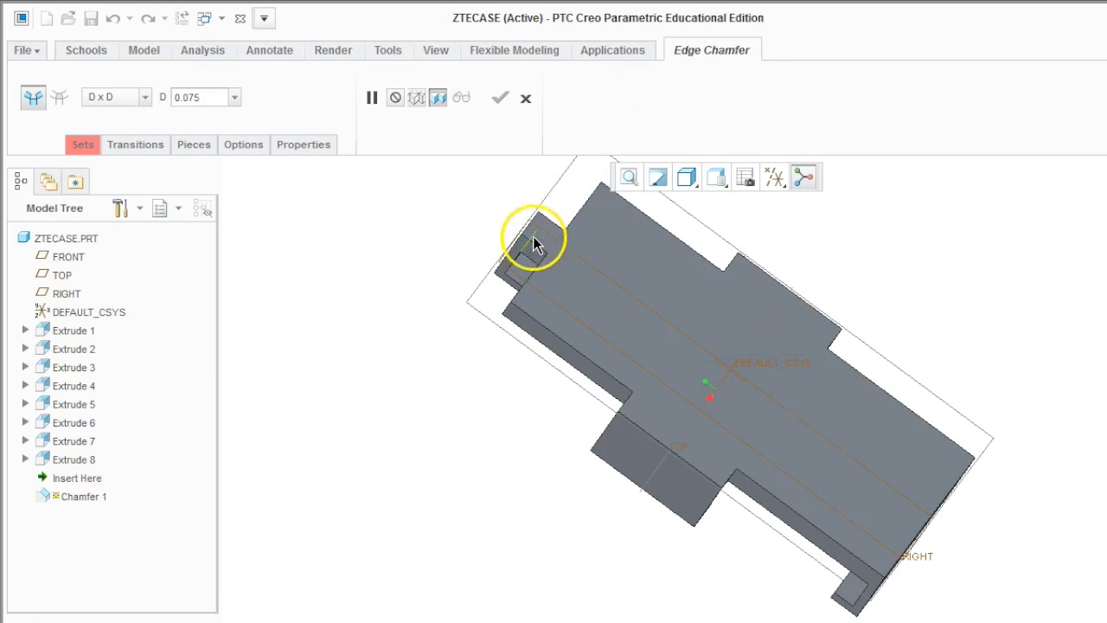
left_click(533, 225)
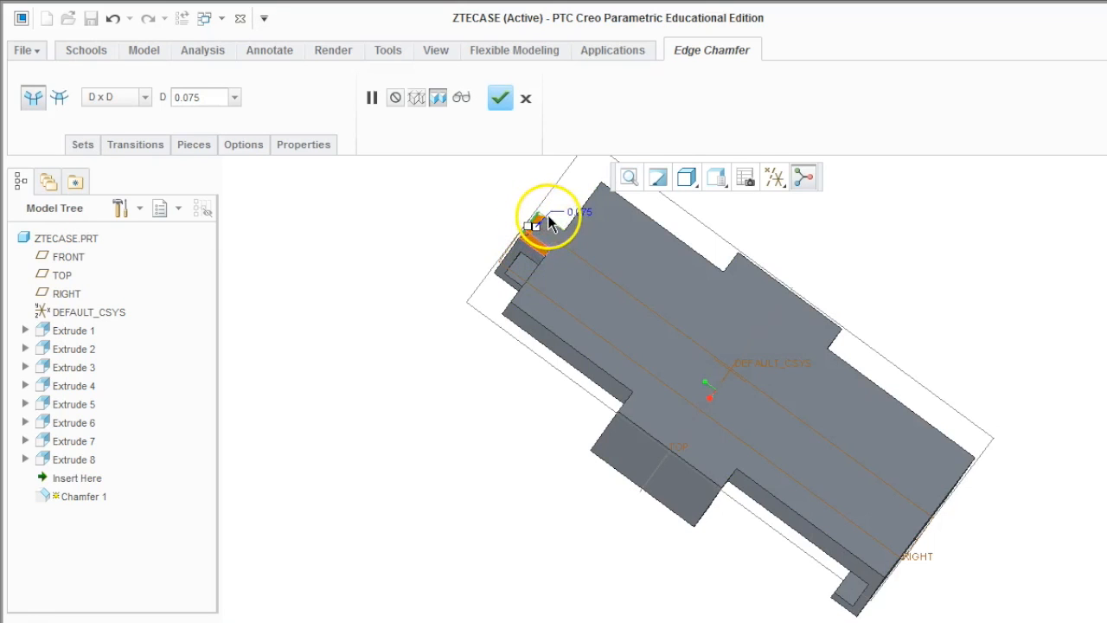
left_click(533, 223)
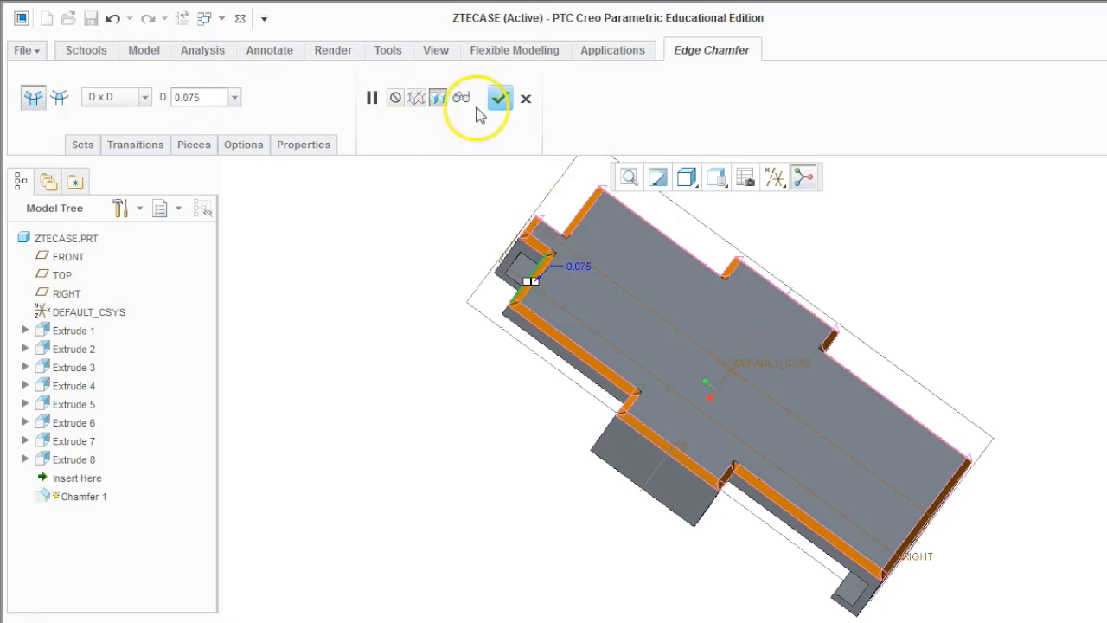
left_click(500, 97)
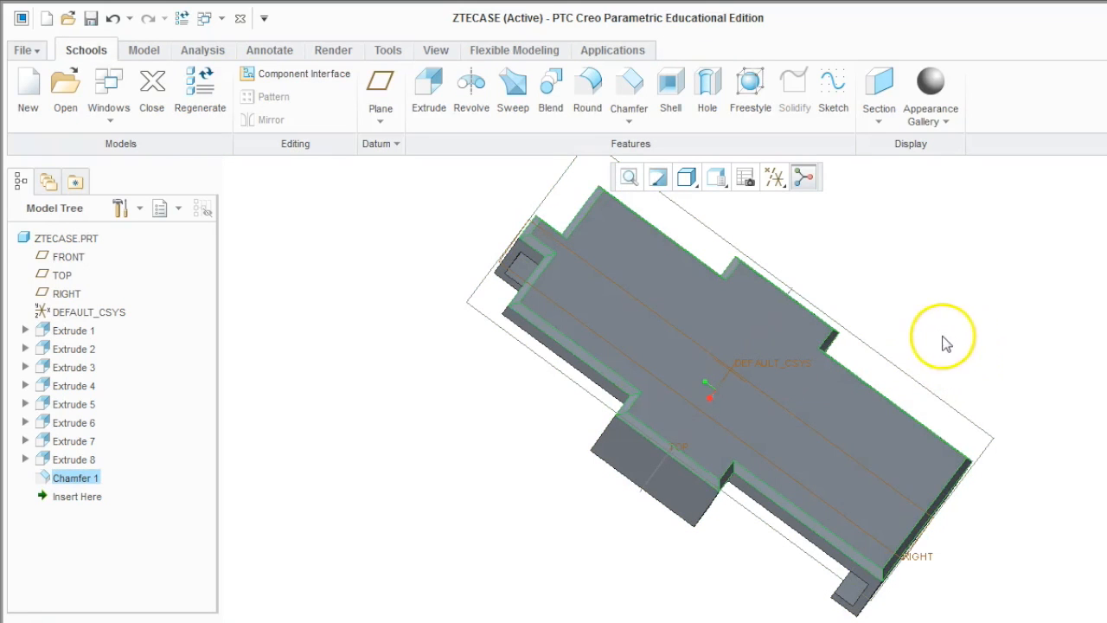
- Hide the datum planes and coordinate system via the datum display filter
left_click(773, 176)
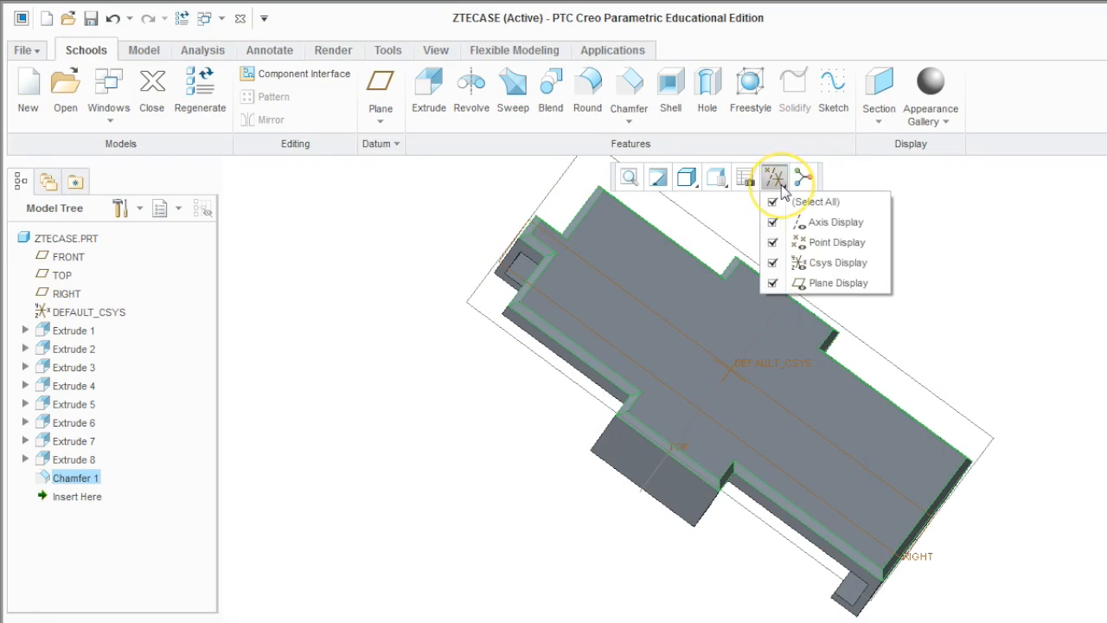
left_click(773, 200)
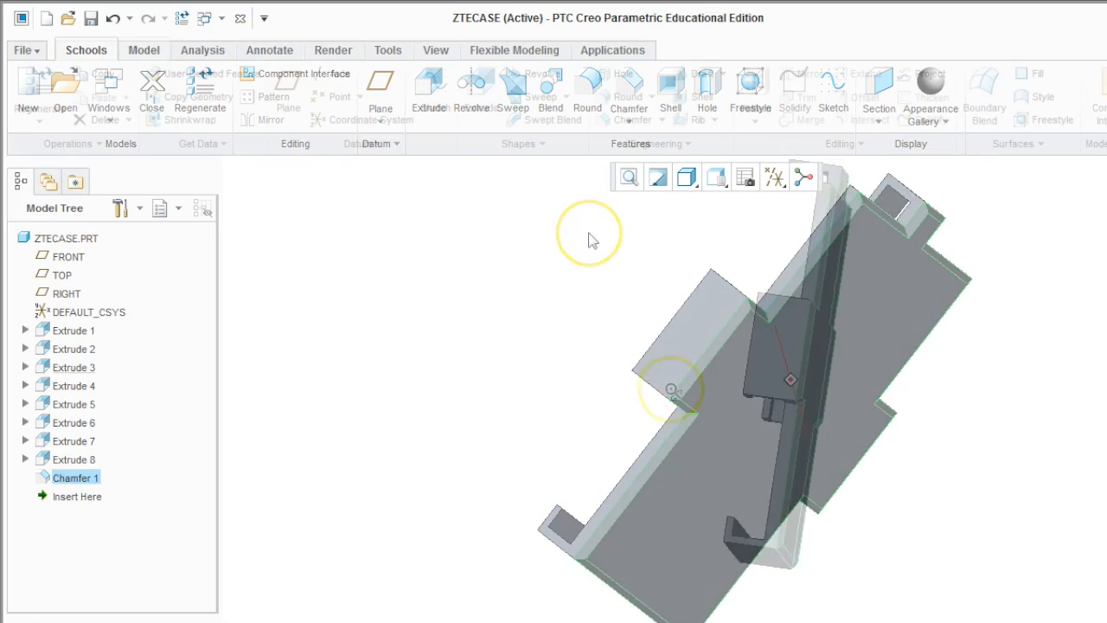
- Shell the case from its top face with a 0.15 wall thickness
left_click(143, 48)
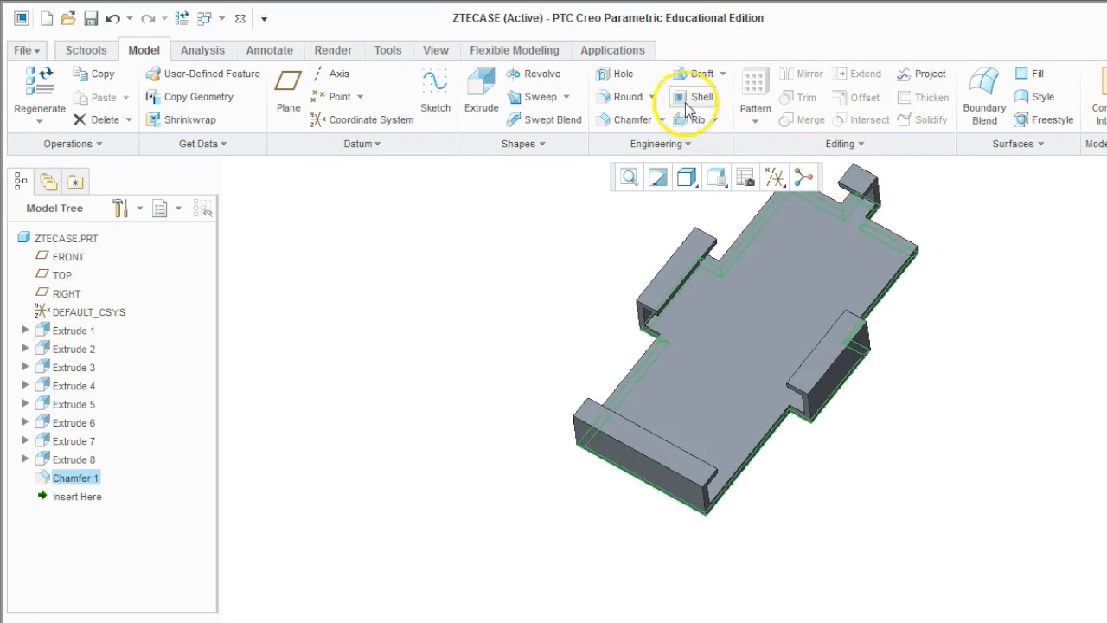
mouse_move(685, 103)
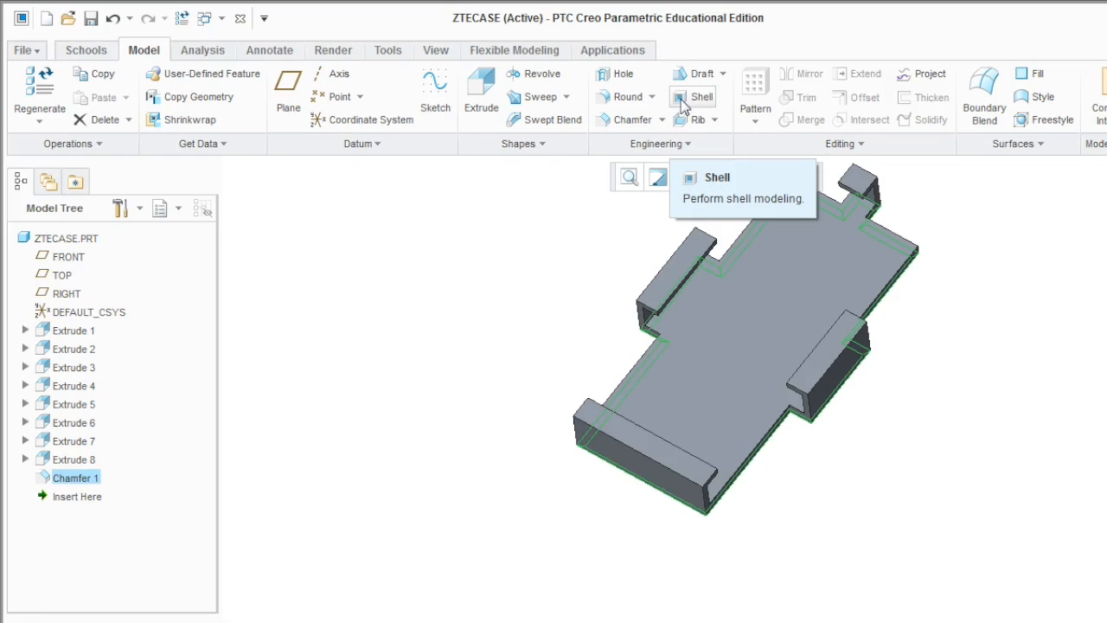
left_click(699, 97)
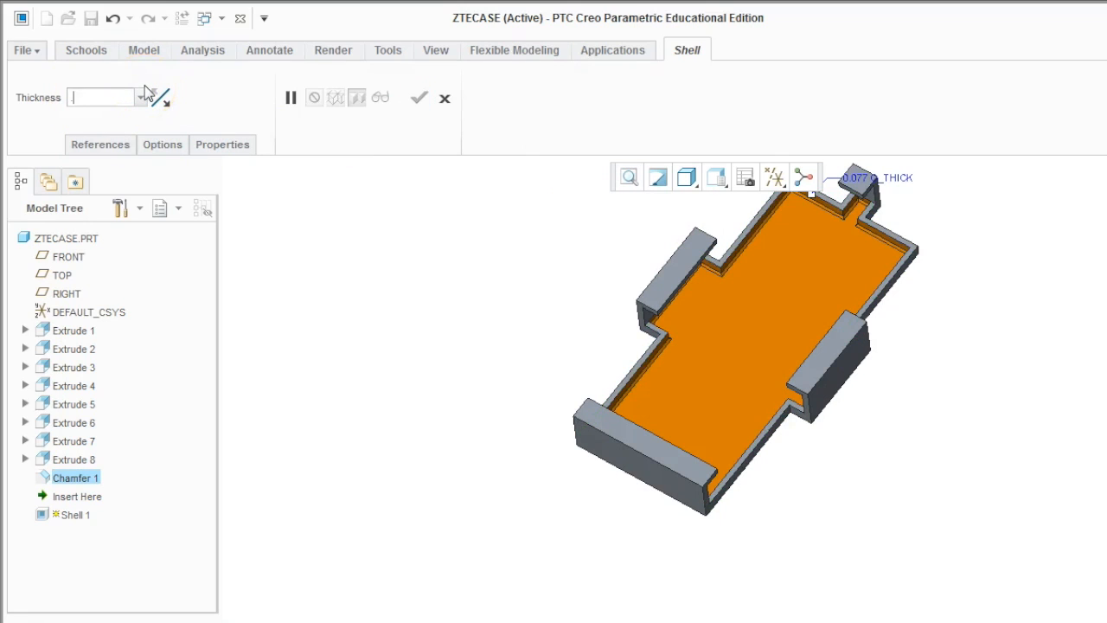
type(".150")
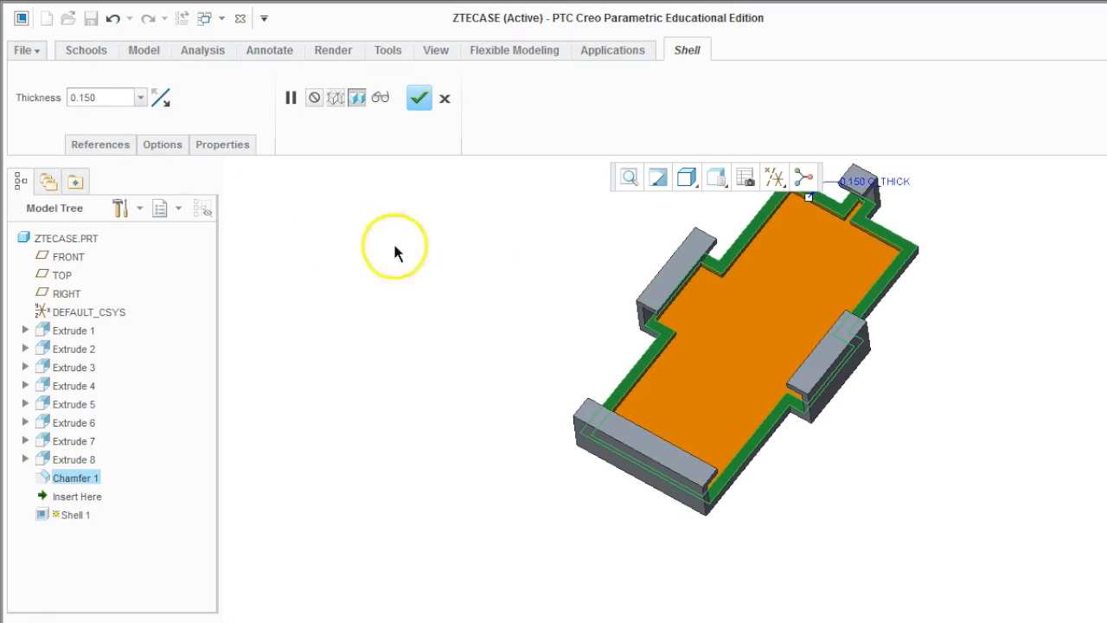
left_click(419, 97)
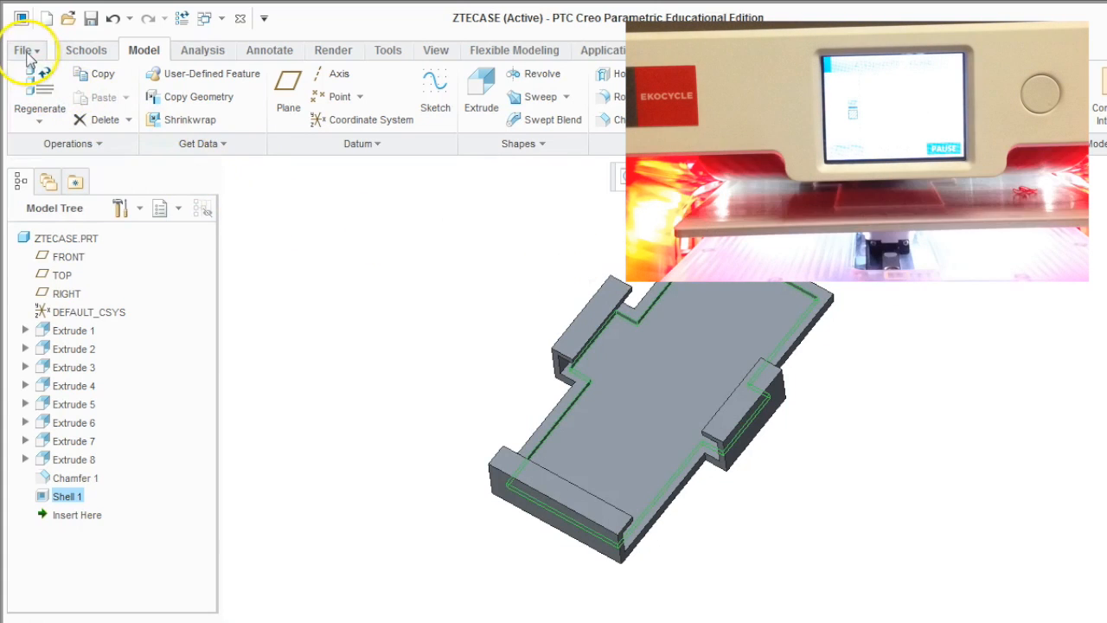
- Save a copy of the part as Stereolithography (*.stl) named ztecase
left_click(24, 48)
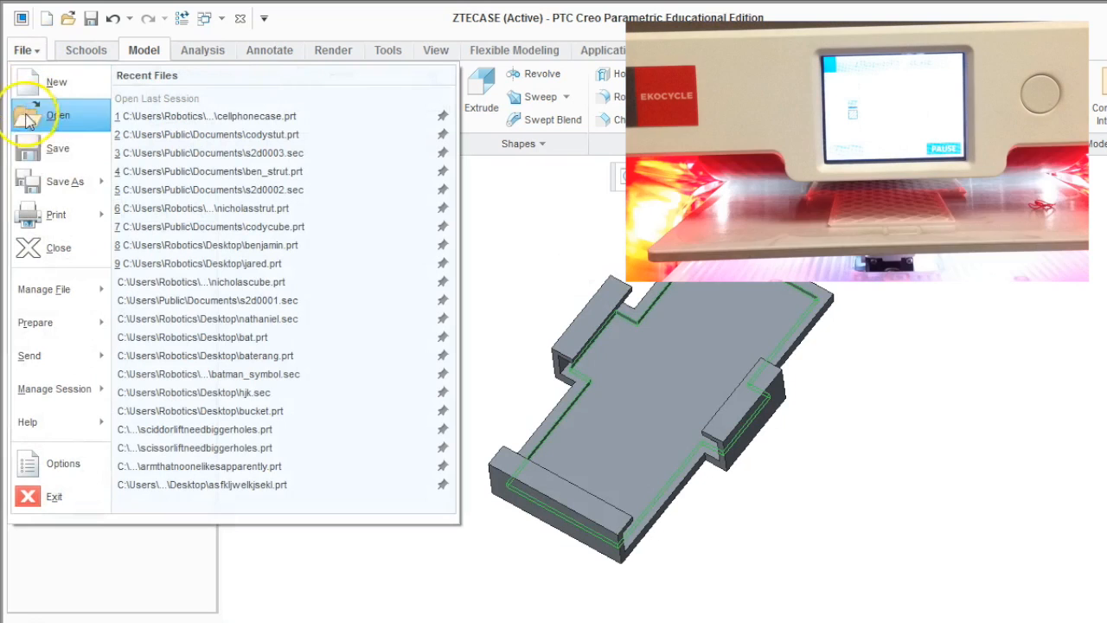
left_click(56, 114)
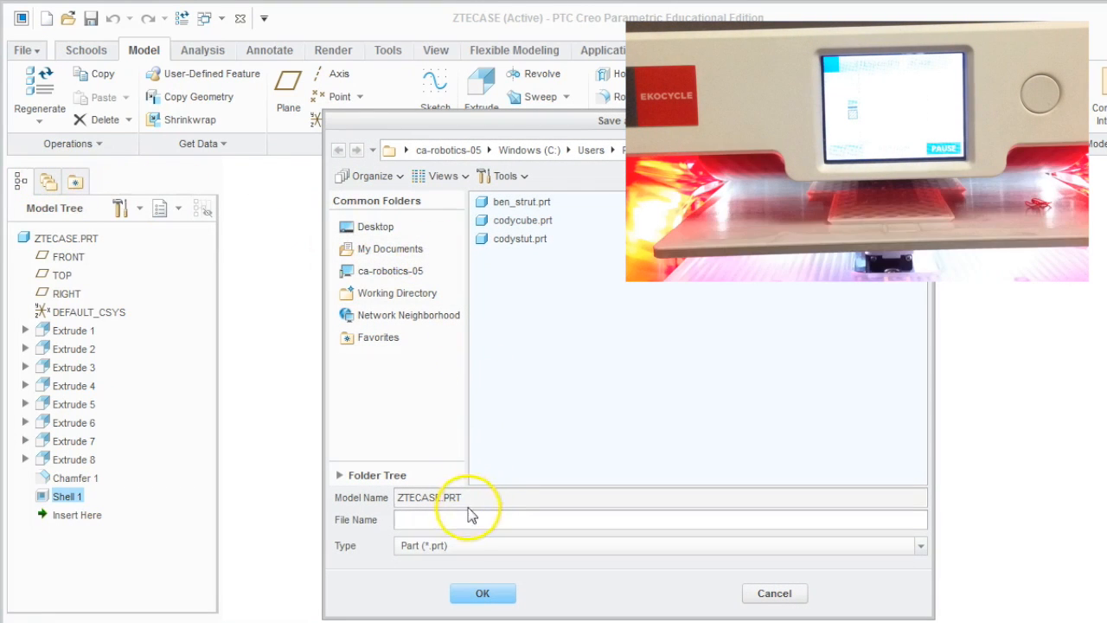
left_click(467, 519)
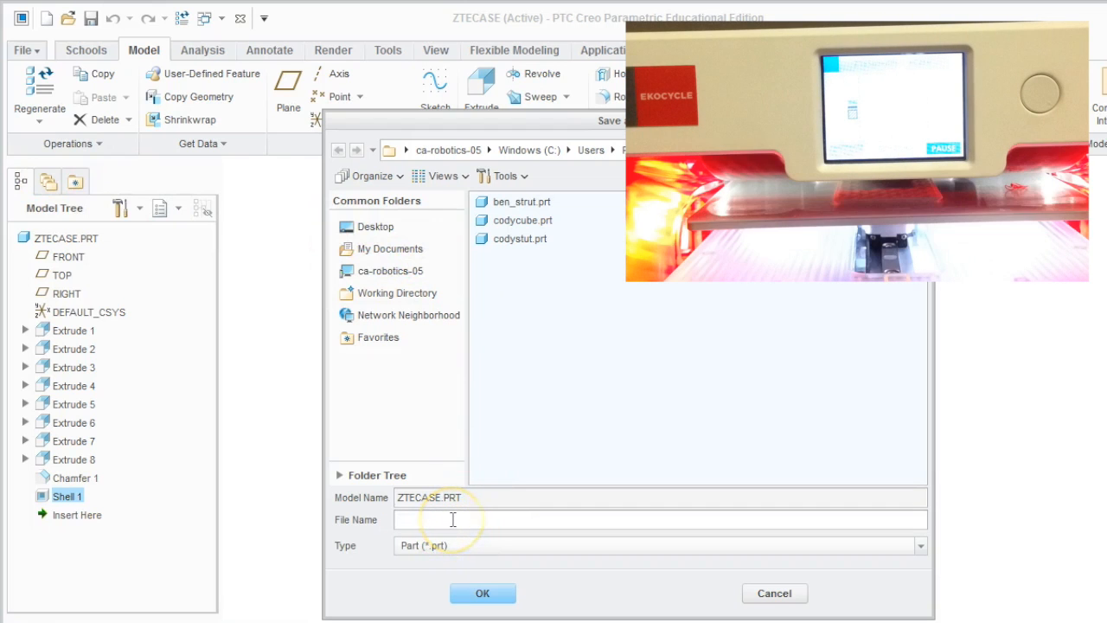
type("ZTE")
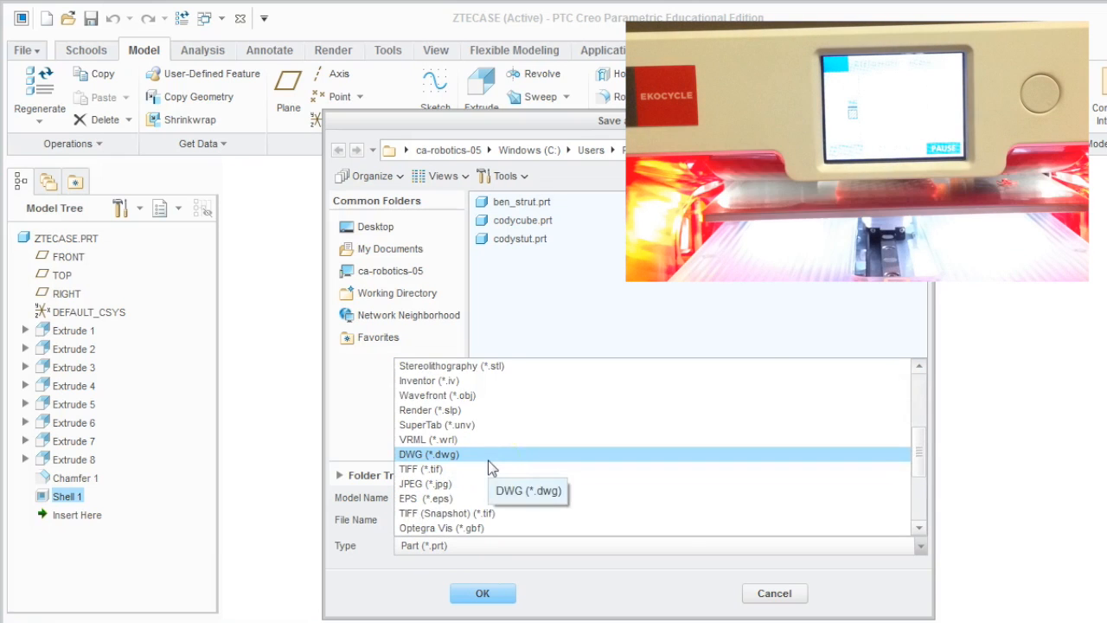
mouse_move(495, 367)
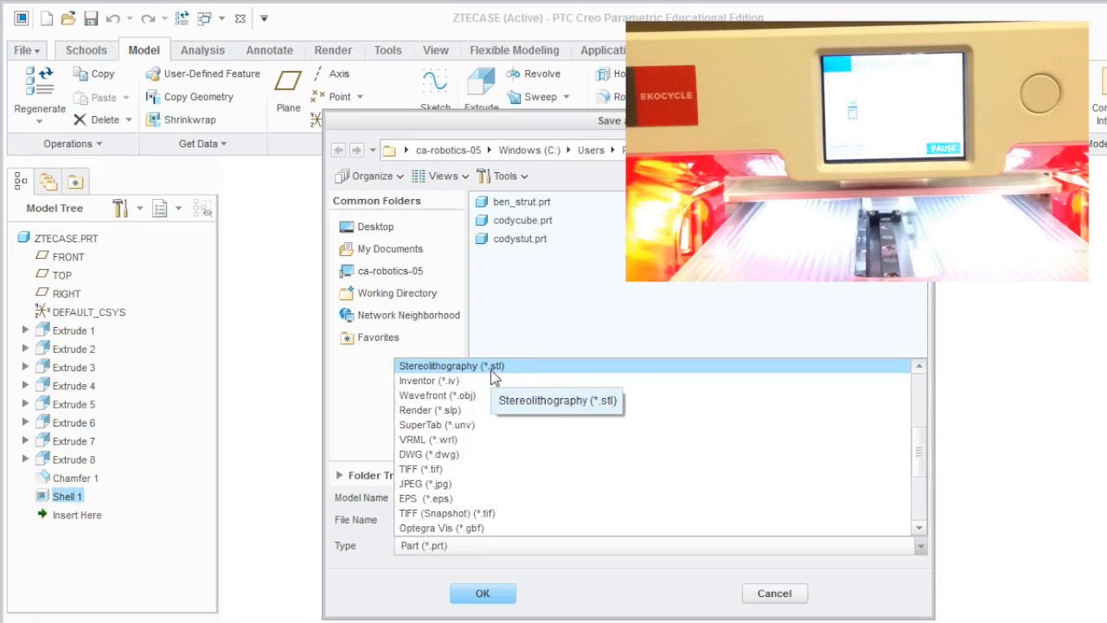
left_click(449, 365)
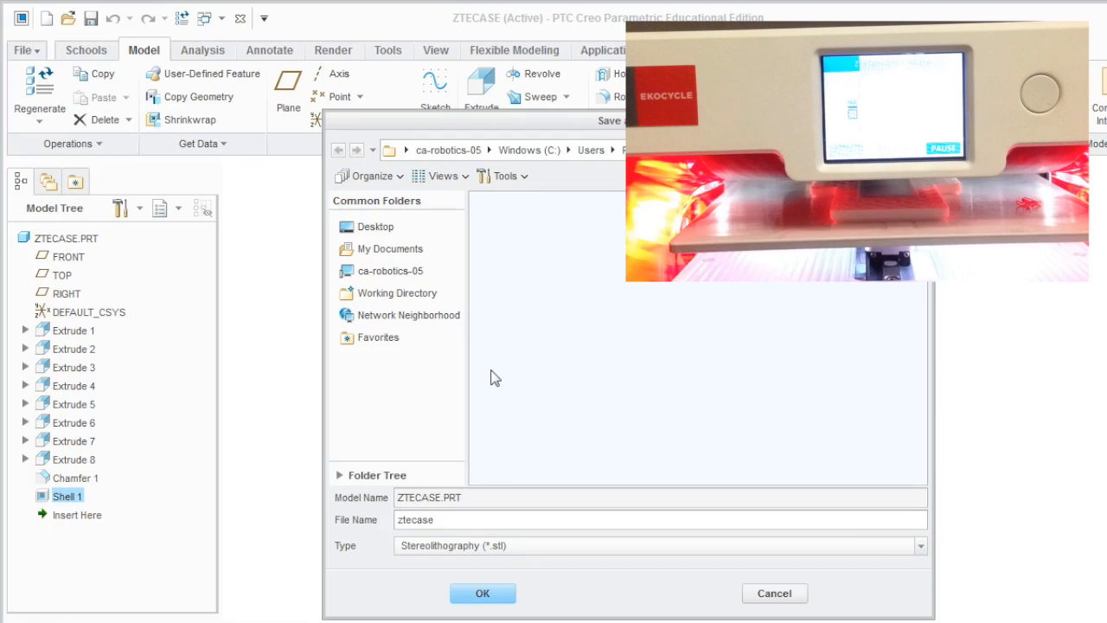
left_click(482, 519)
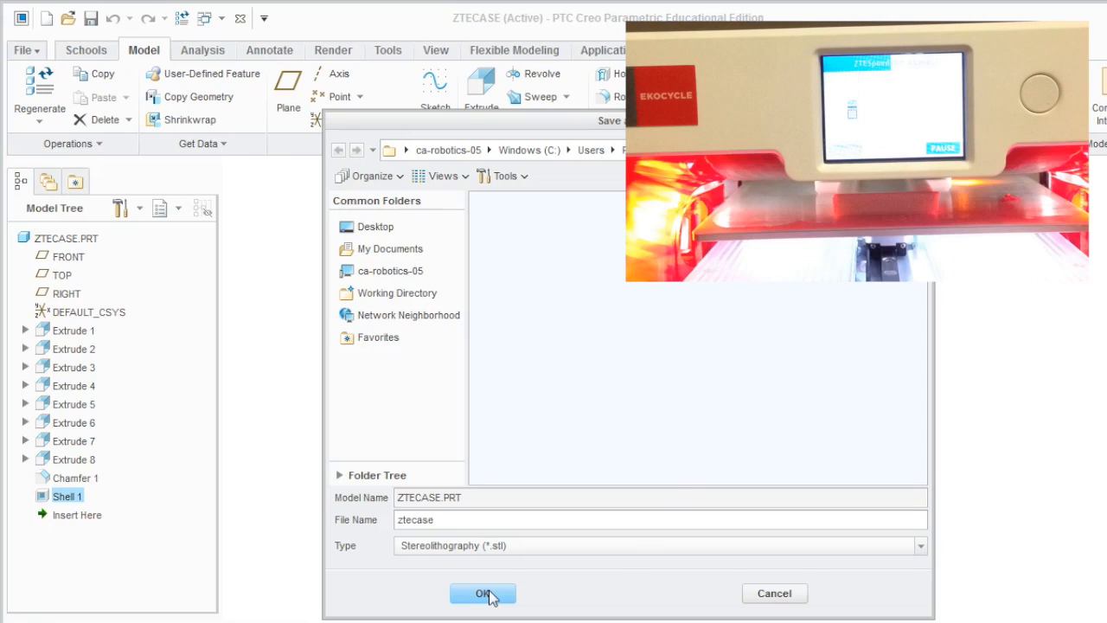
left_click(482, 591)
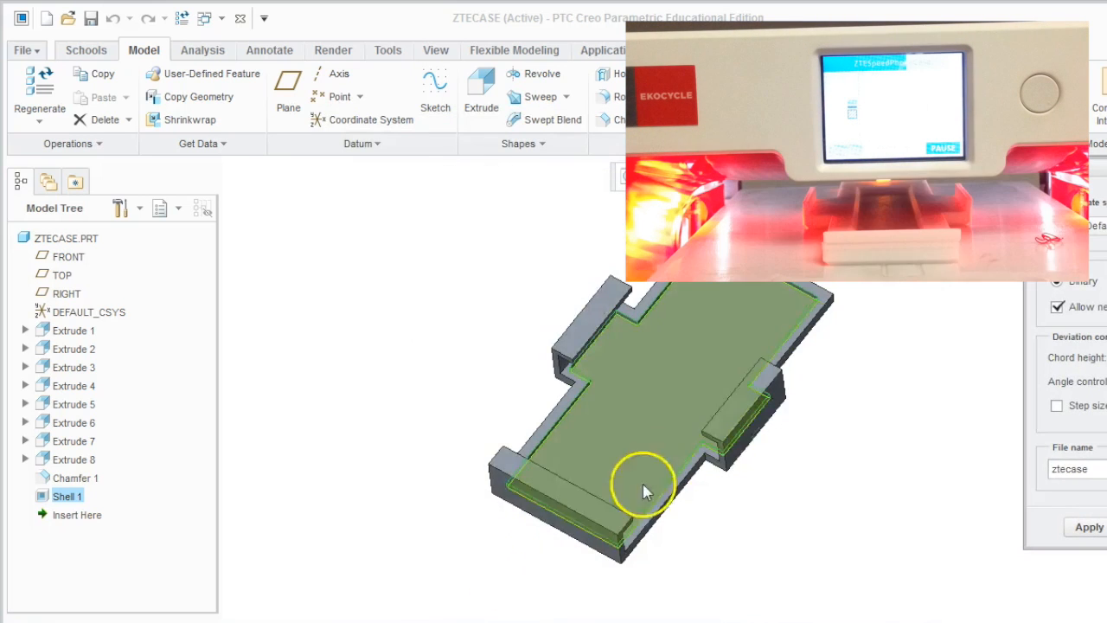